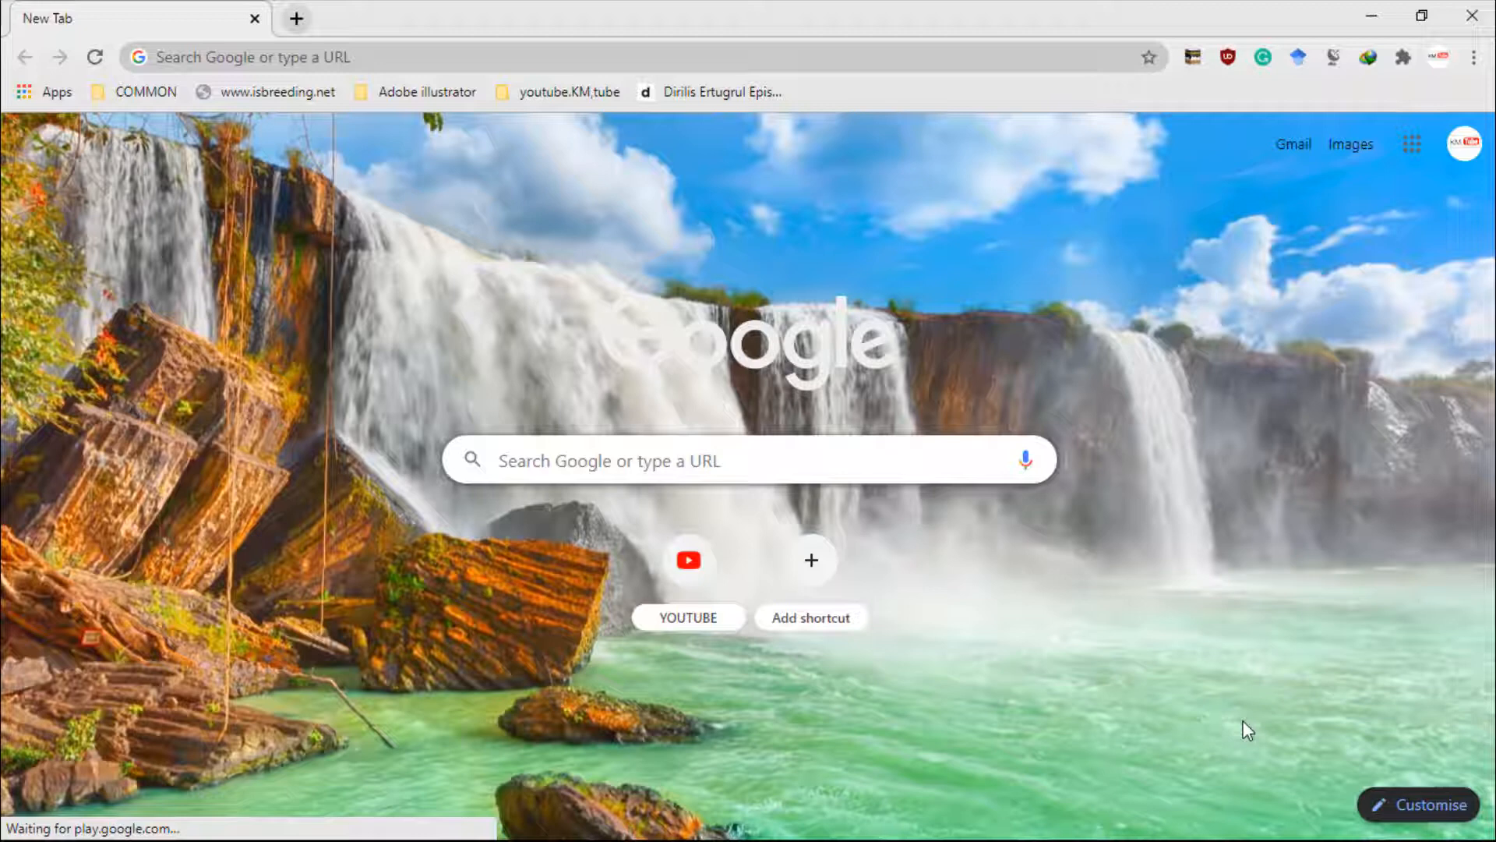
- Load the Office website at office.com from the Chrome address bar
left_click(250, 57)
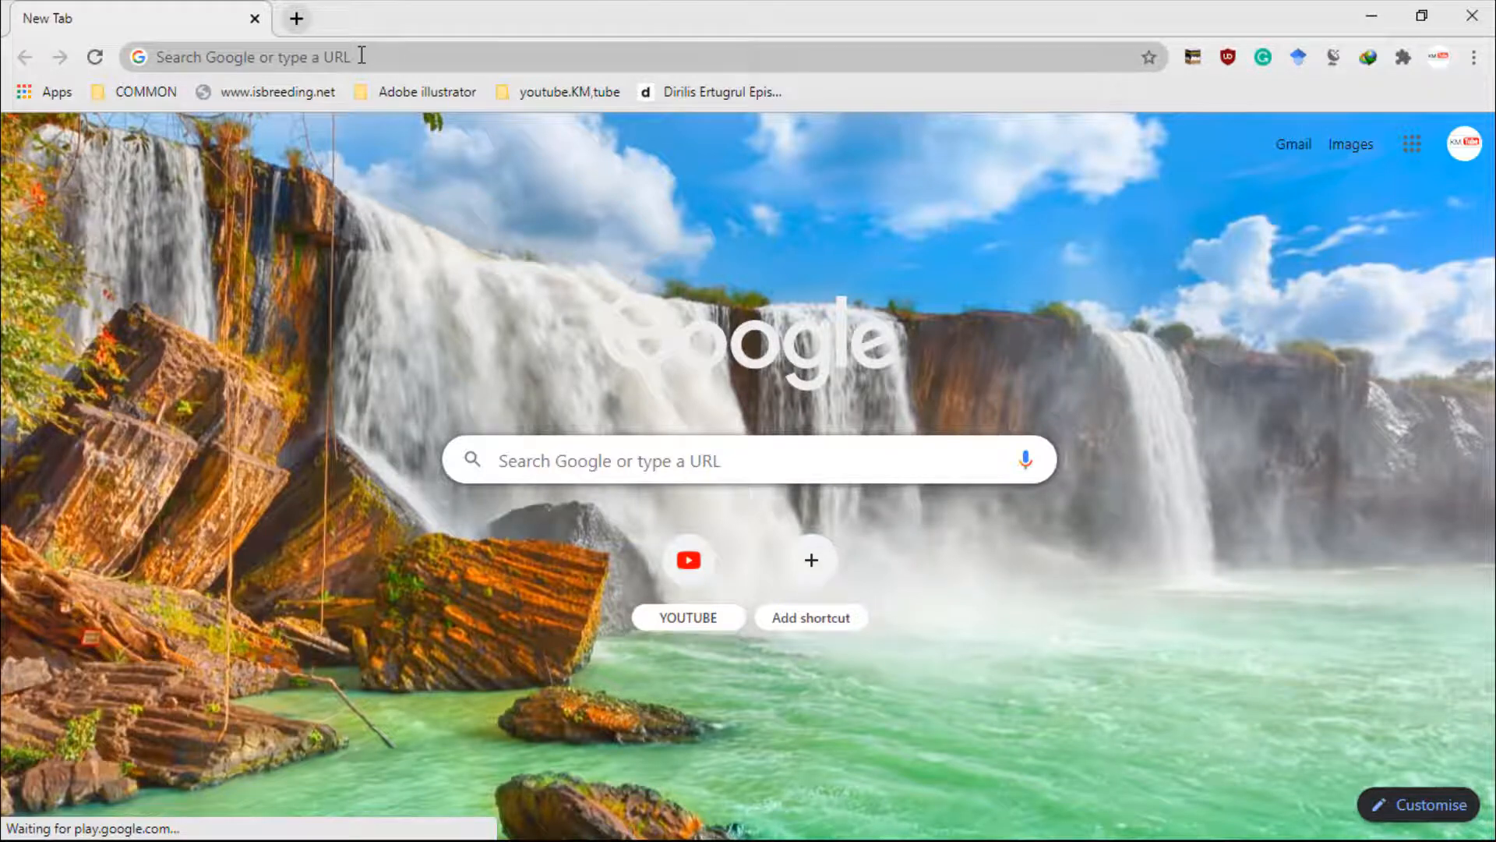
left_click(286, 56)
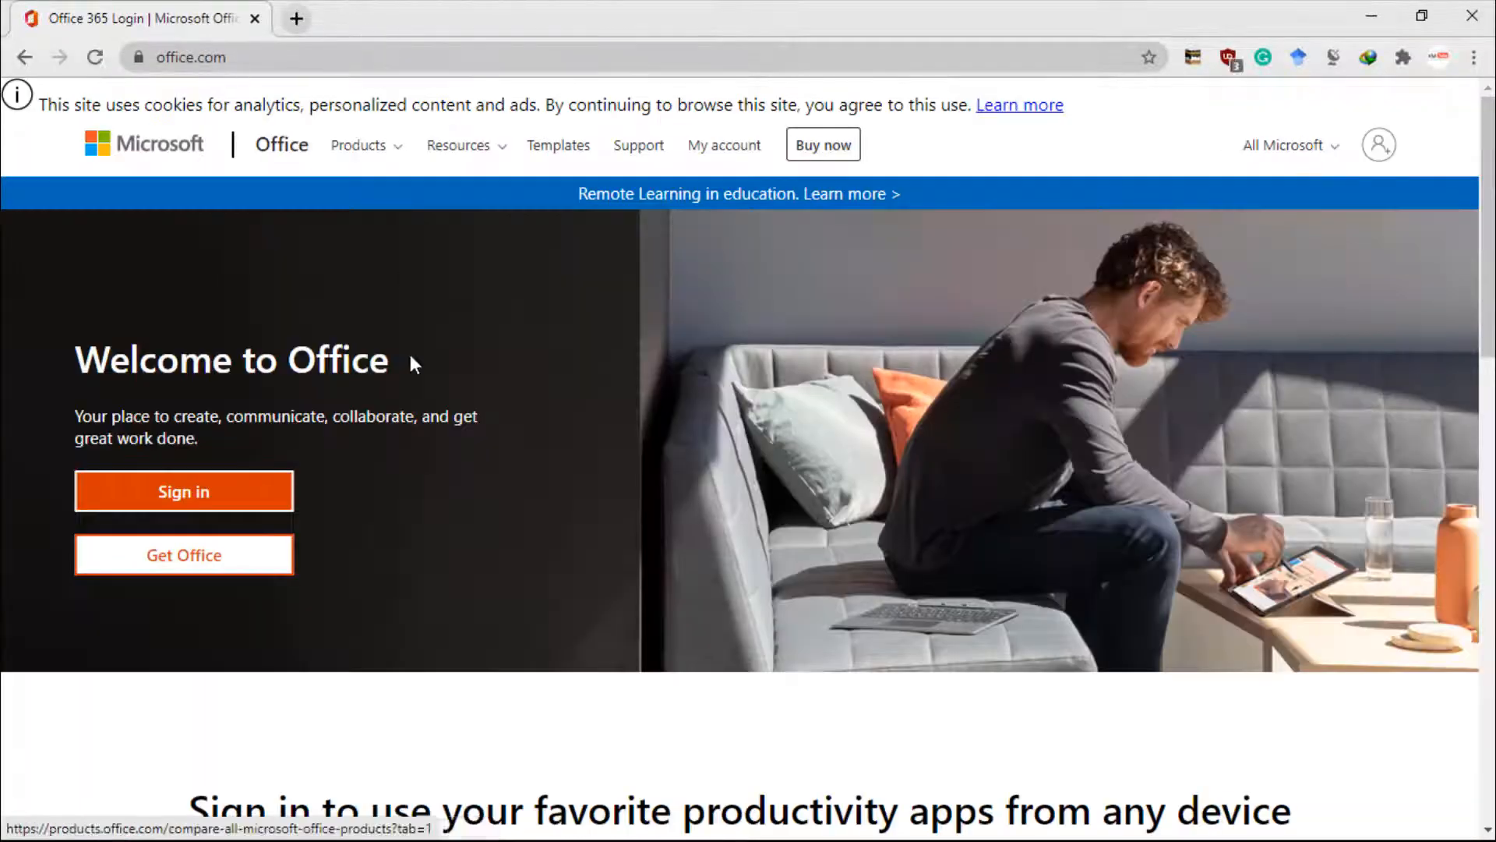
mouse_move(336, 523)
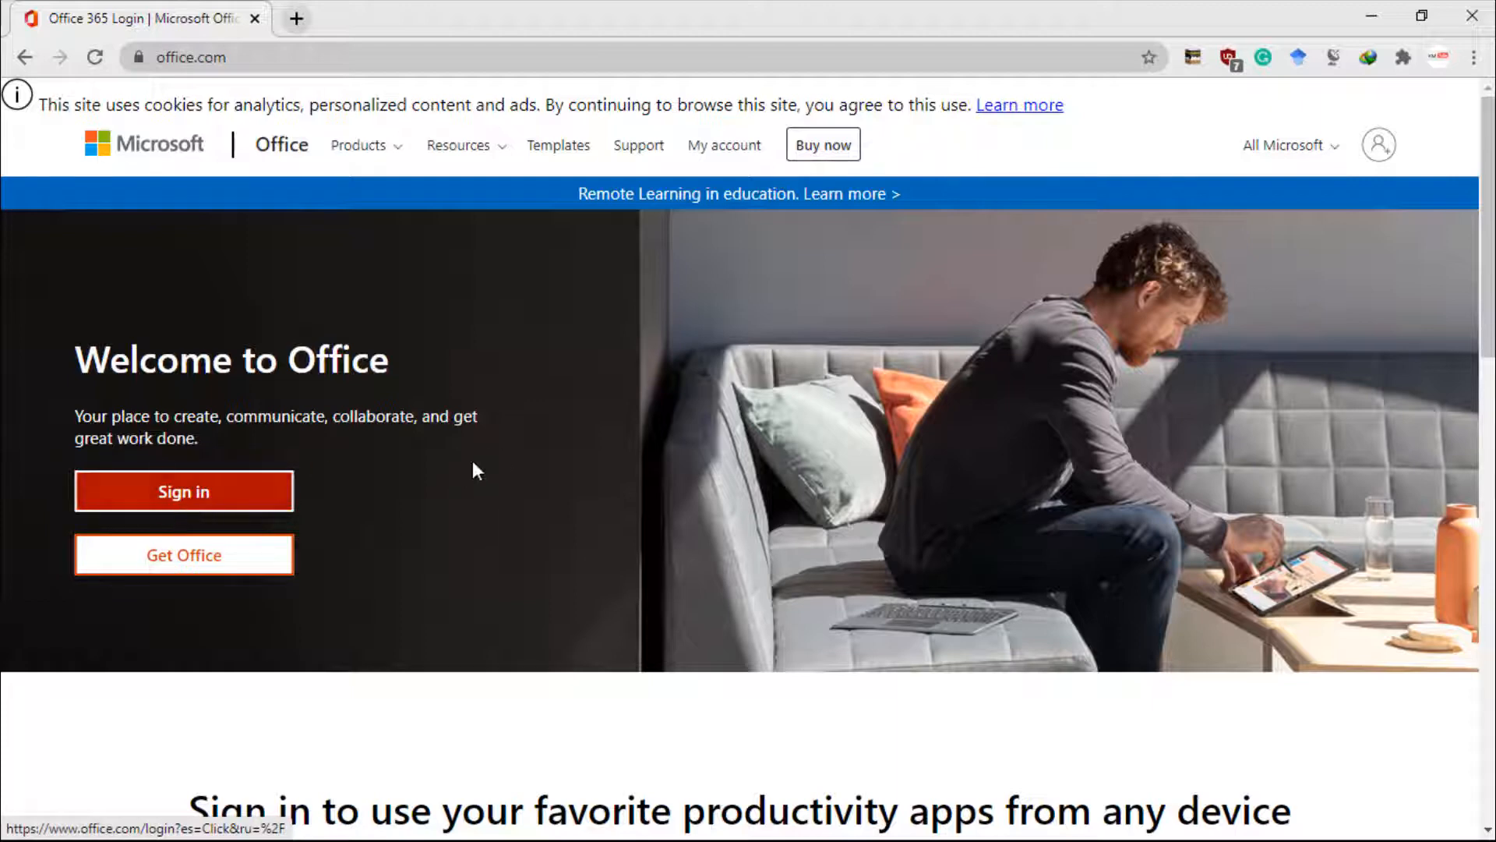
mouse_move(322, 506)
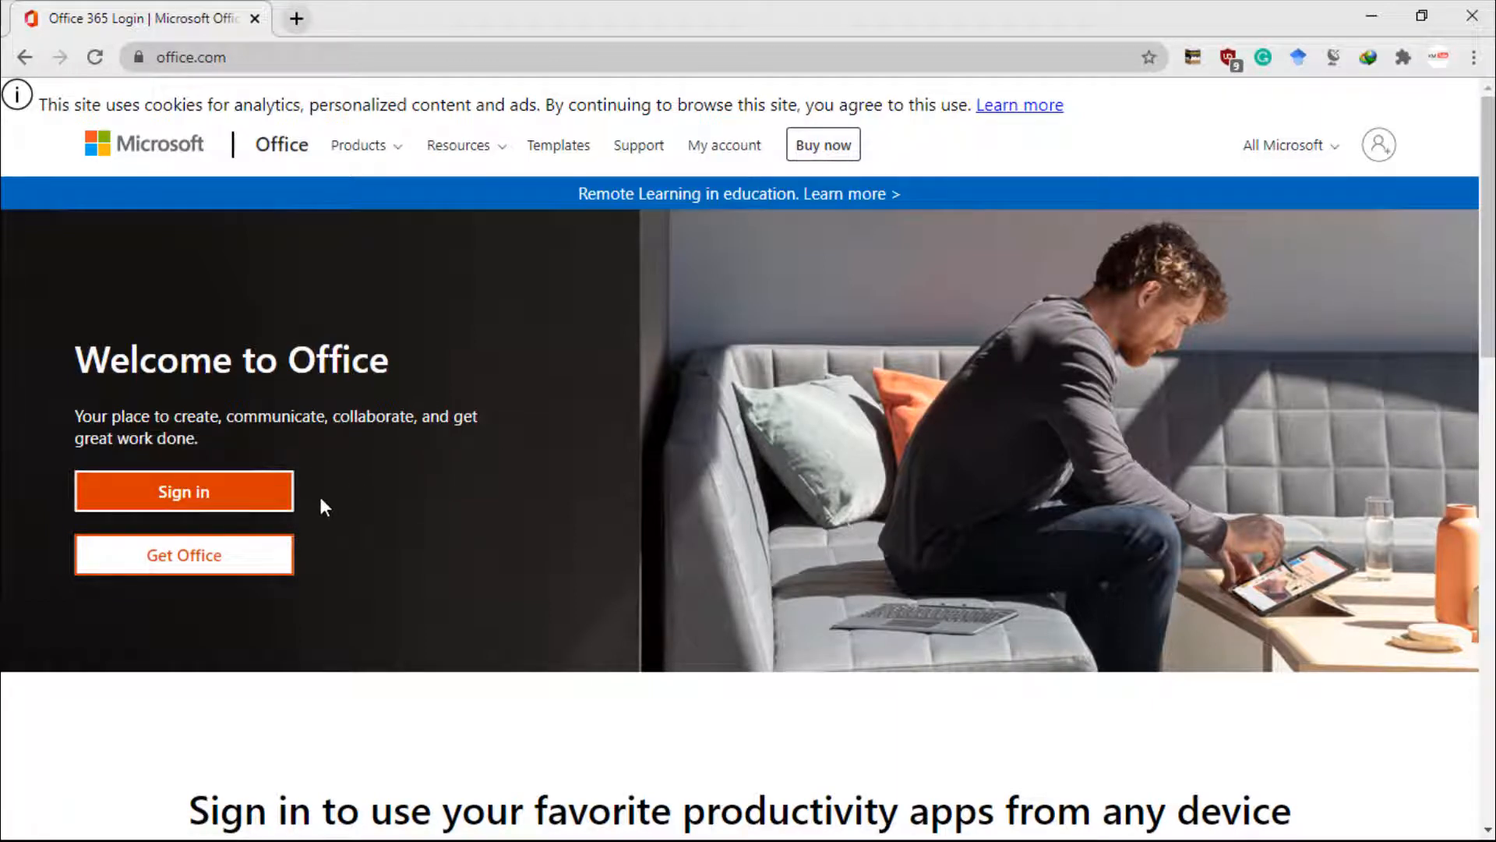
mouse_move(386, 499)
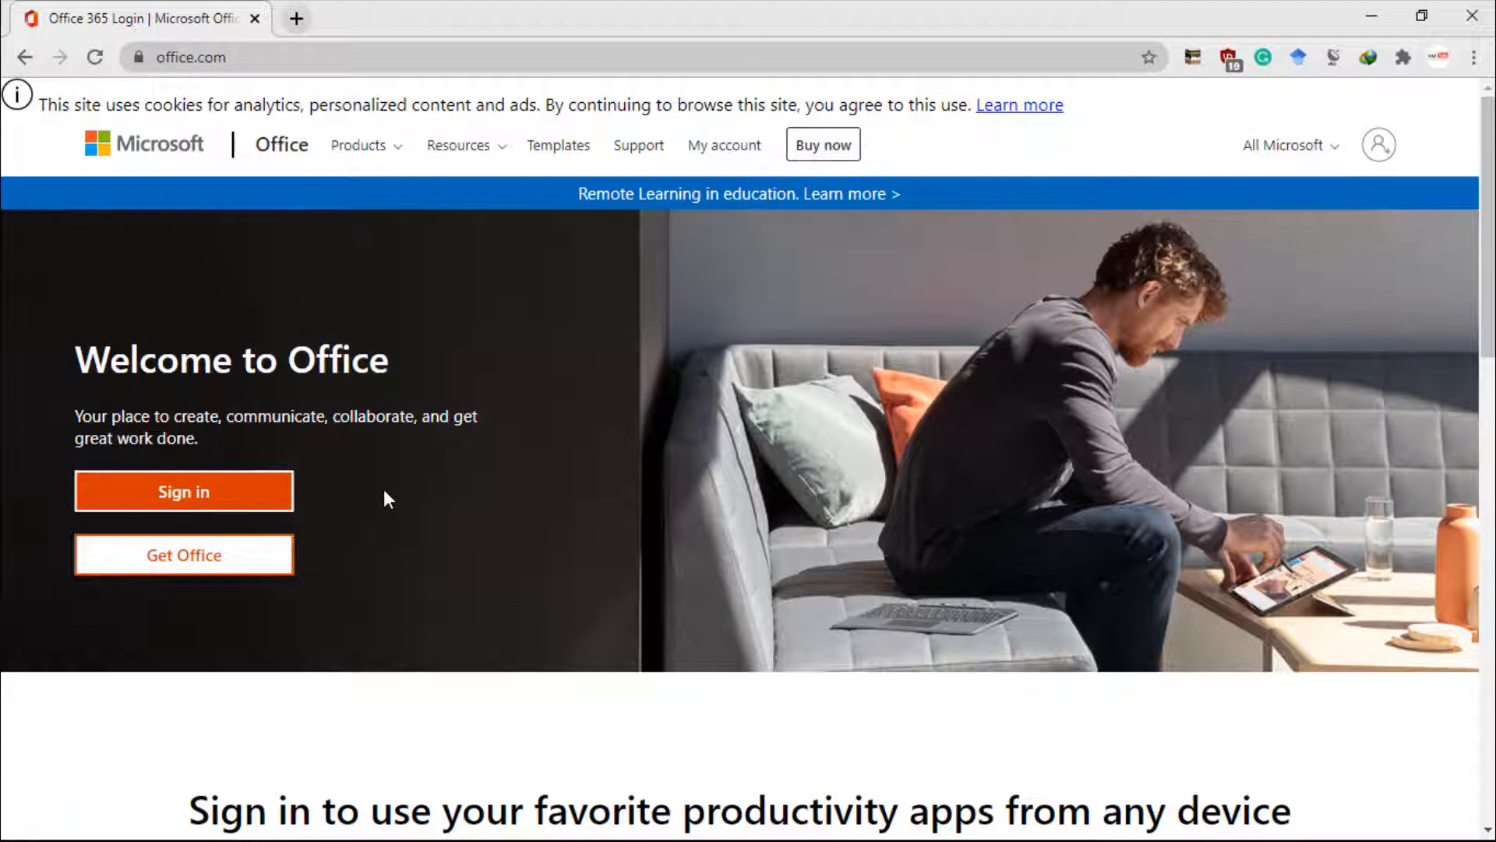
mouse_move(400, 447)
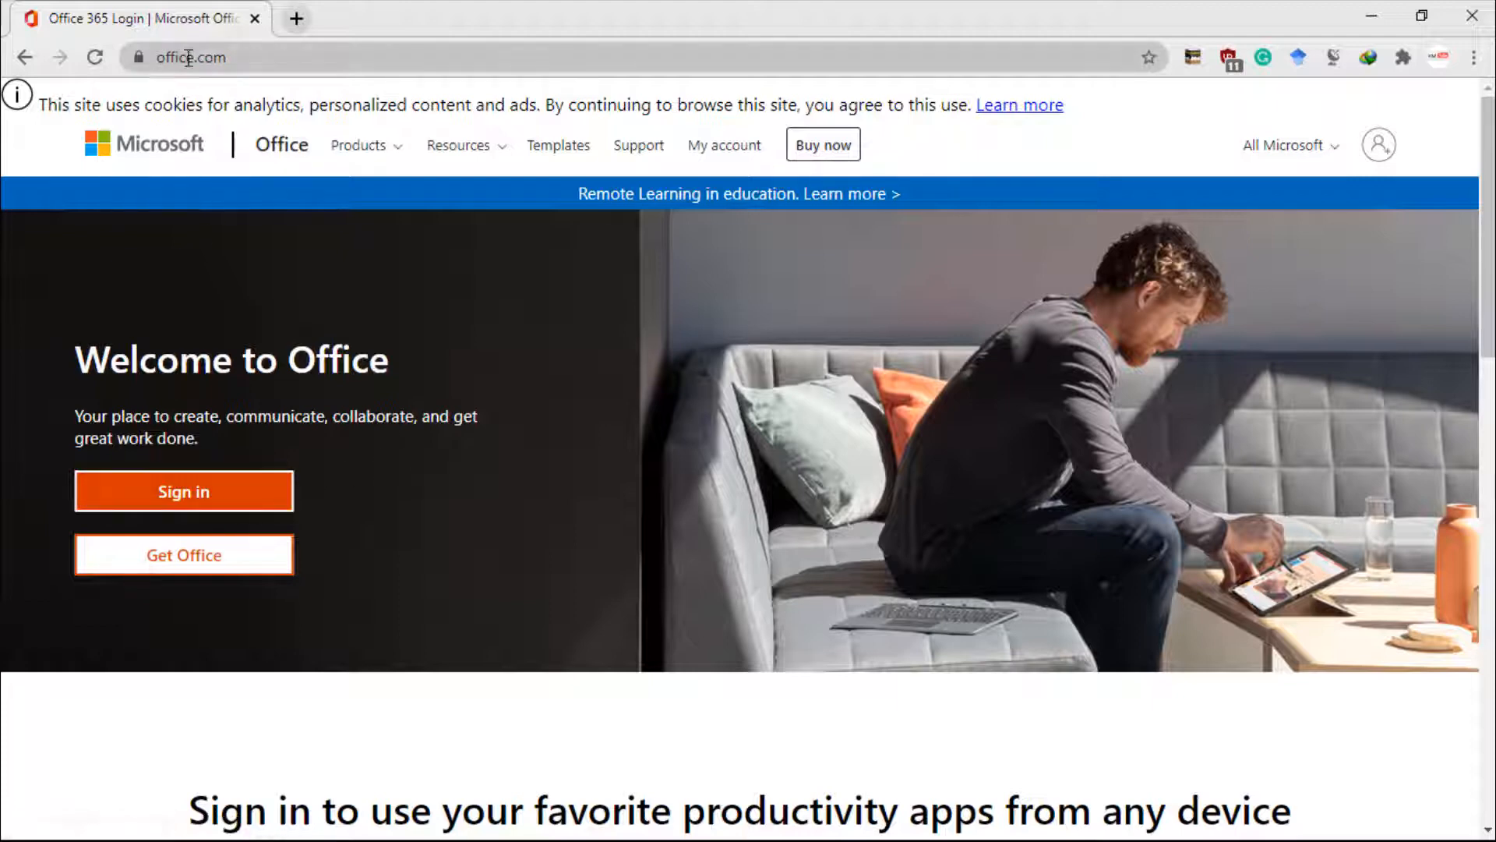
left_click(183, 490)
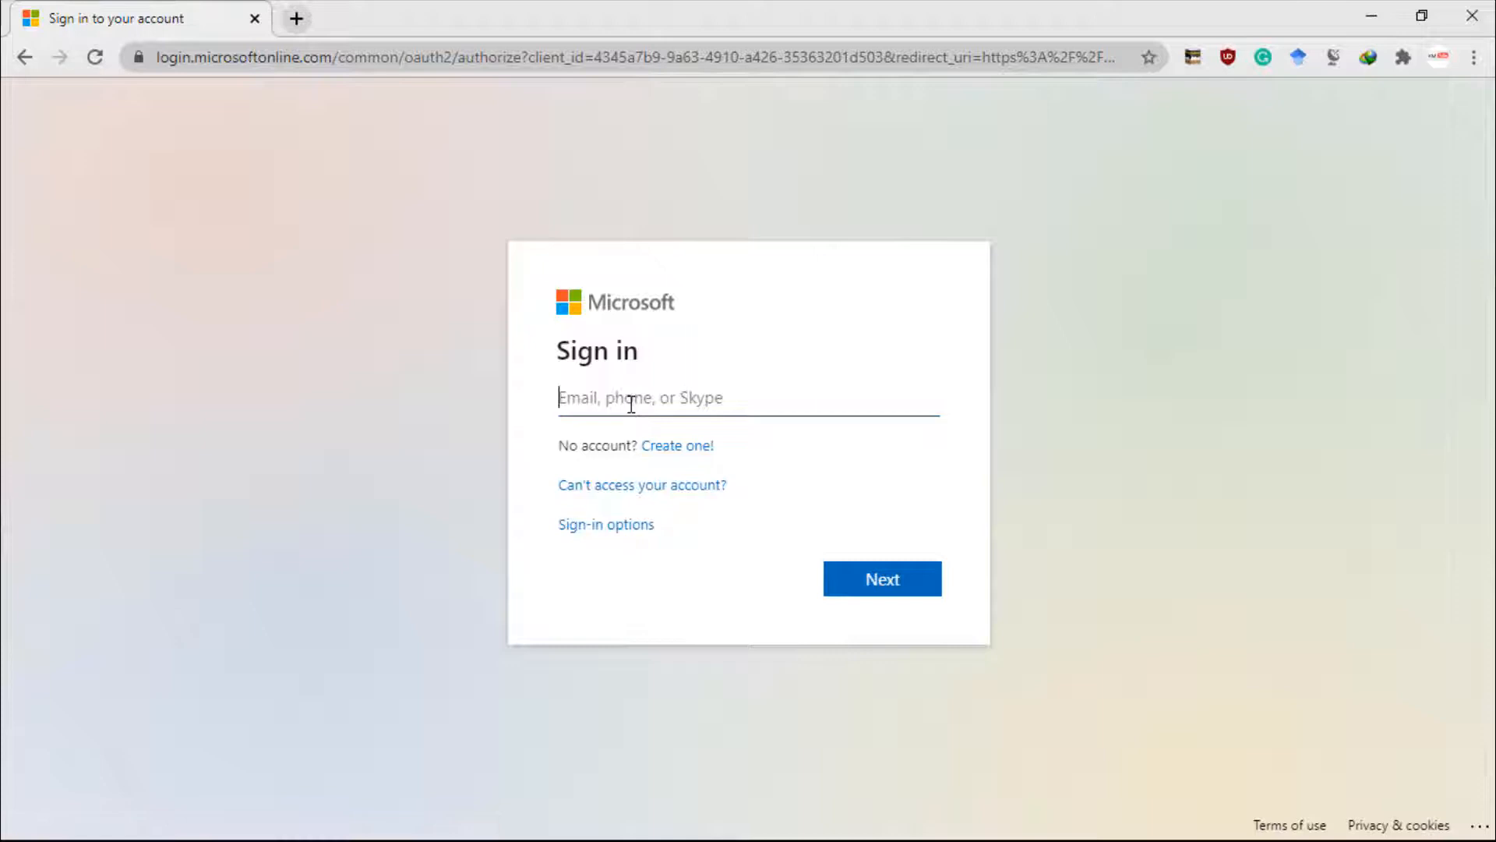
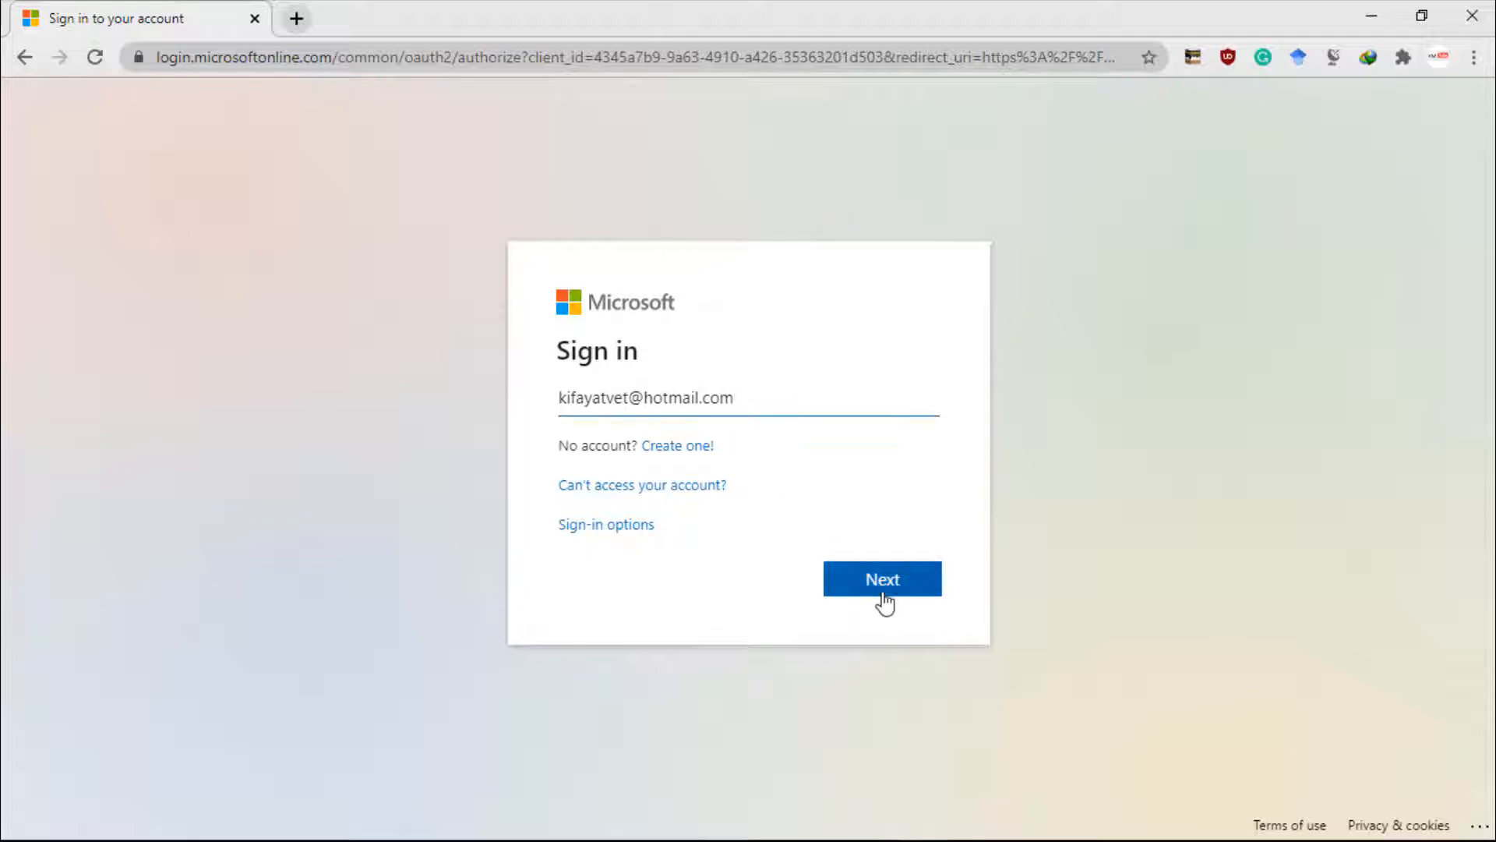
left_click(881, 578)
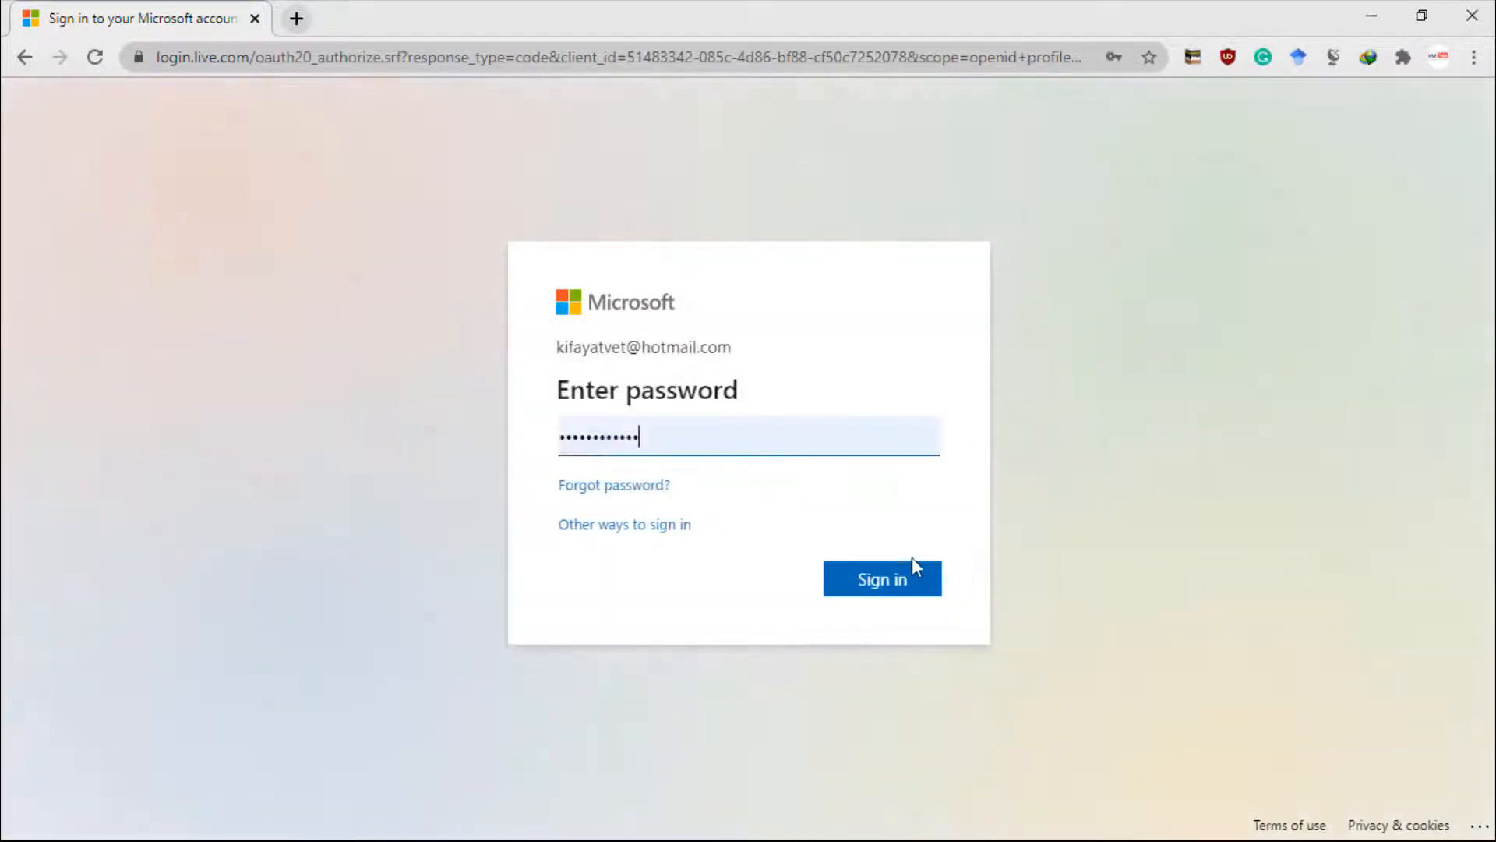
- Submit the password and choose to stay signed in on this browser
left_click(880, 578)
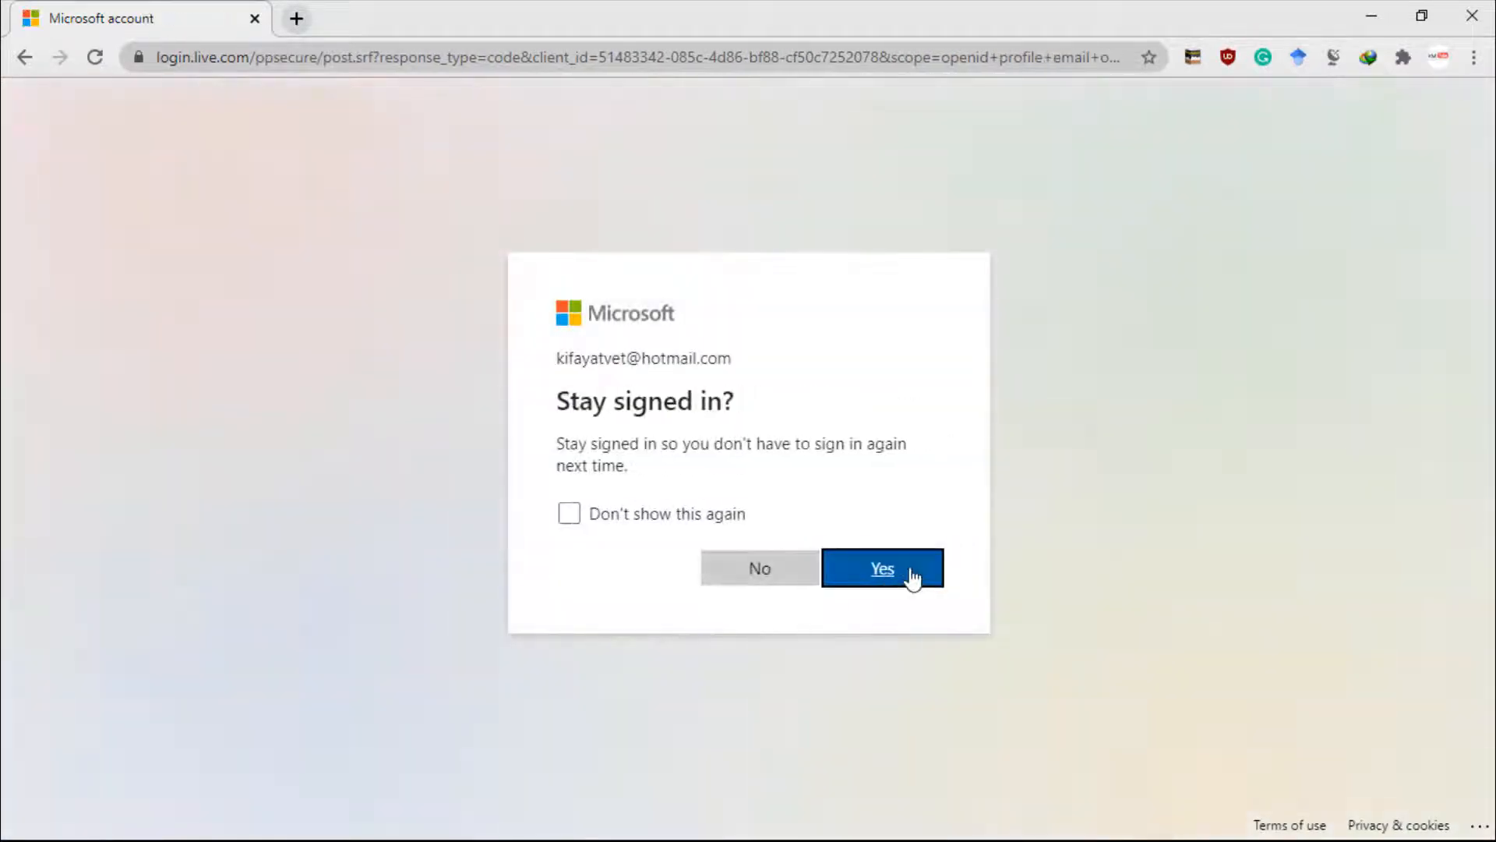
left_click(881, 568)
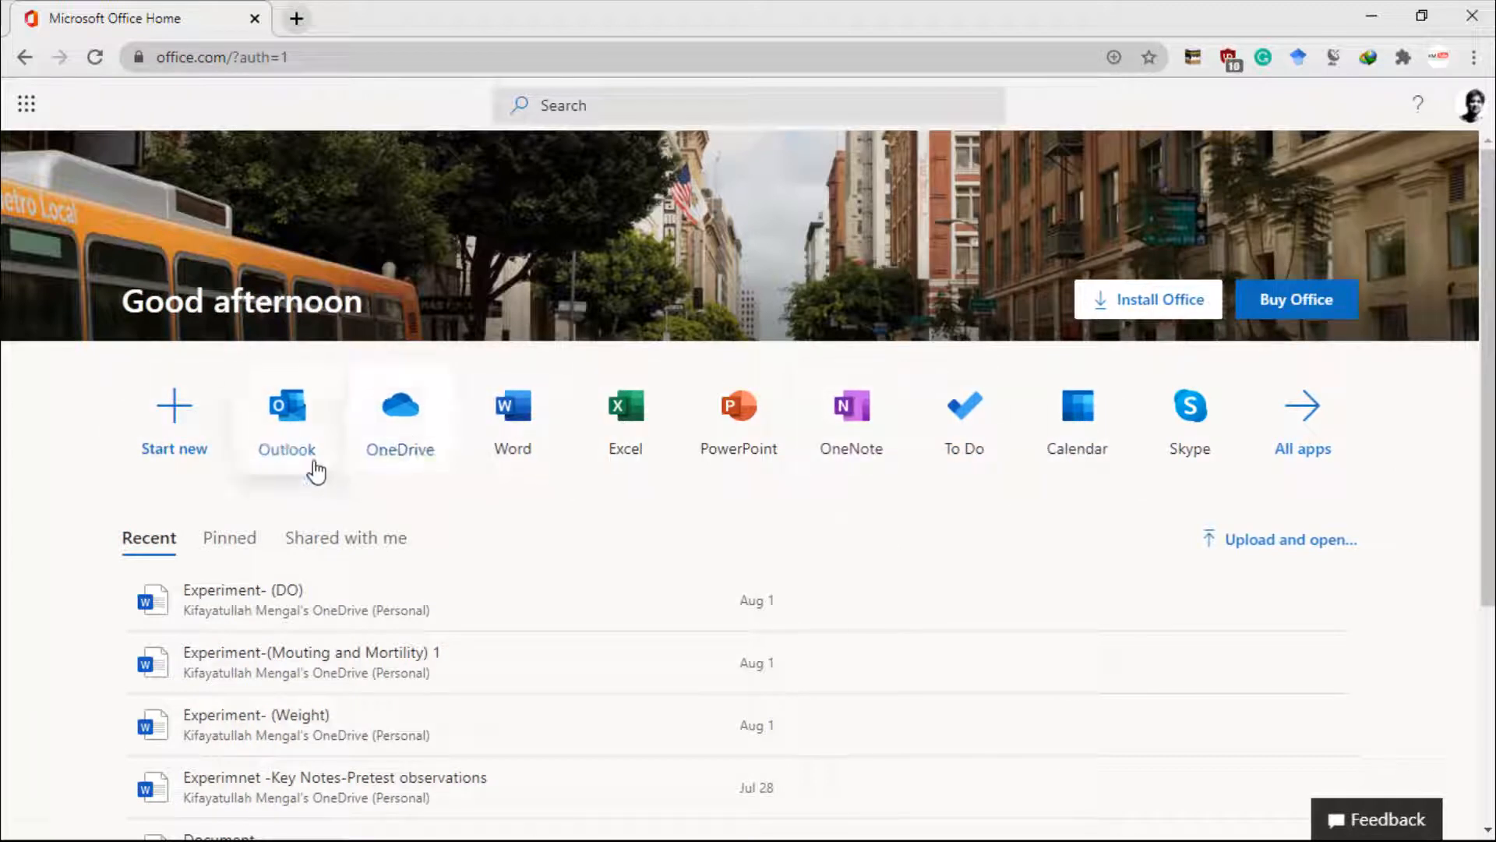
mouse_move(456, 446)
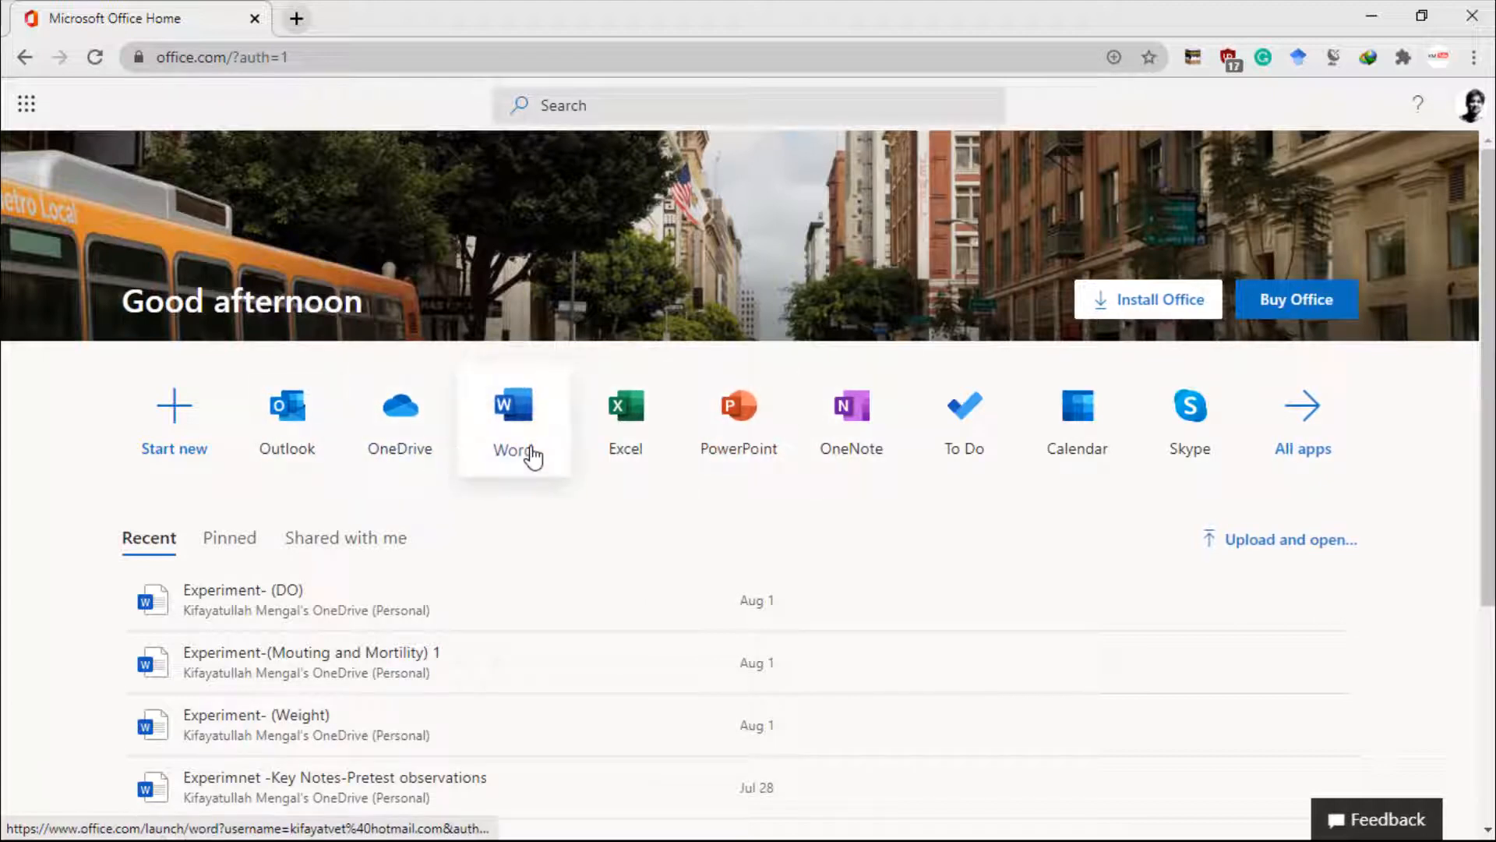
mouse_move(625, 420)
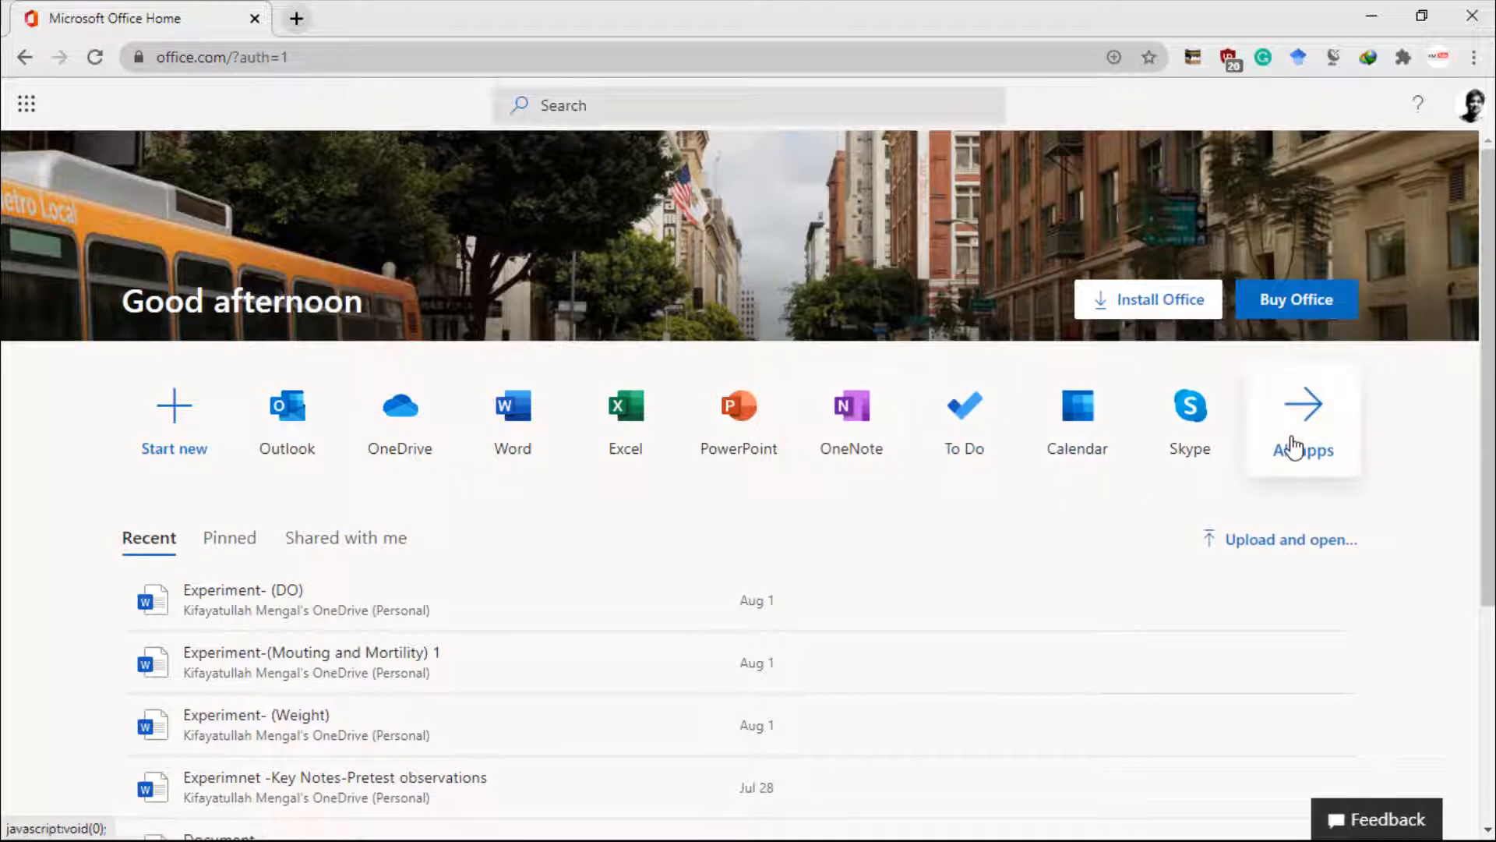
mouse_move(717, 449)
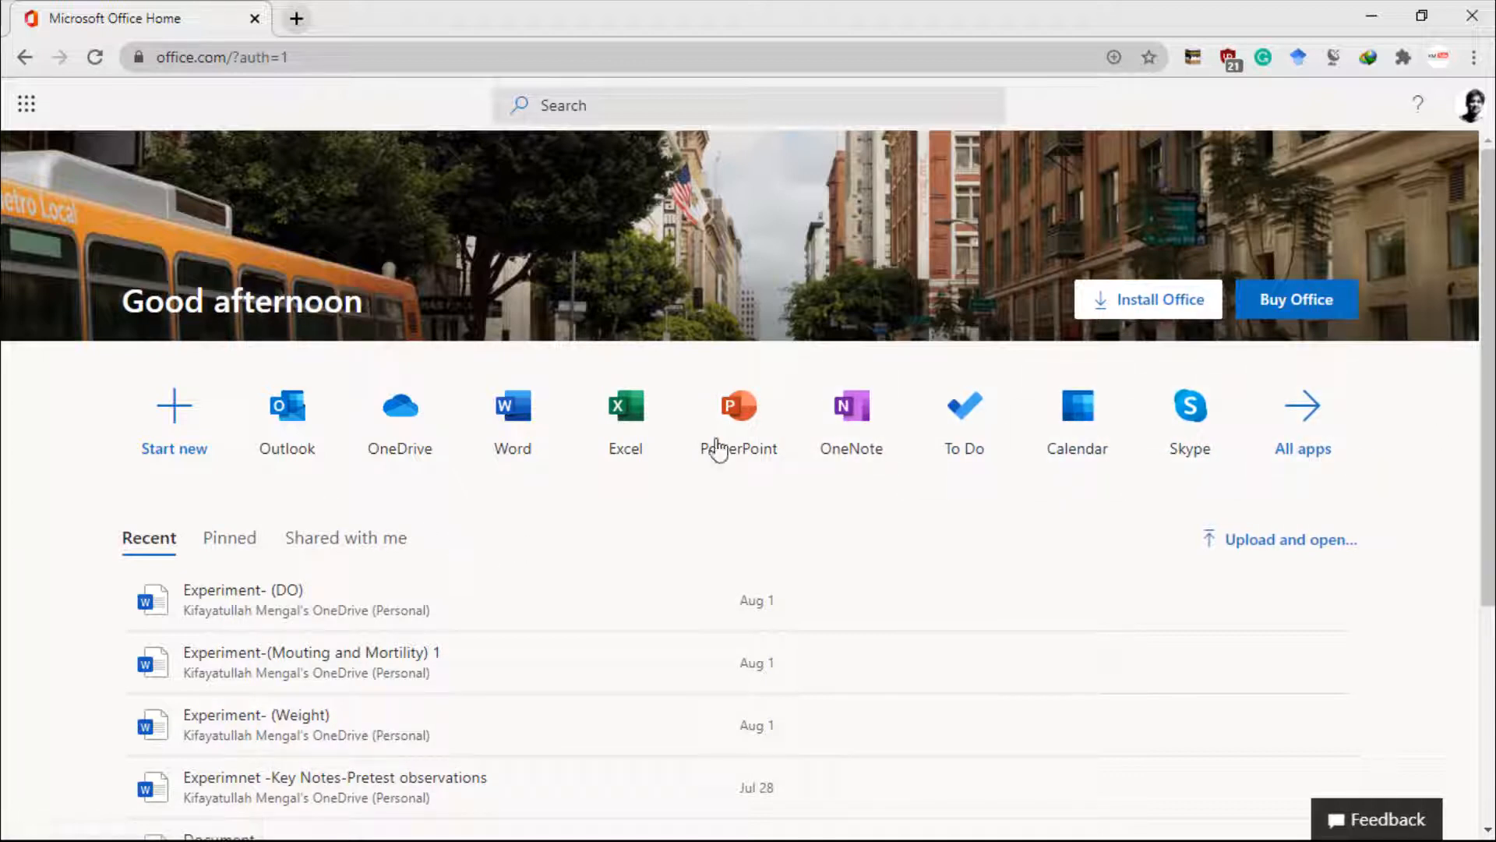
mouse_move(833, 436)
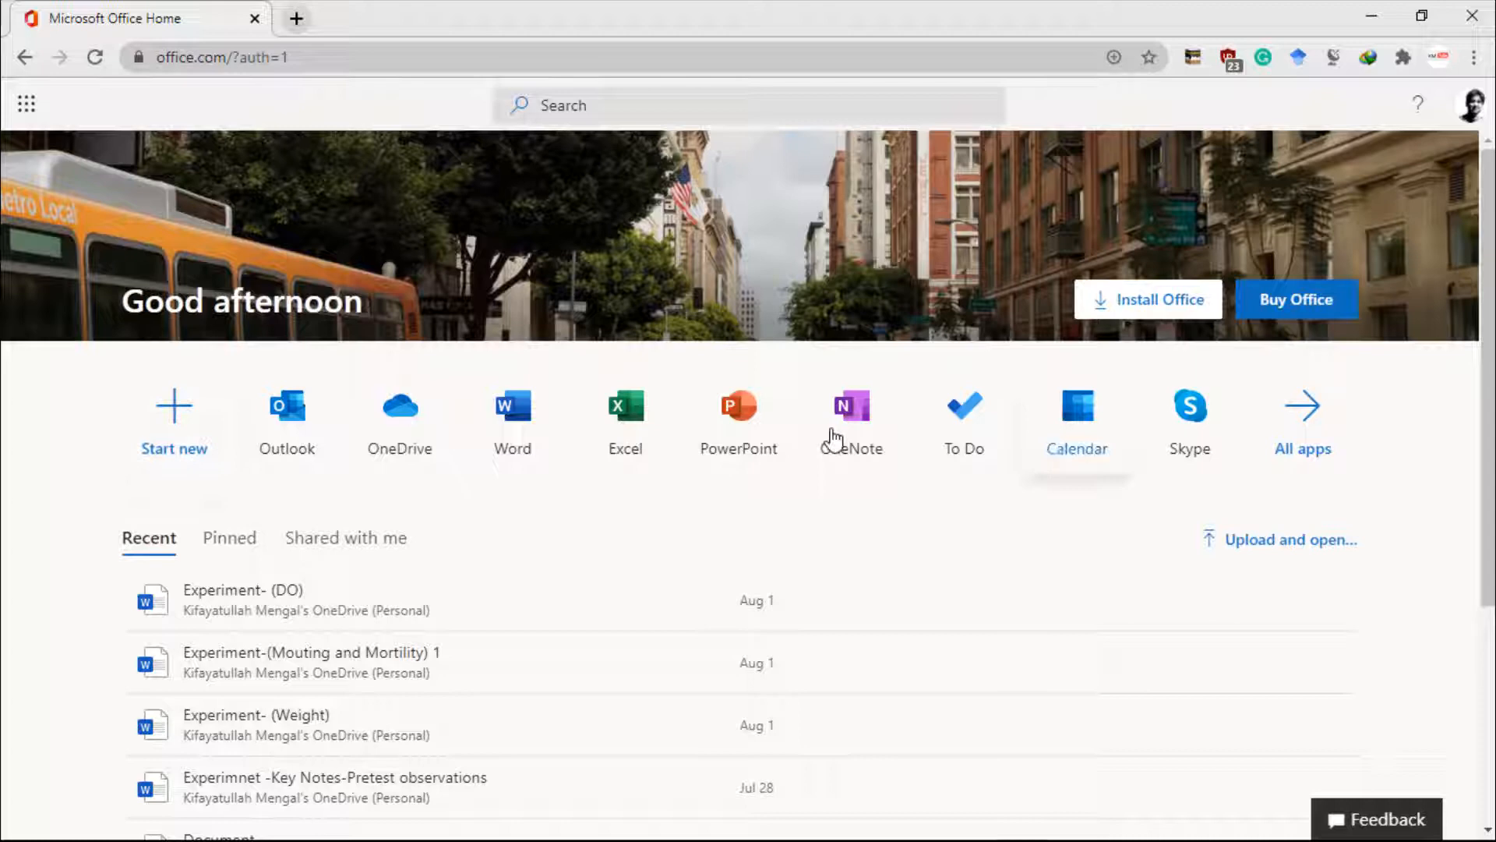
mouse_move(1372, 370)
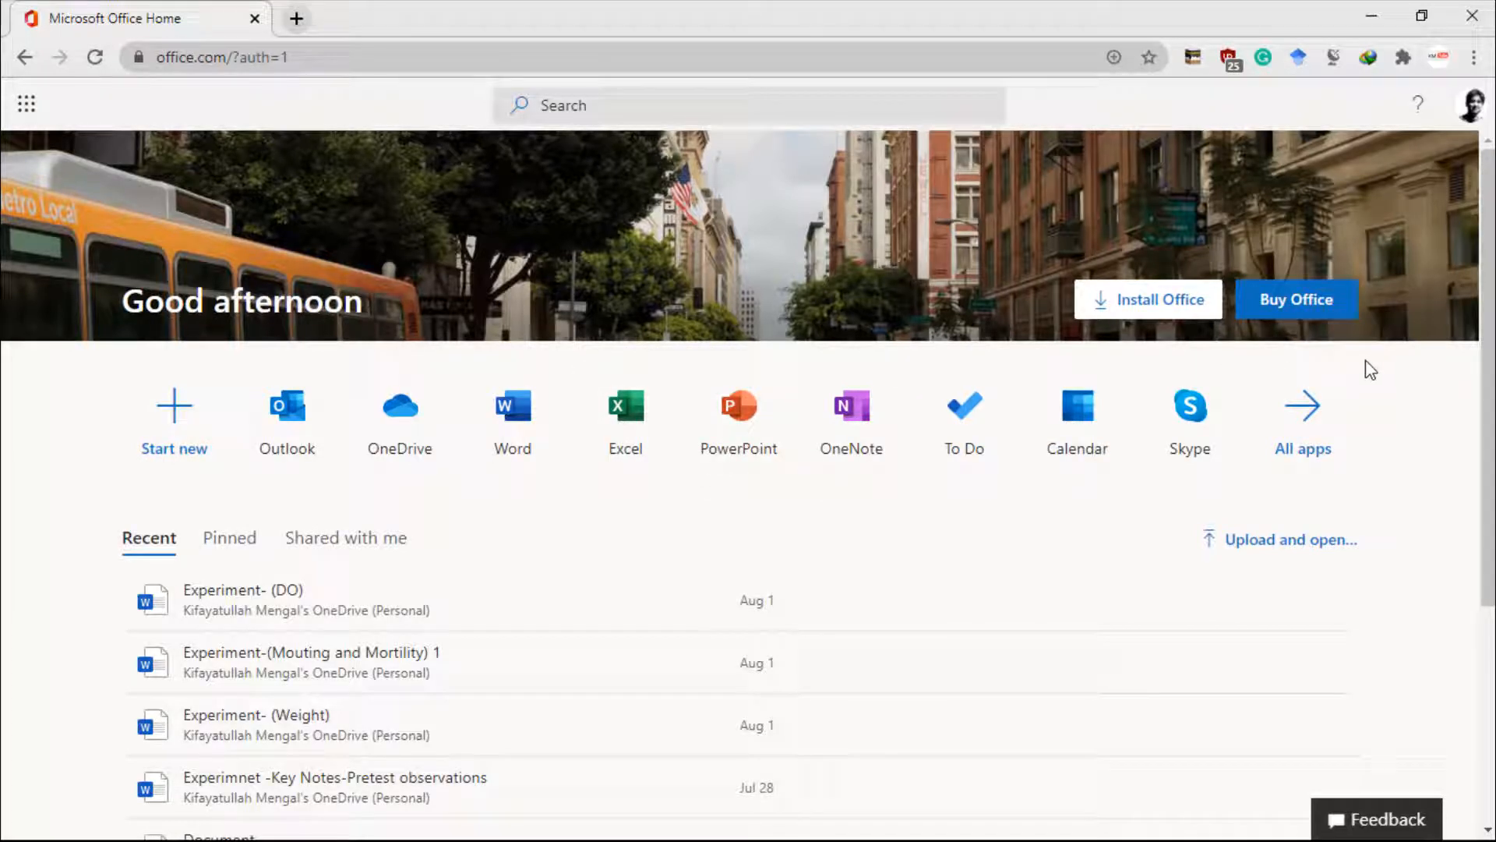
mouse_move(769, 267)
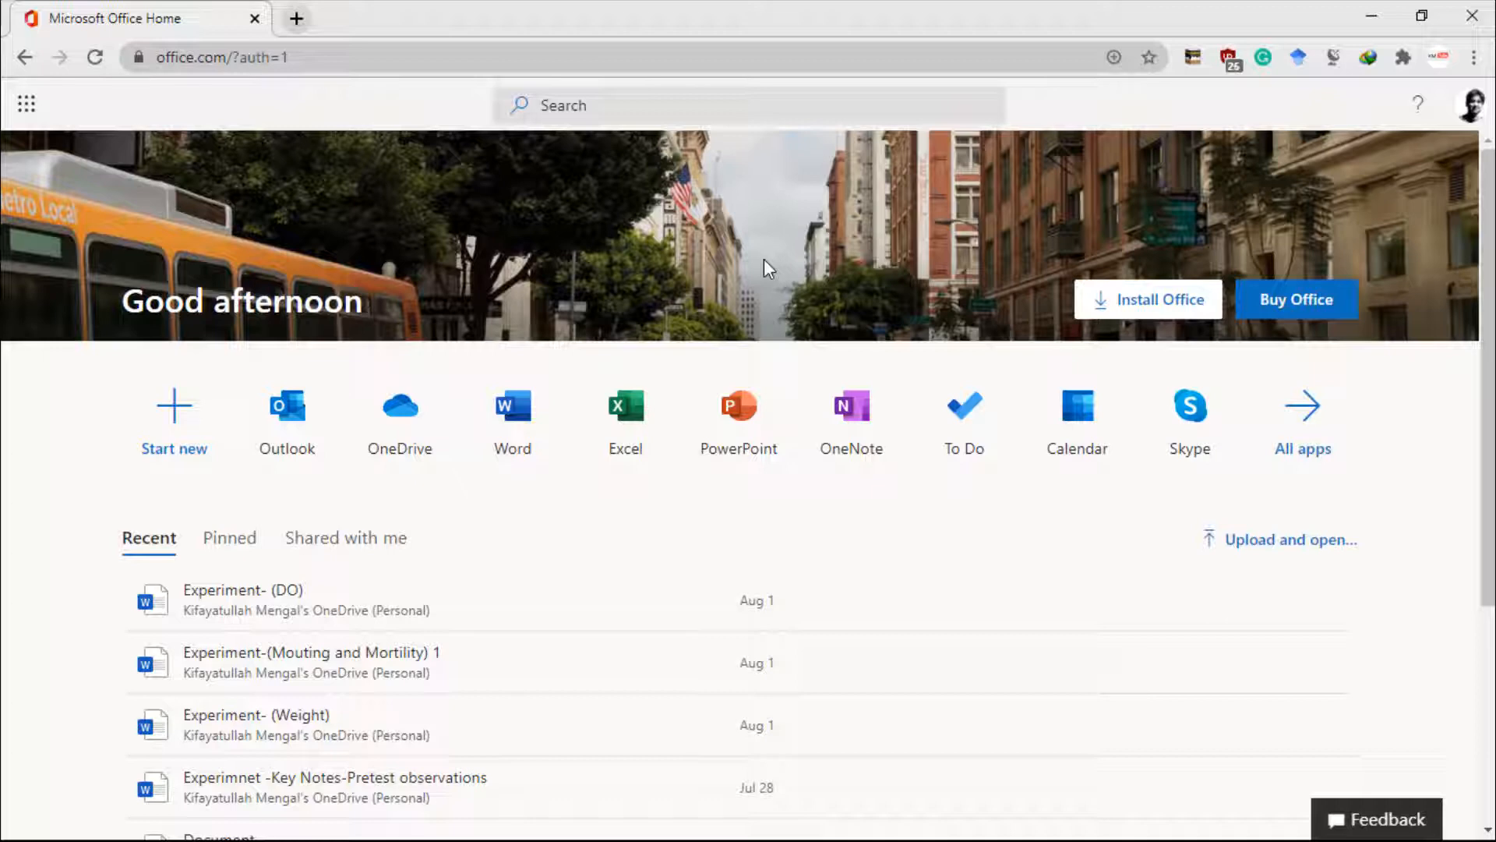
mouse_move(175, 420)
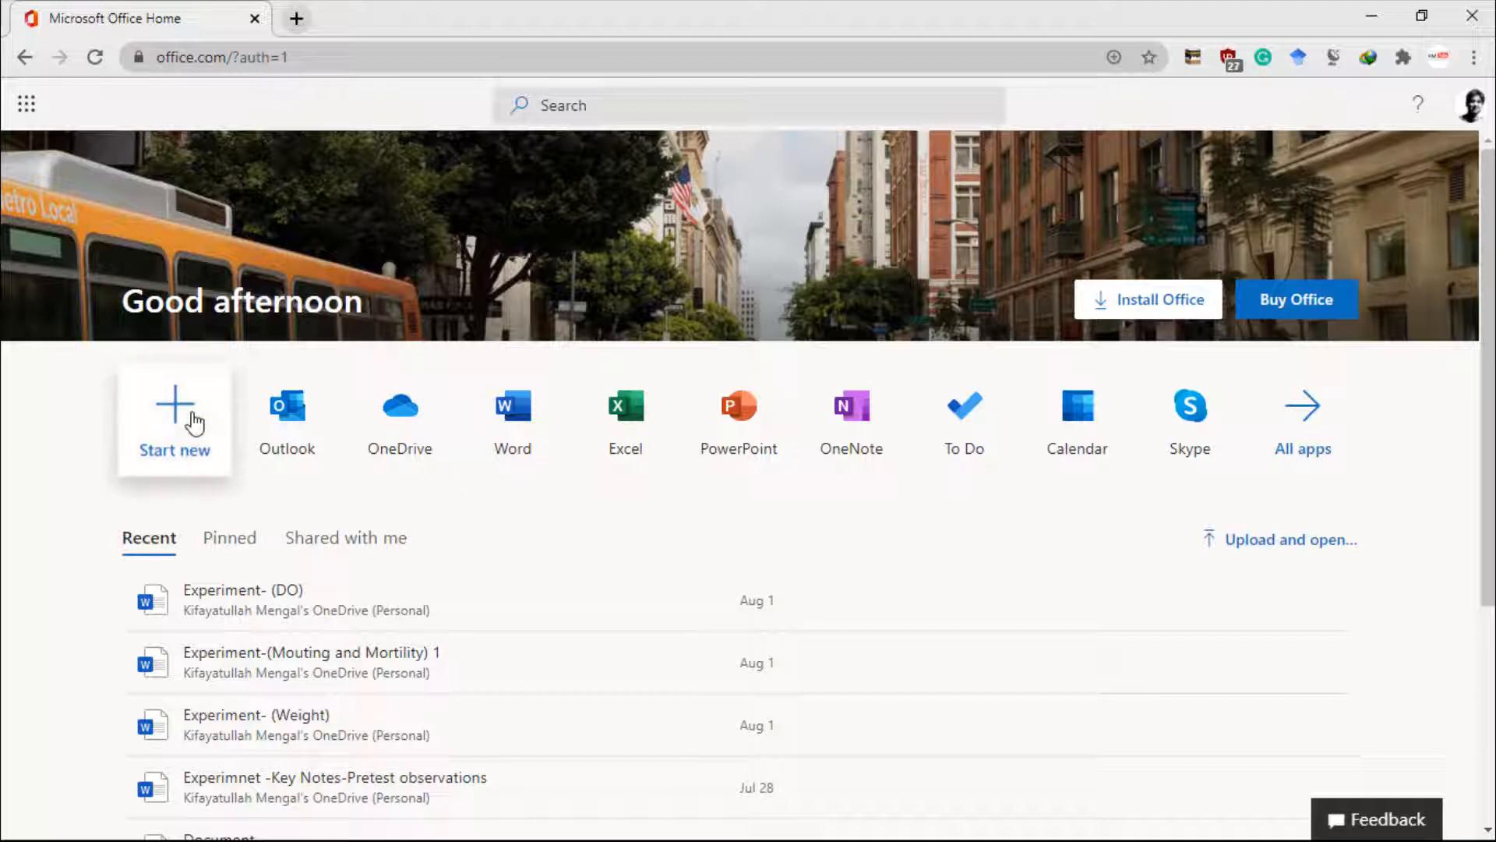
- Create a new blank Word document from the new-file choices
left_click(174, 417)
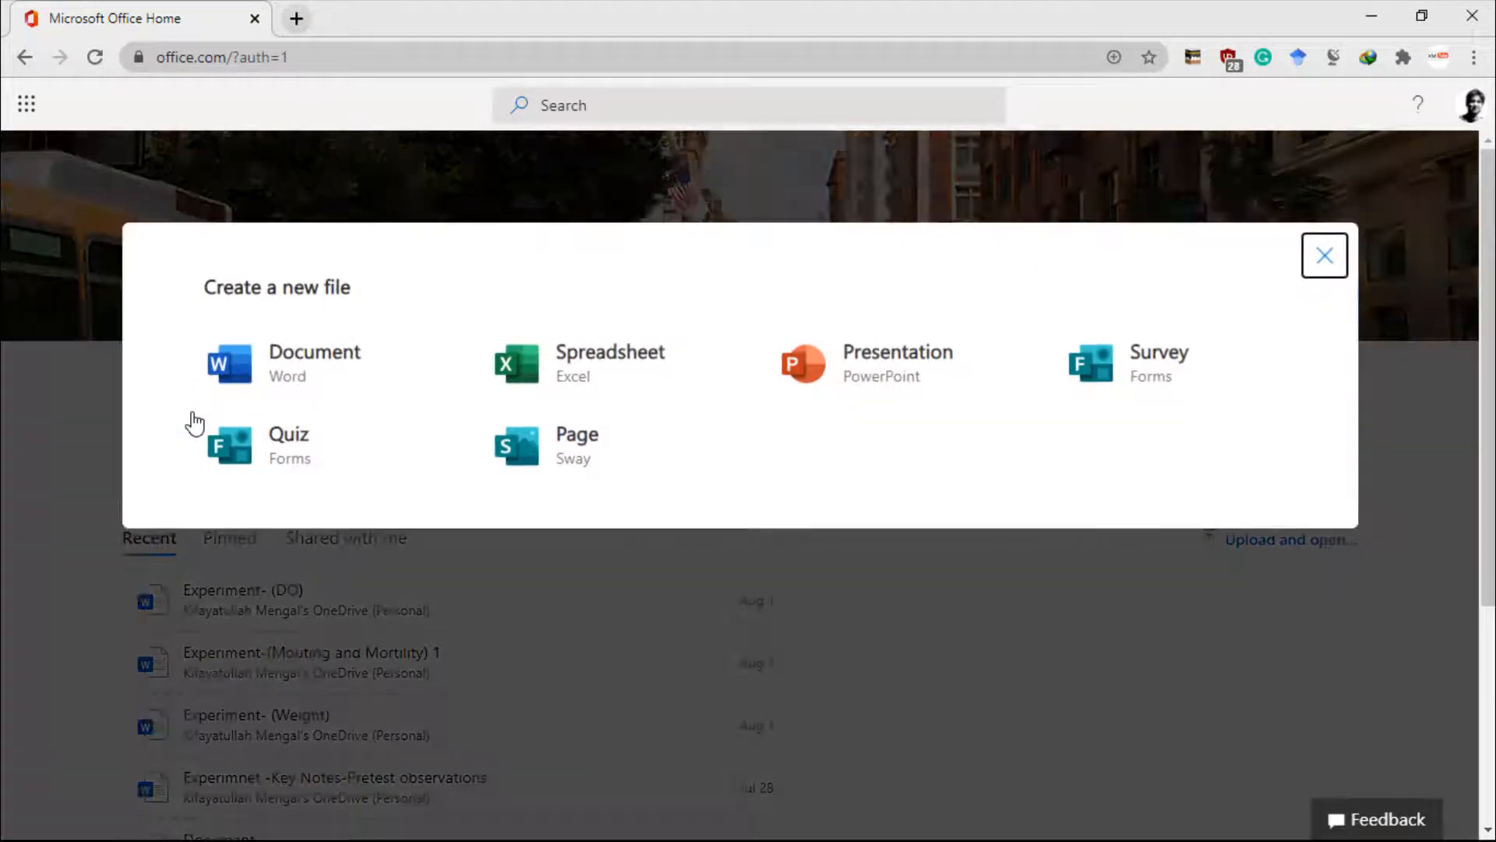
mouse_move(303, 373)
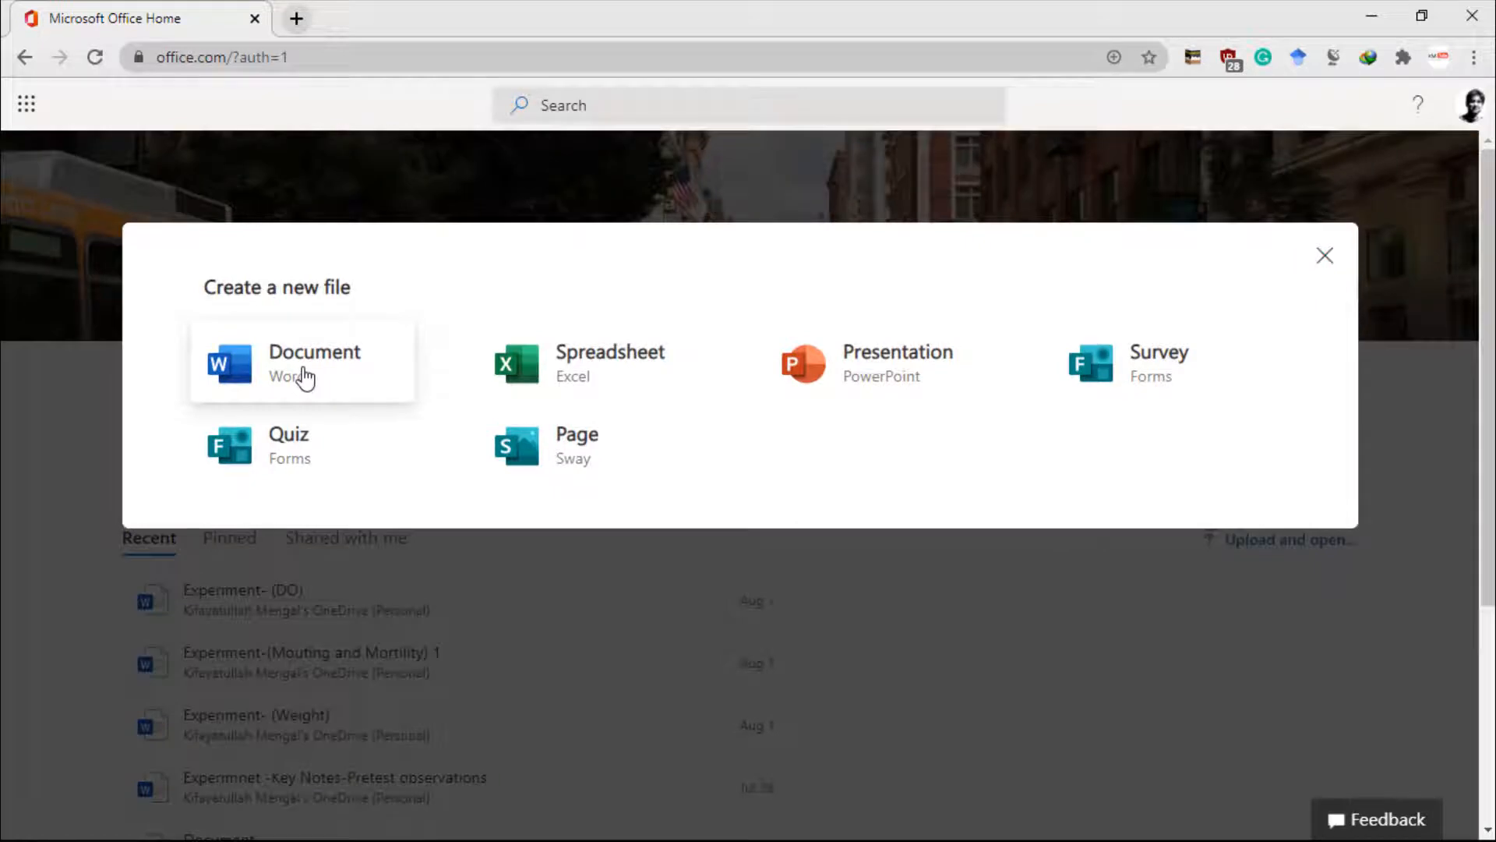
mouse_move(627, 387)
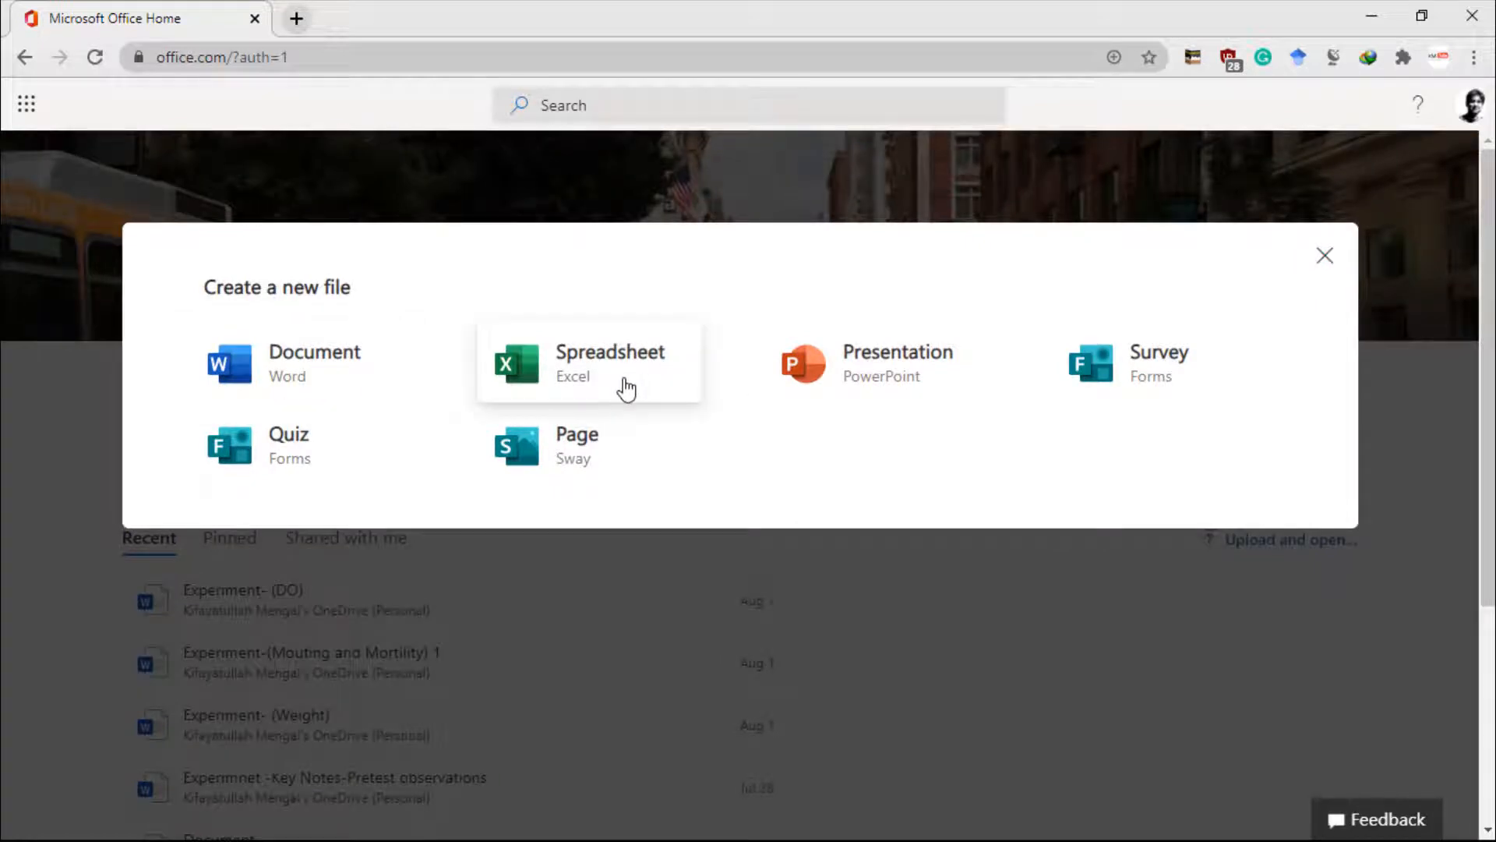
mouse_move(868, 372)
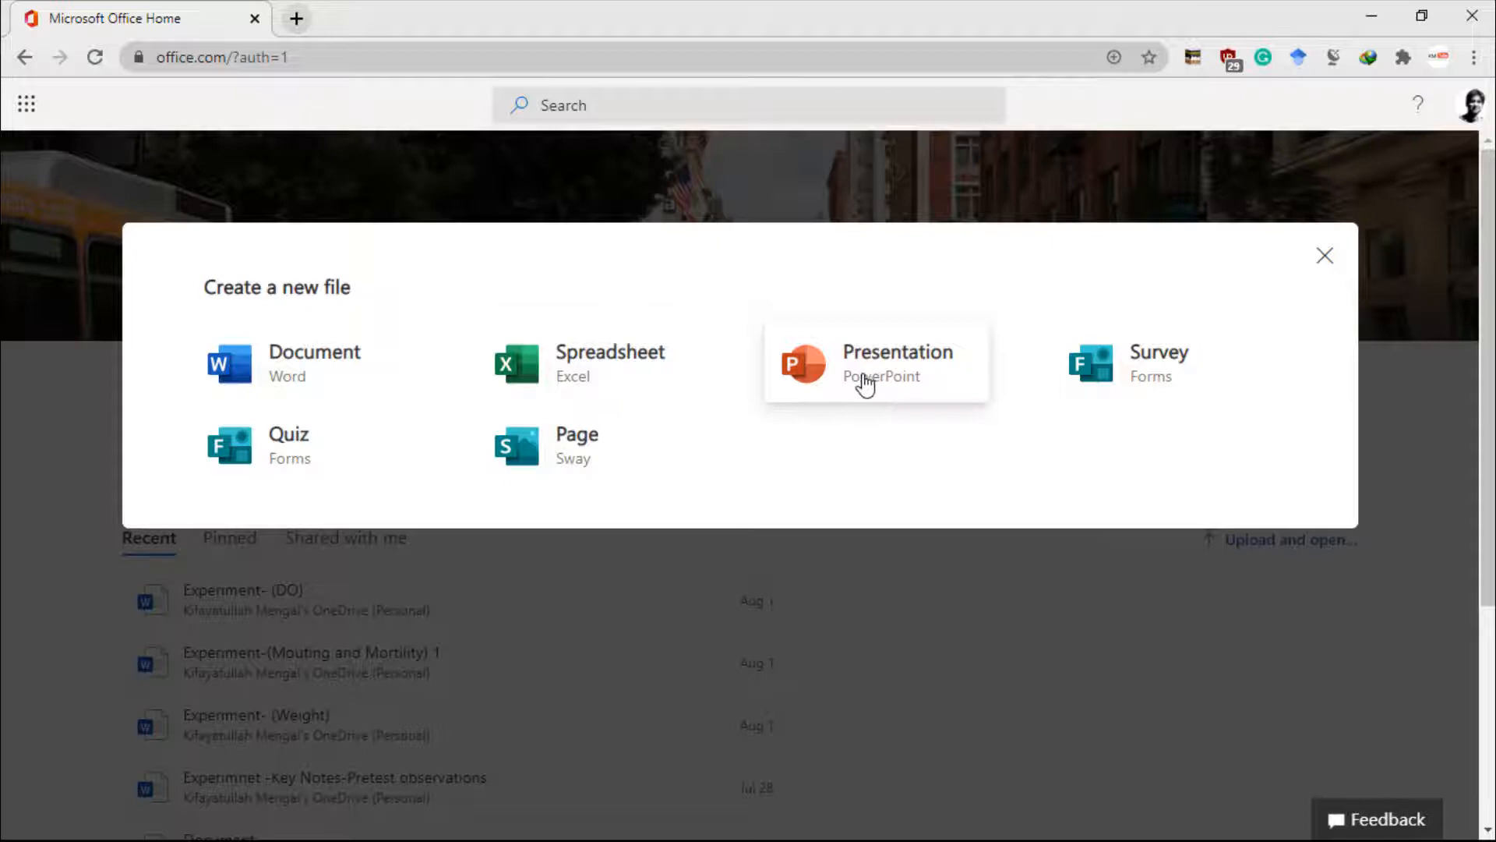
mouse_move(296, 444)
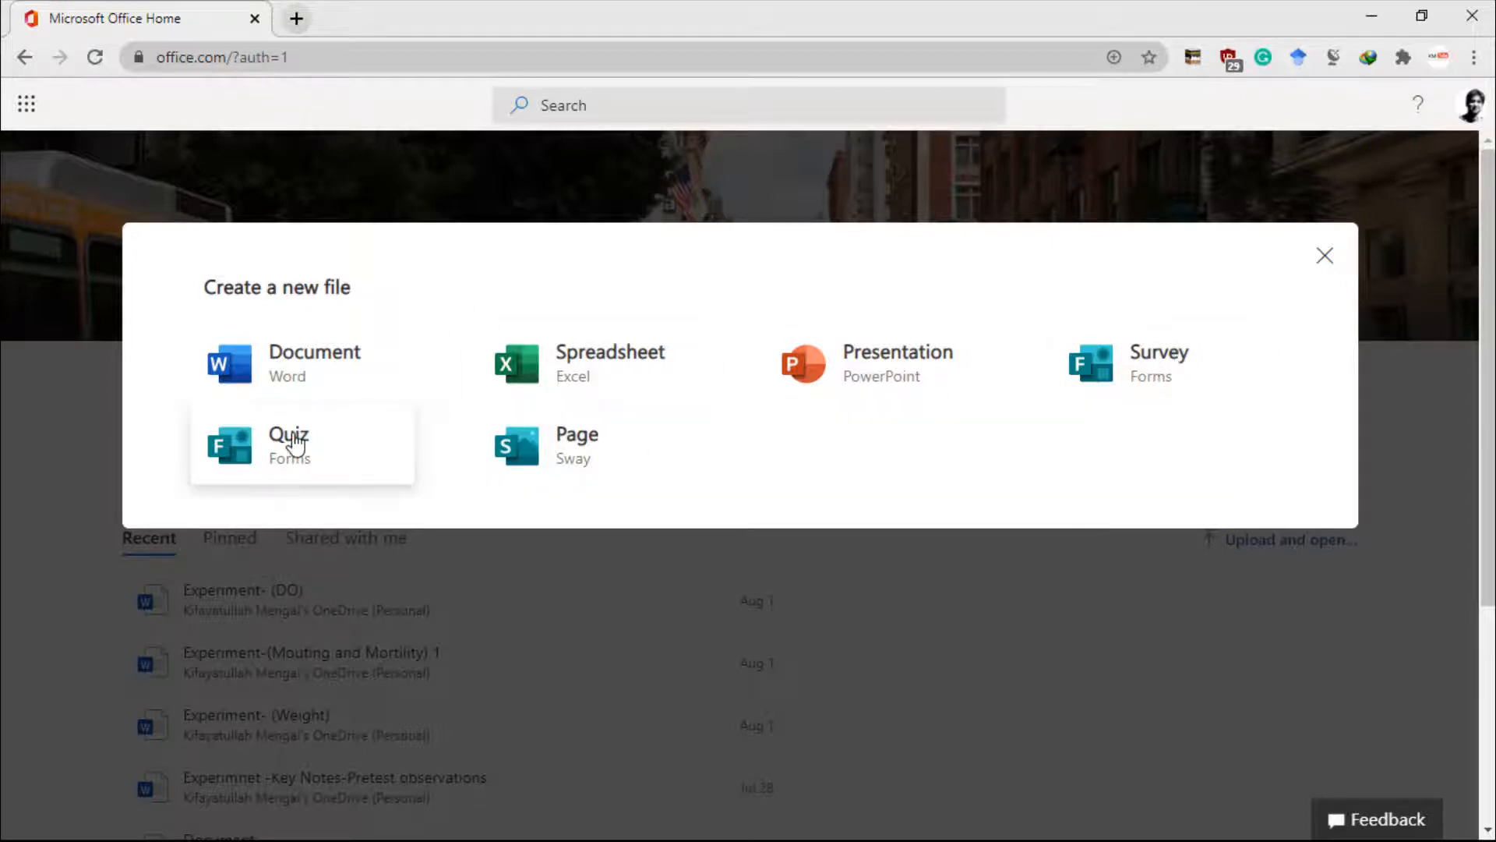
mouse_move(372, 348)
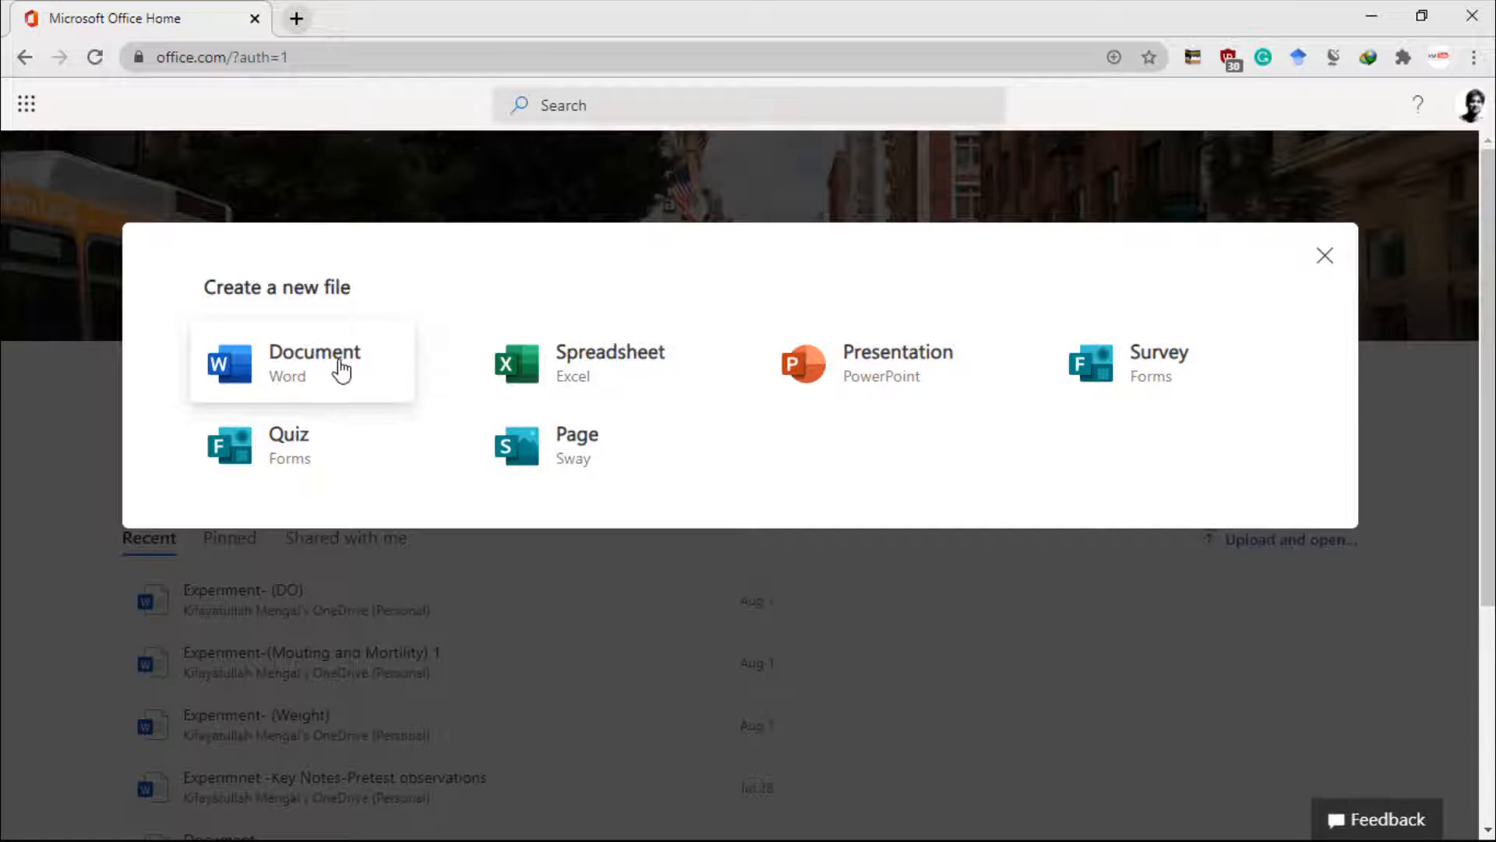
left_click(1325, 255)
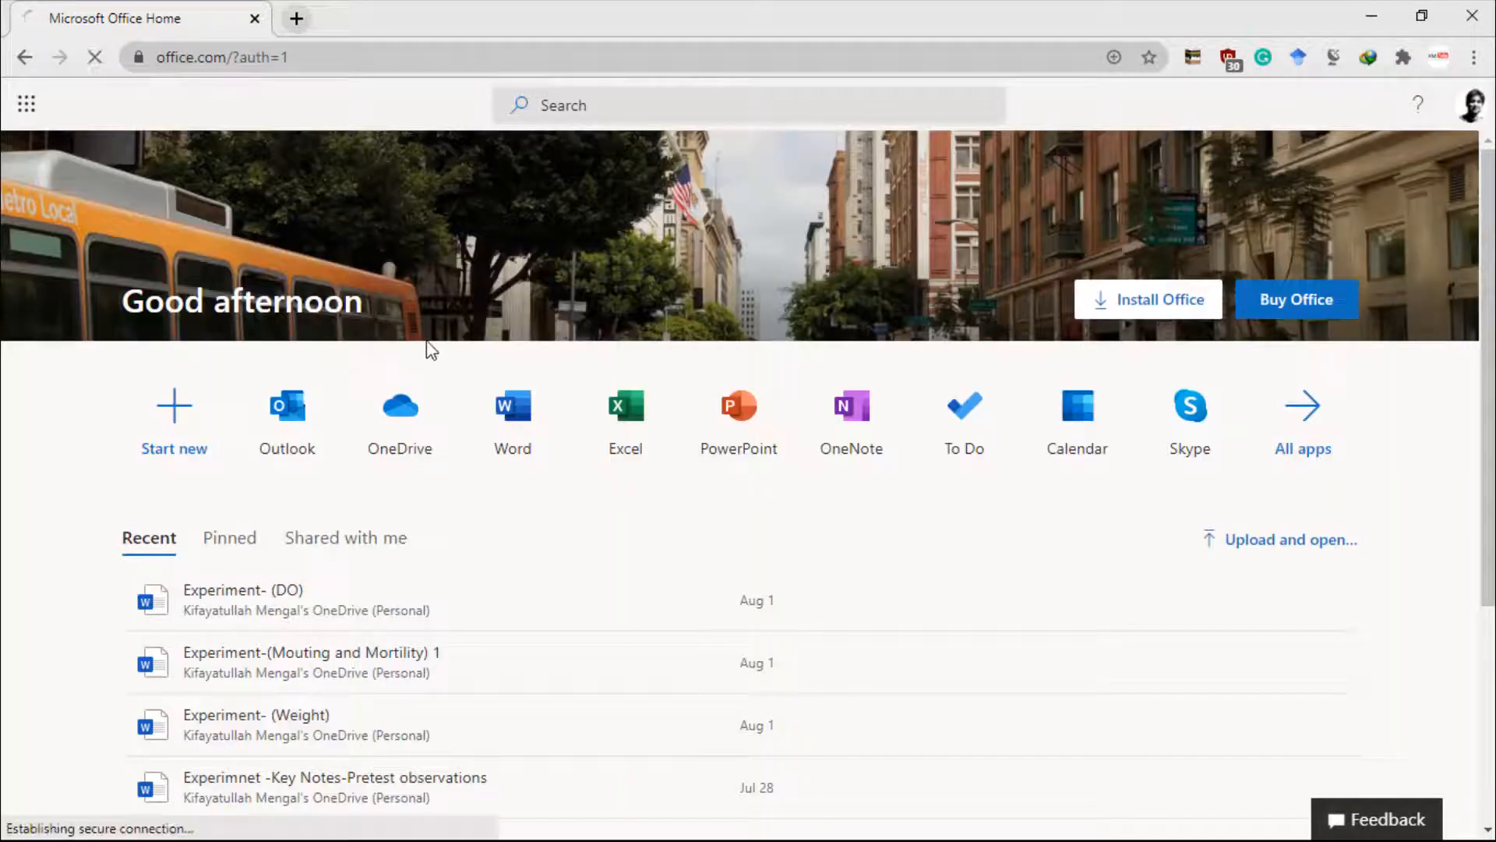
- Focus the new blank Document 2 while it finishes loading
left_click(513, 405)
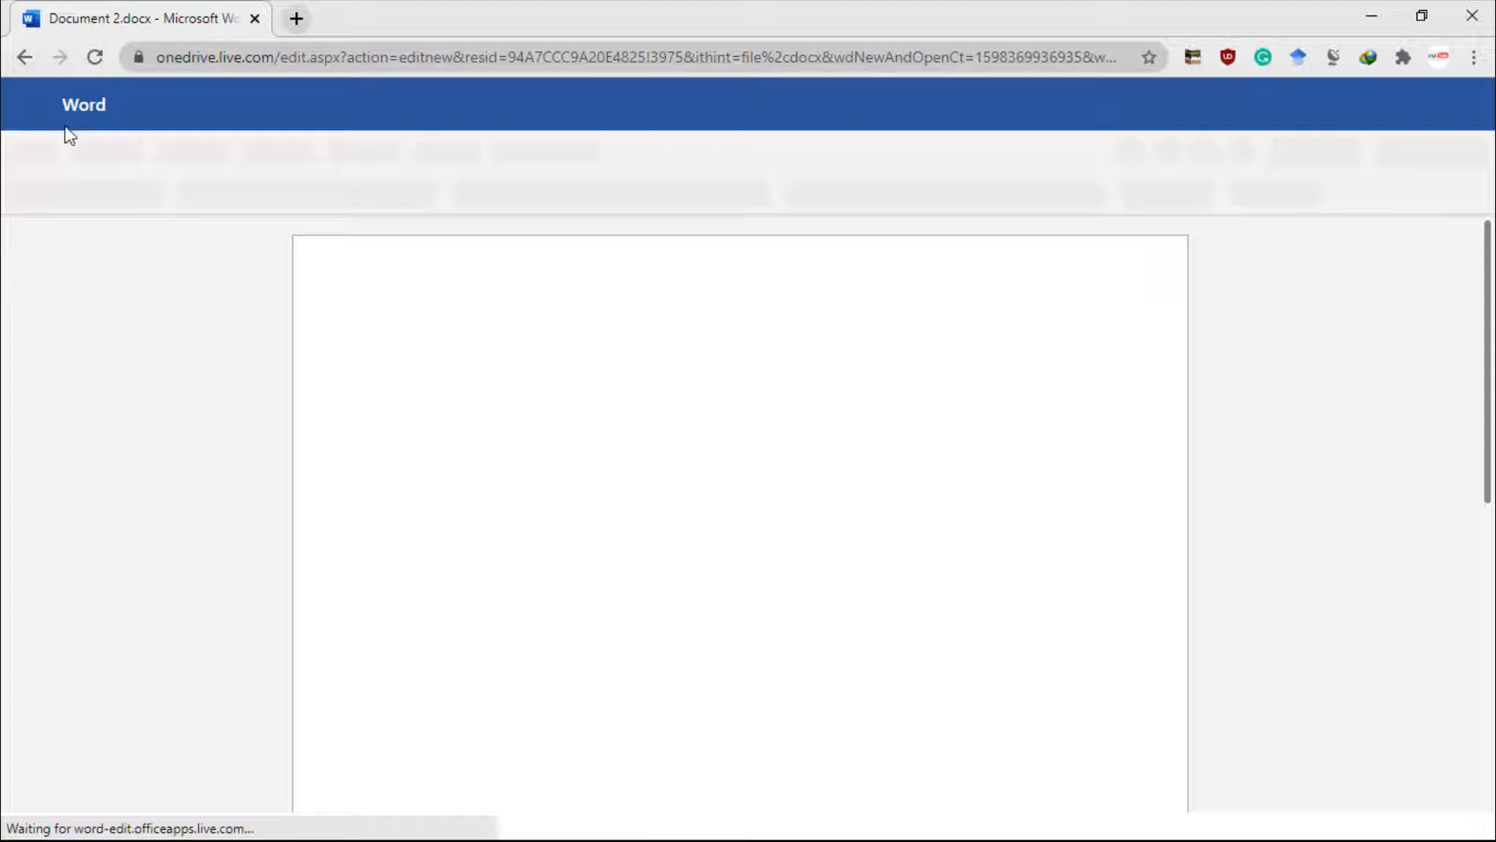
mouse_move(475, 390)
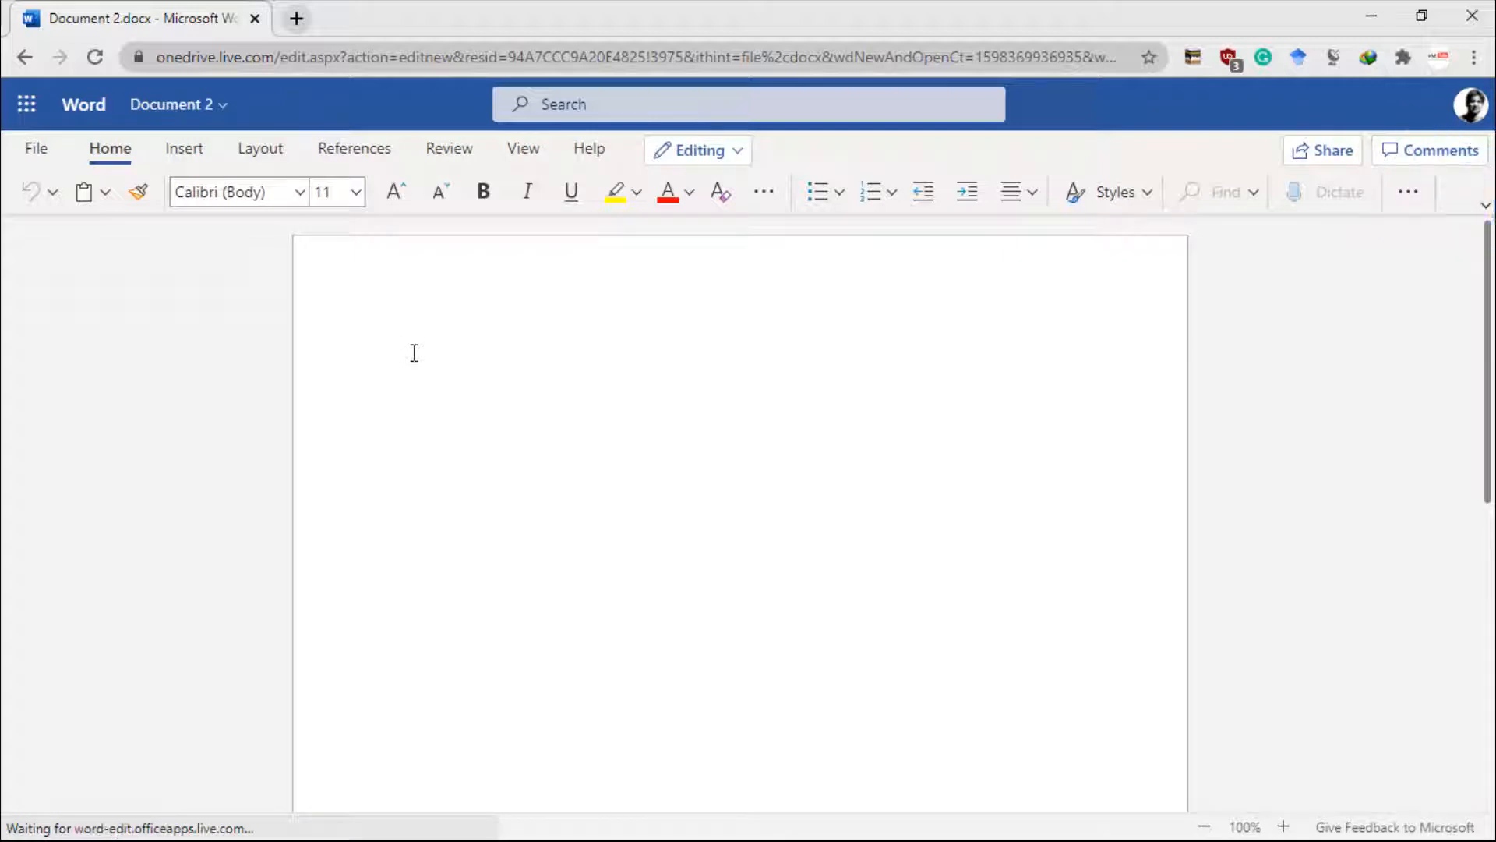
- Generate three placeholder paragraphs with the =rand(3,3) formula
type("=r")
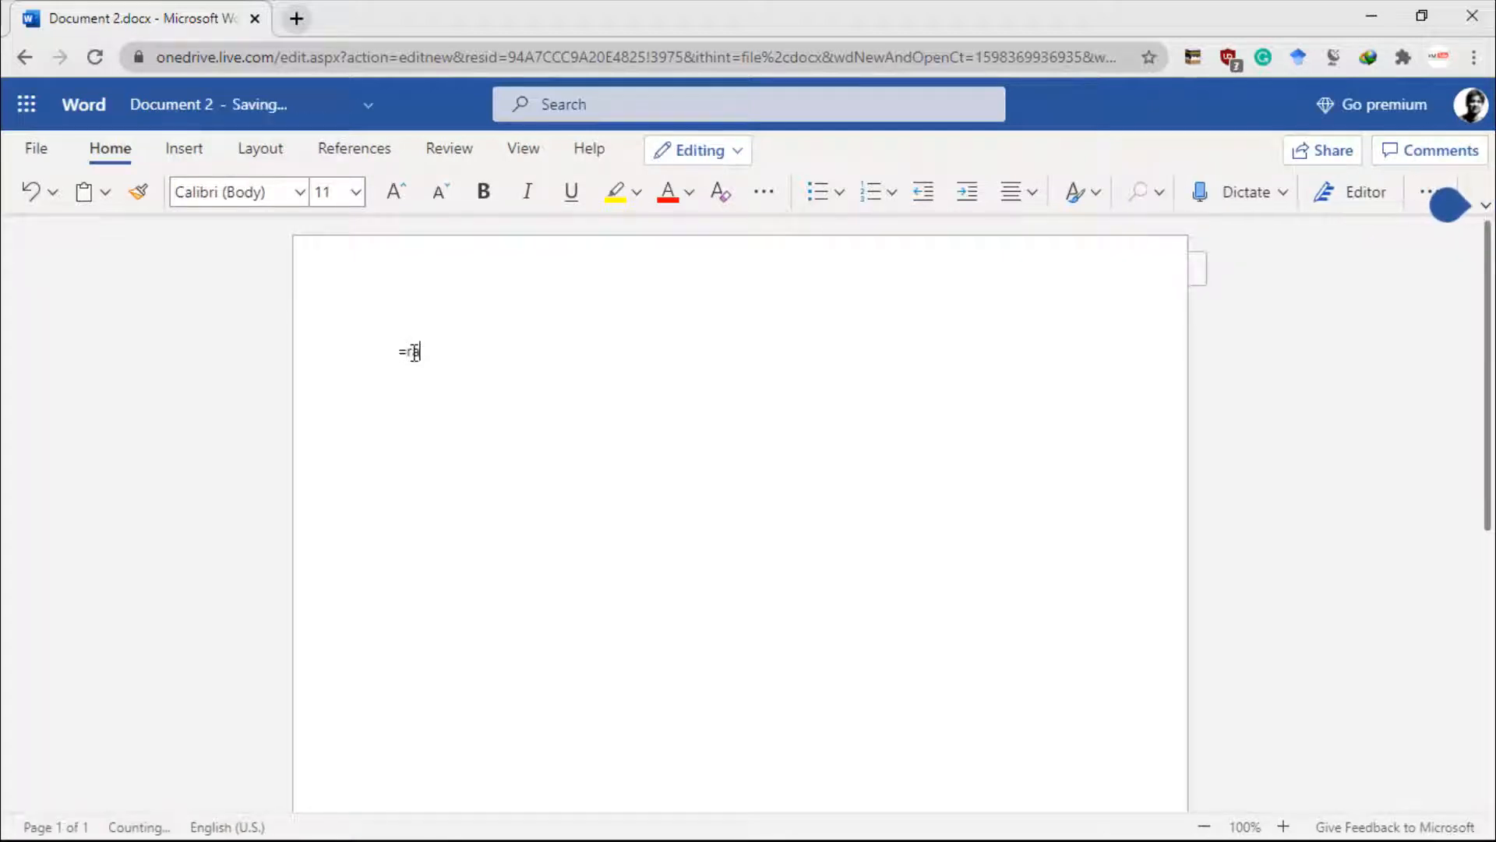
type("and(")
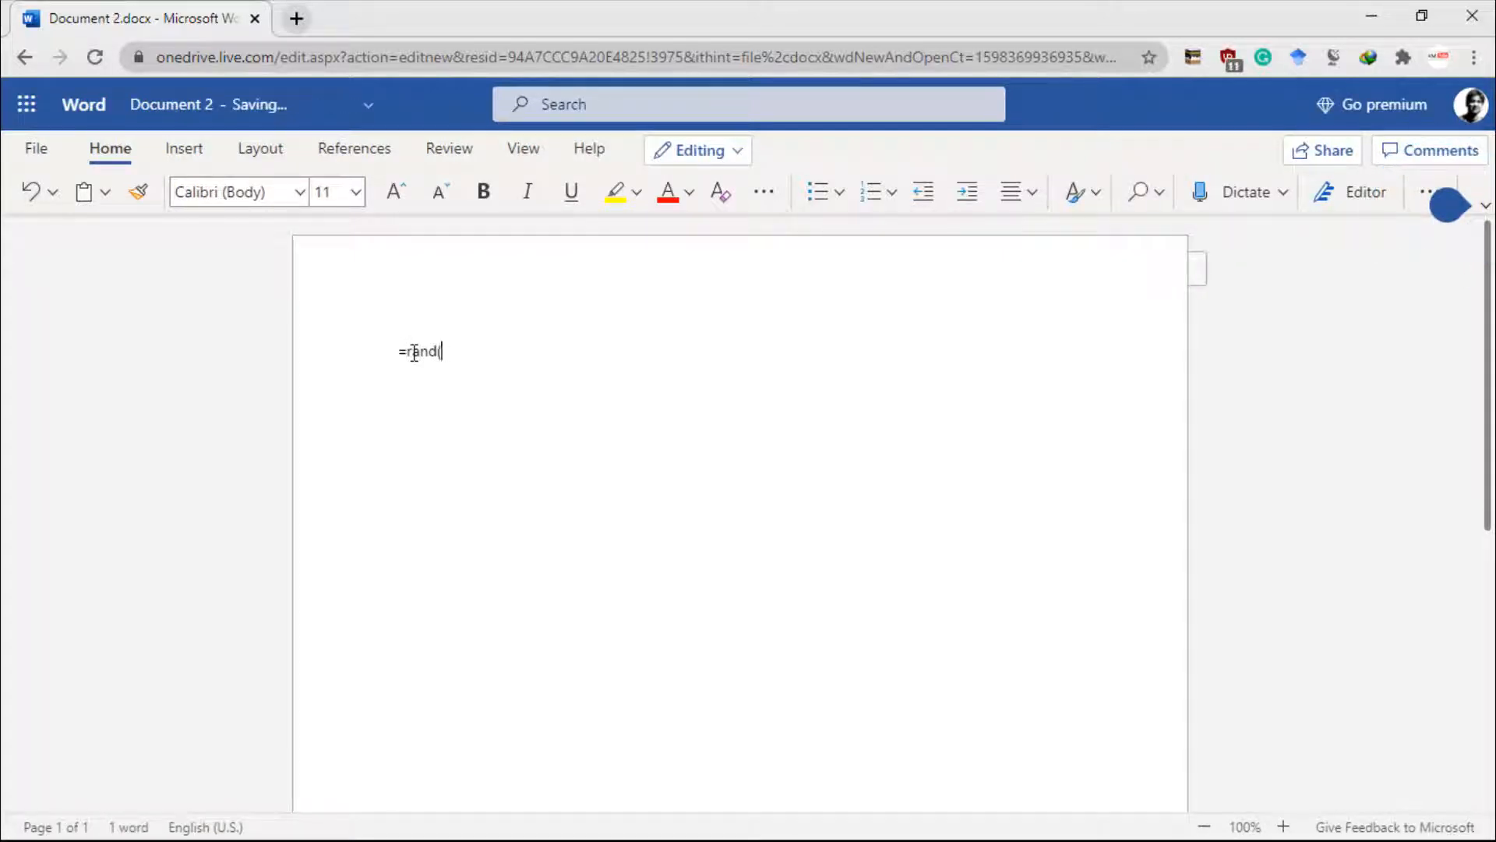
type("()")
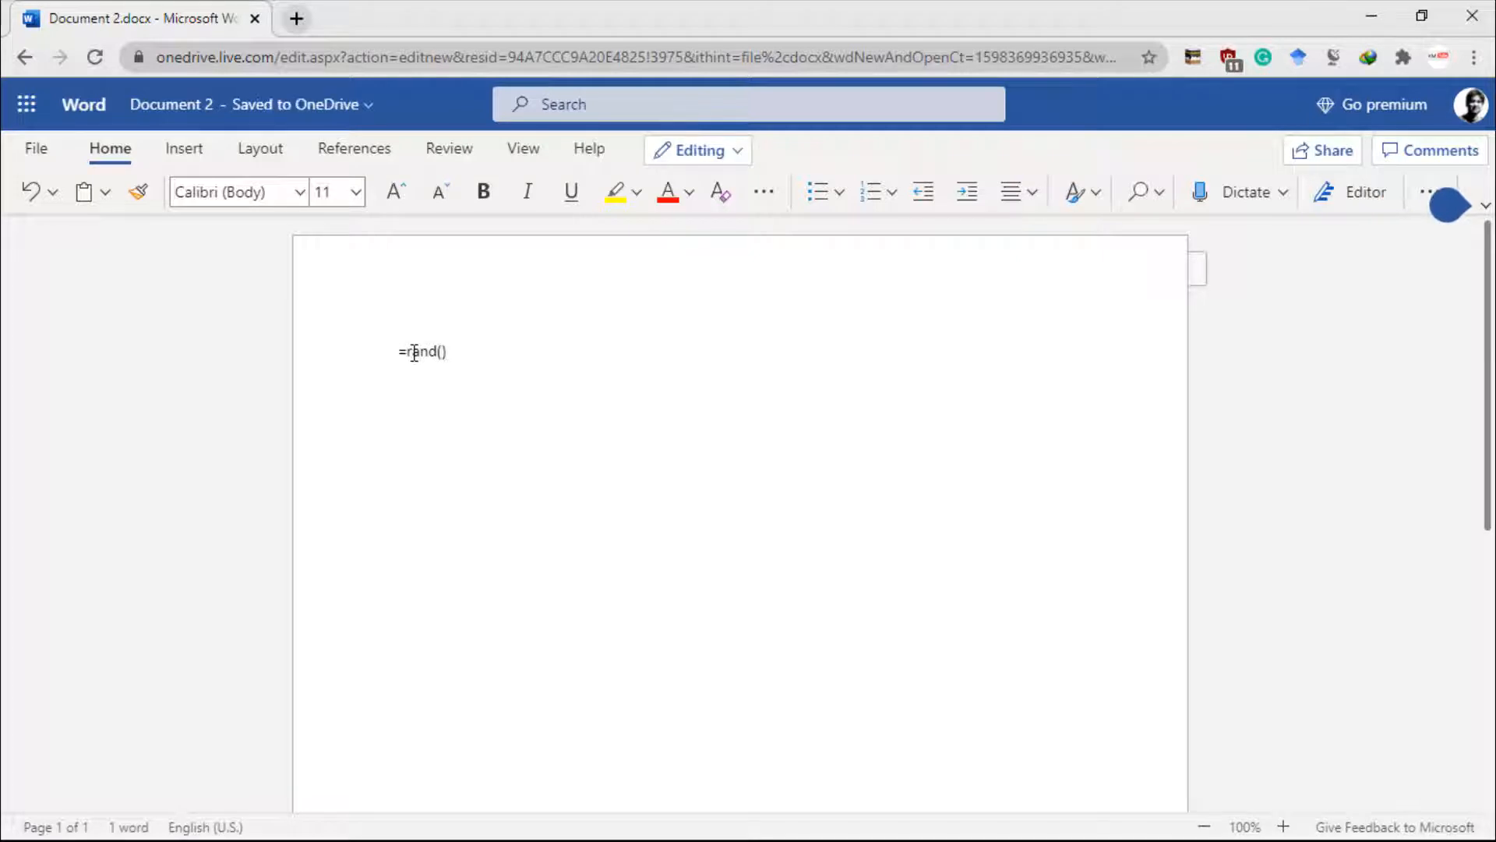
type("3")
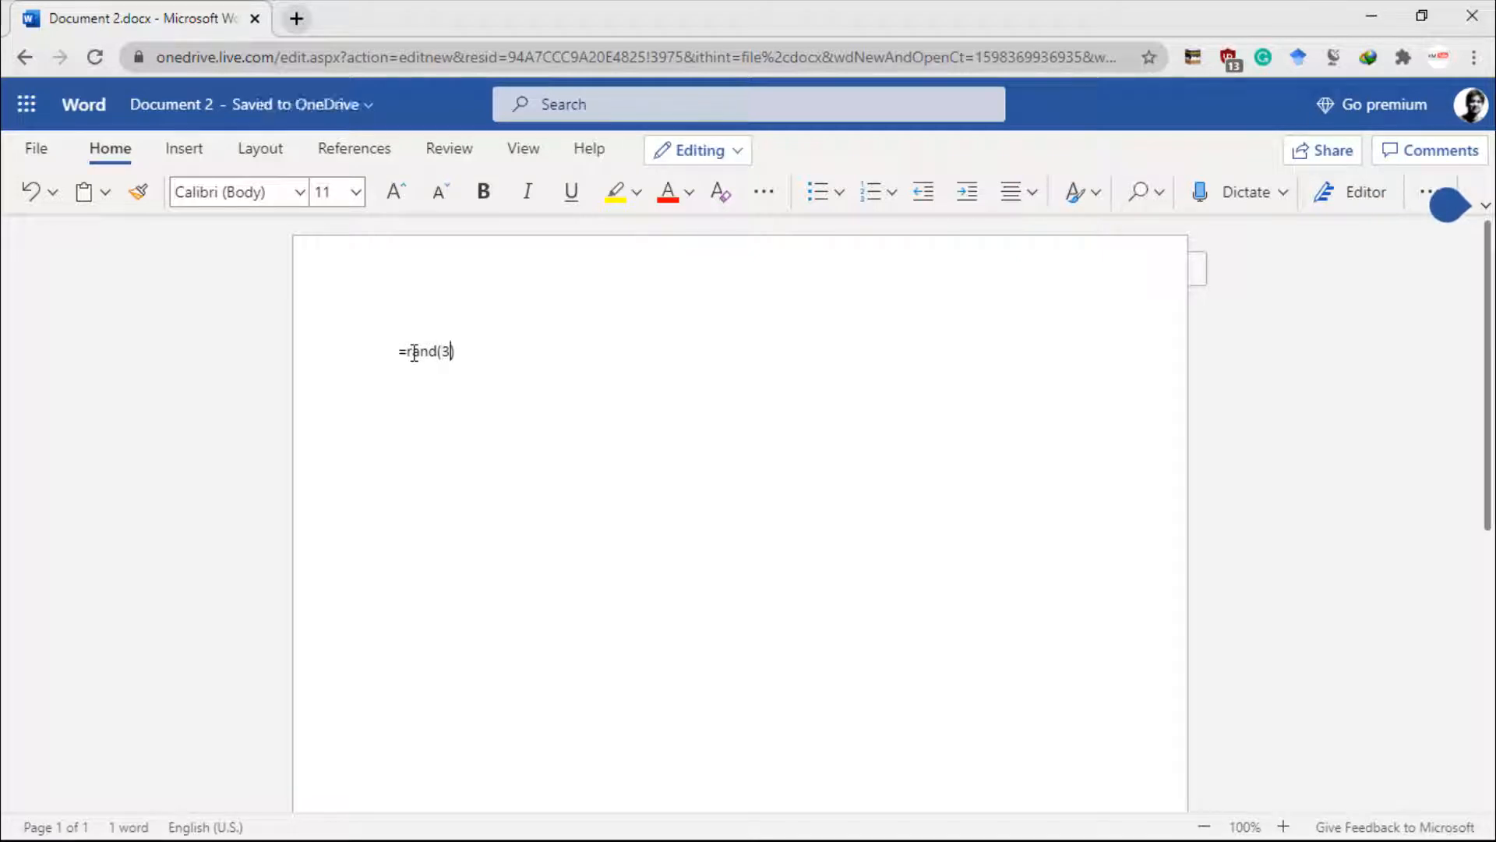
type(",3)")
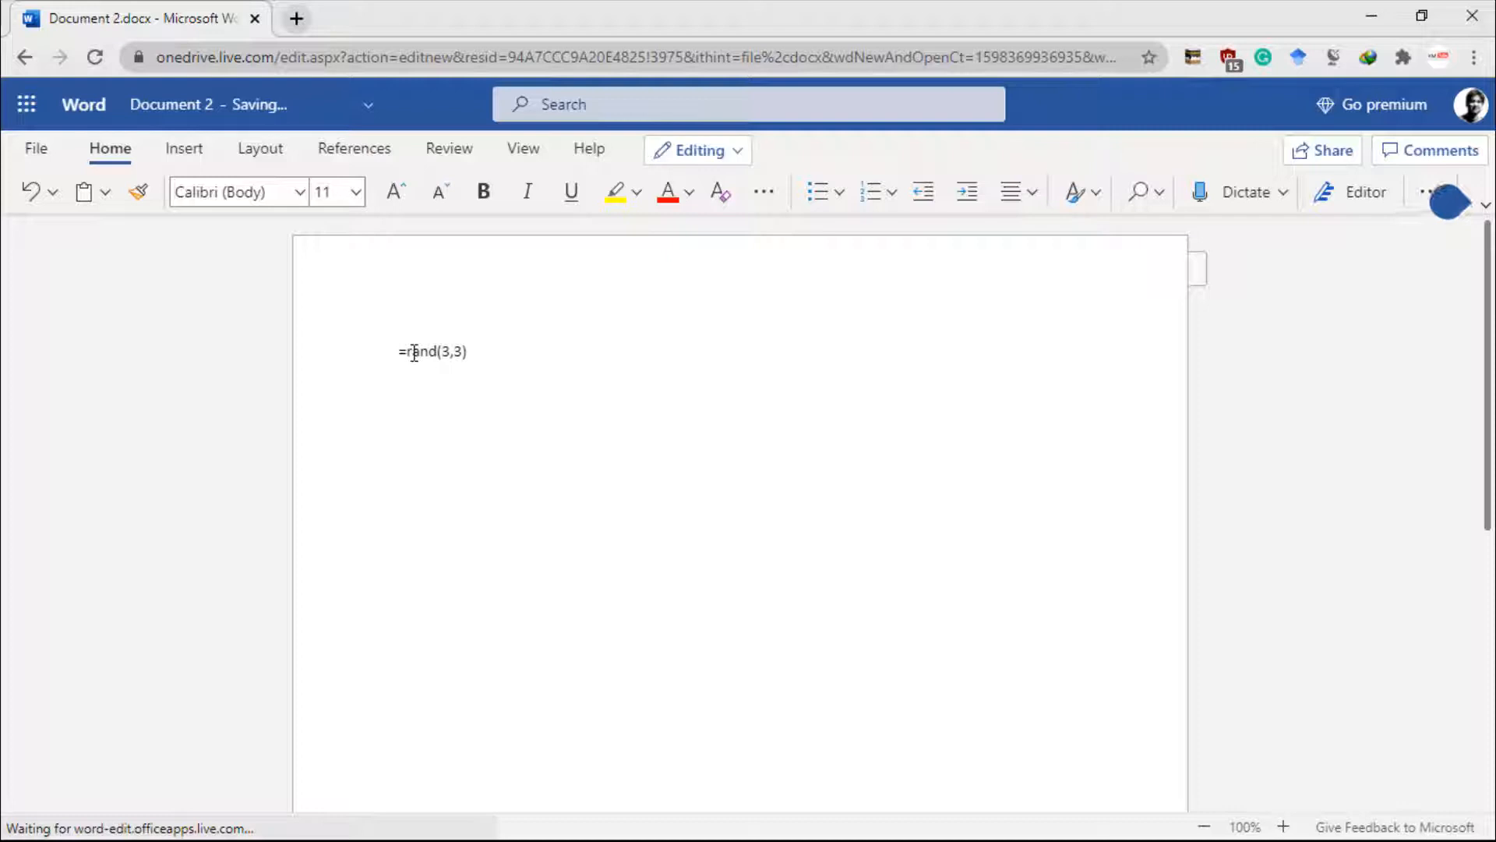
key("Return")
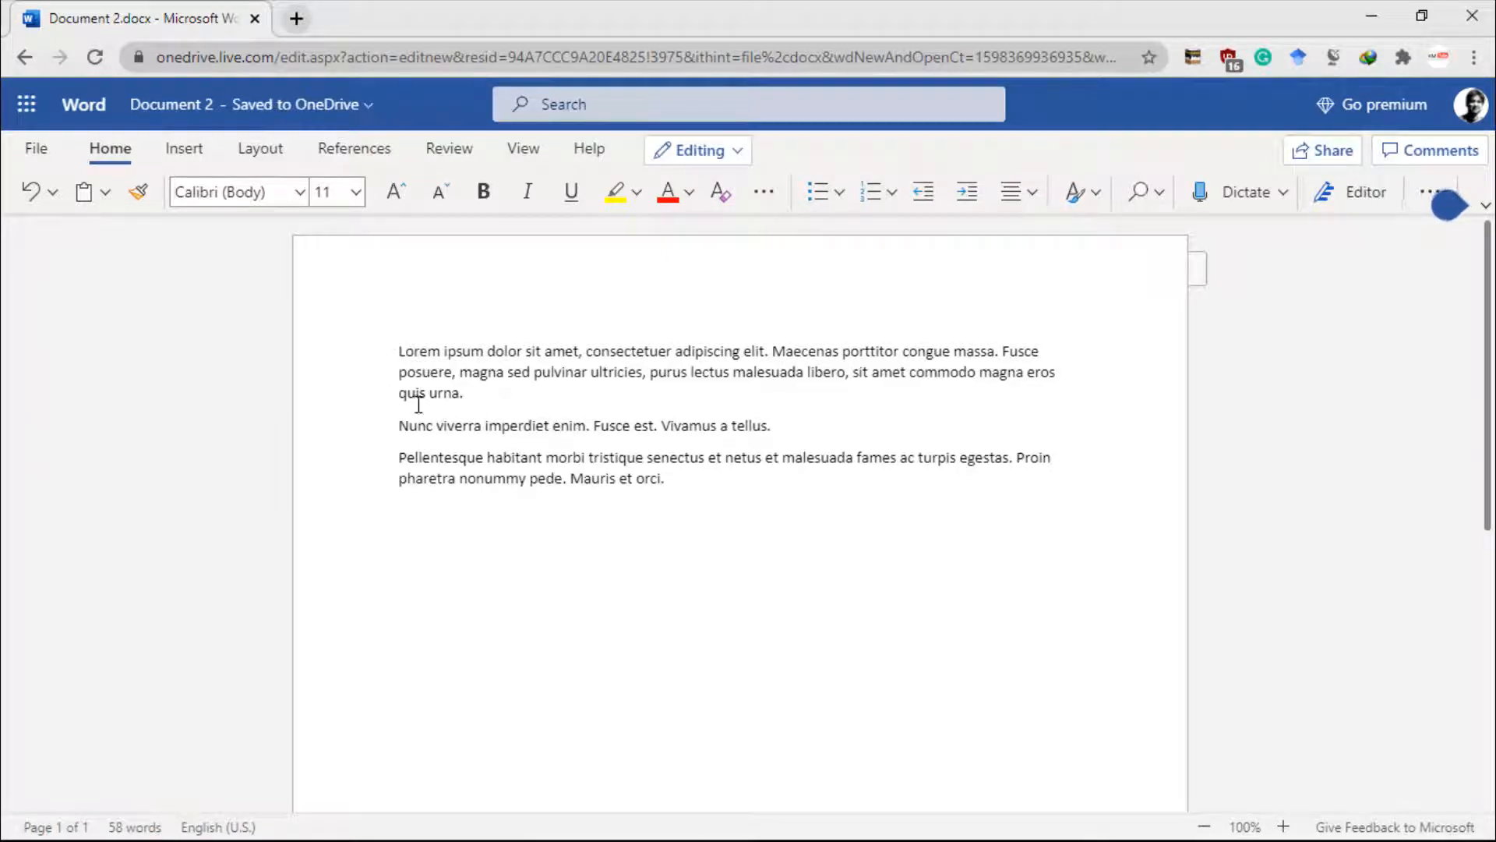
- Place the insertion point in the placeholder text and review the paragraphs
left_click(400, 350)
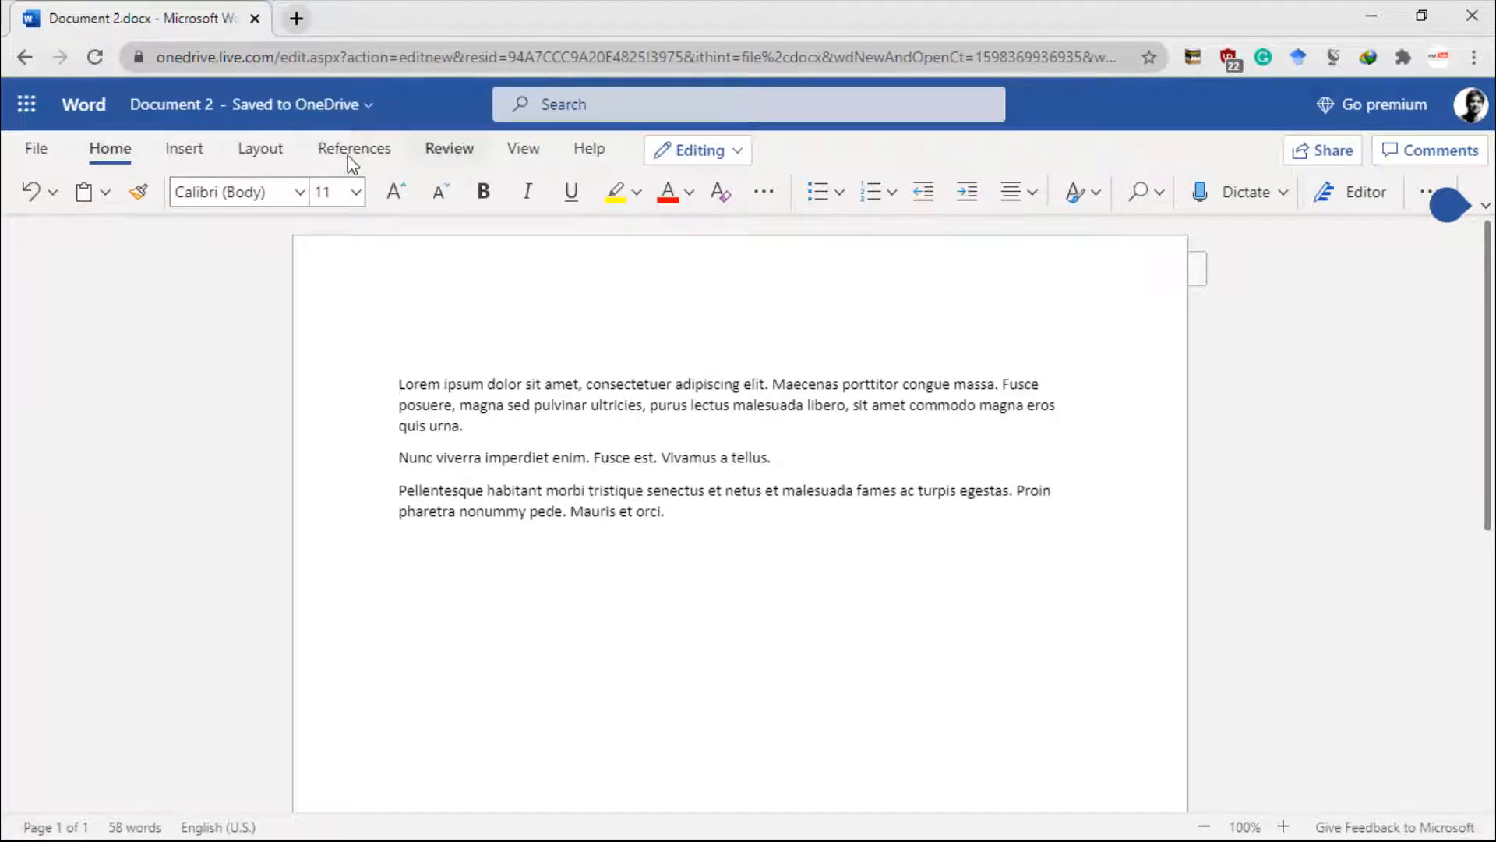
left_click(399, 383)
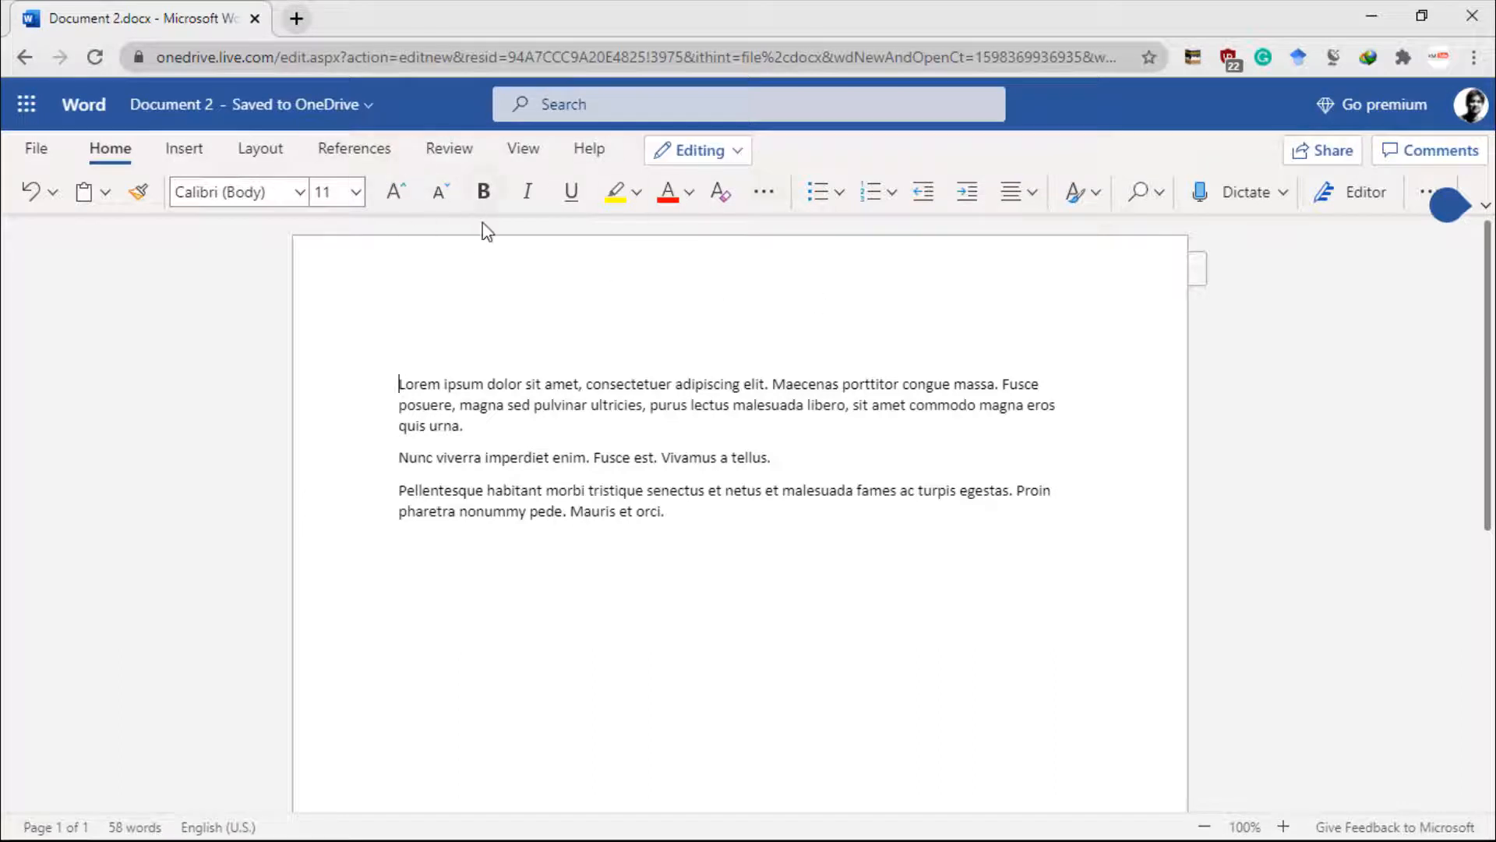
mouse_move(609, 489)
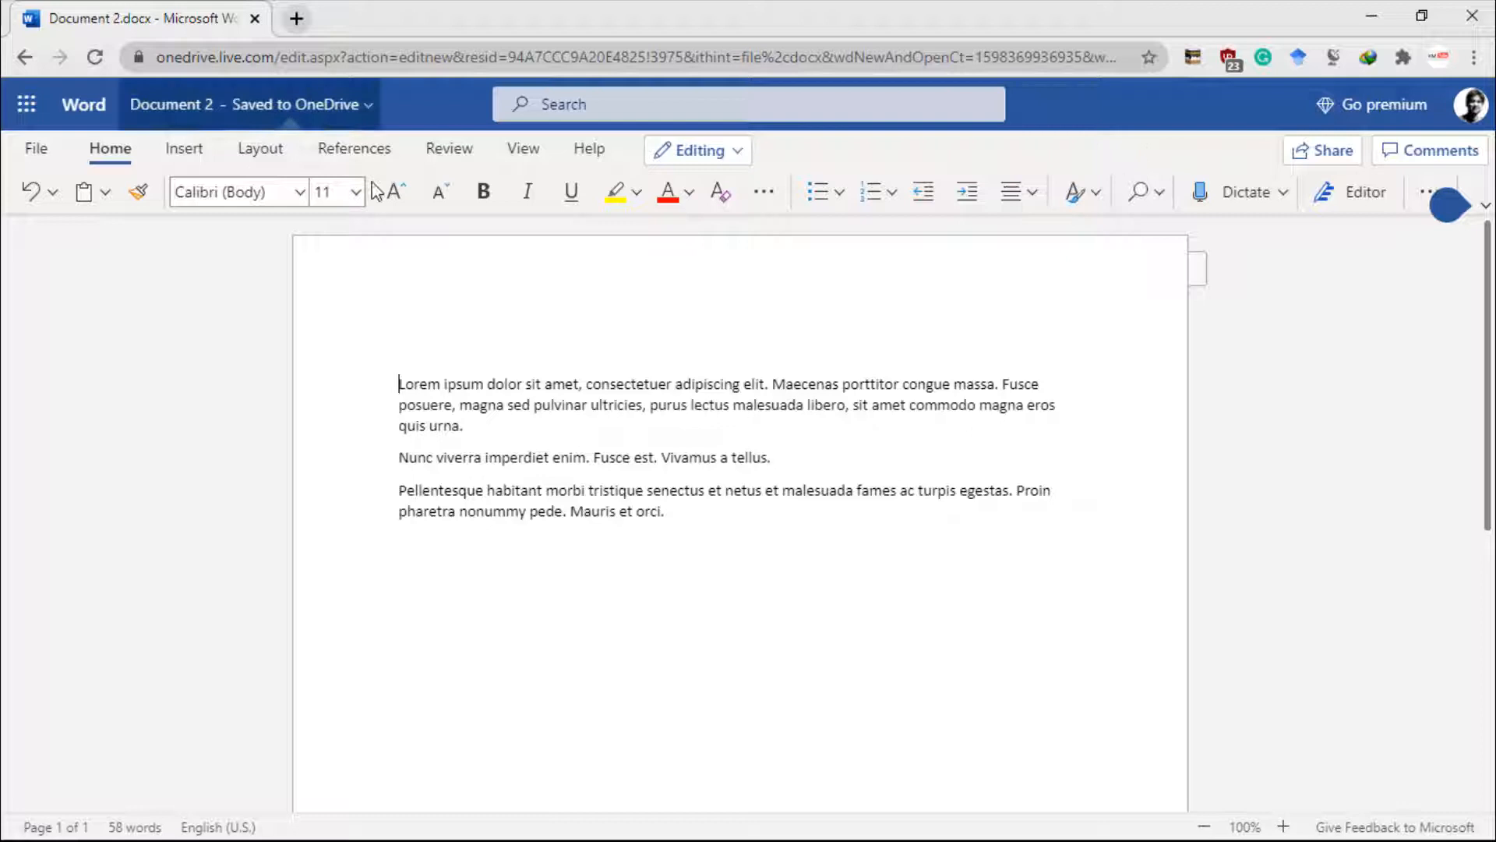
mouse_move(532, 511)
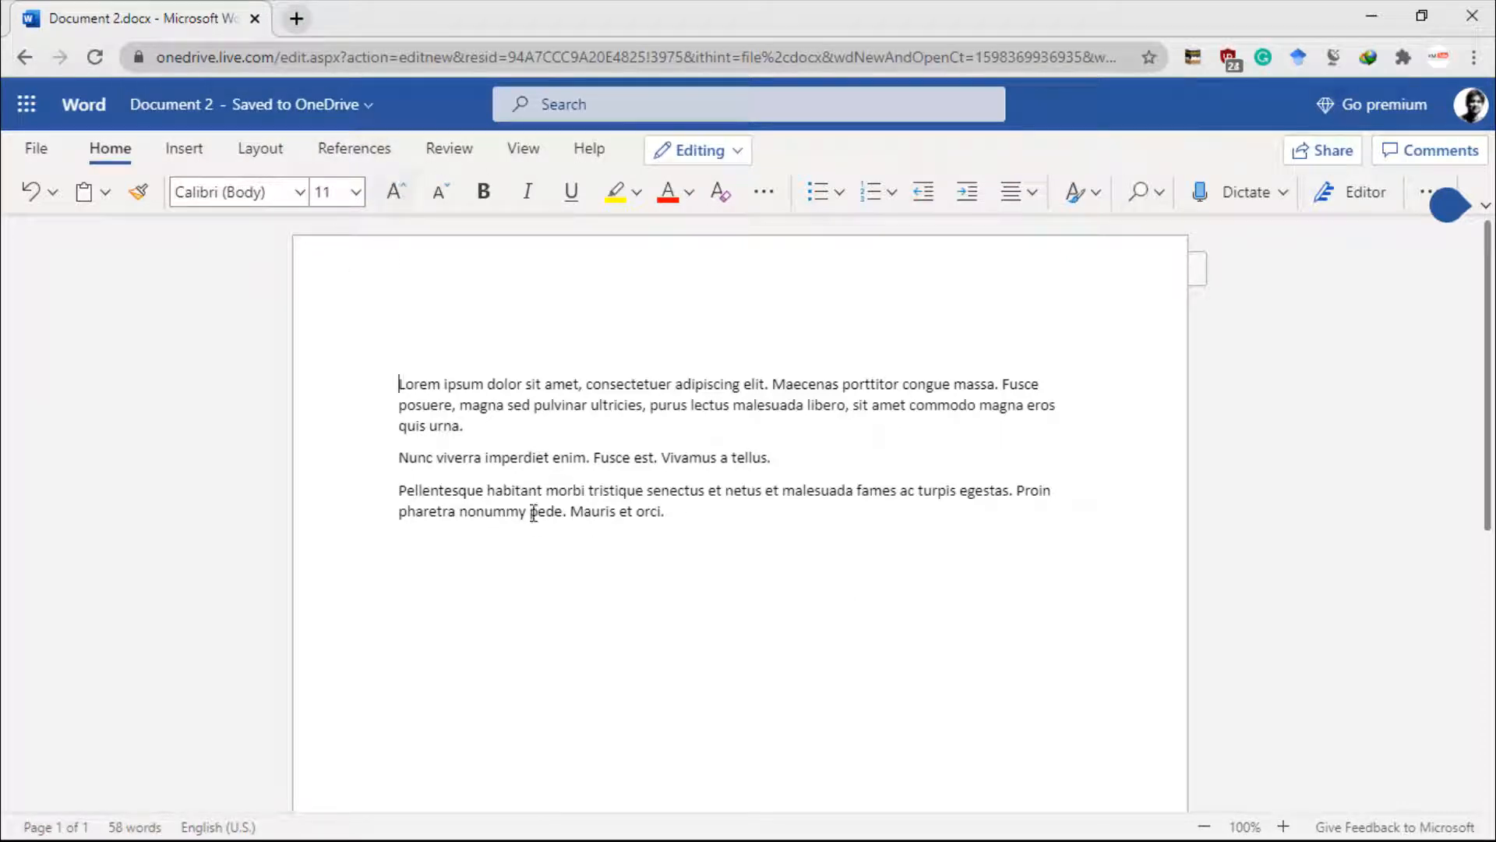
scroll("down", 3)
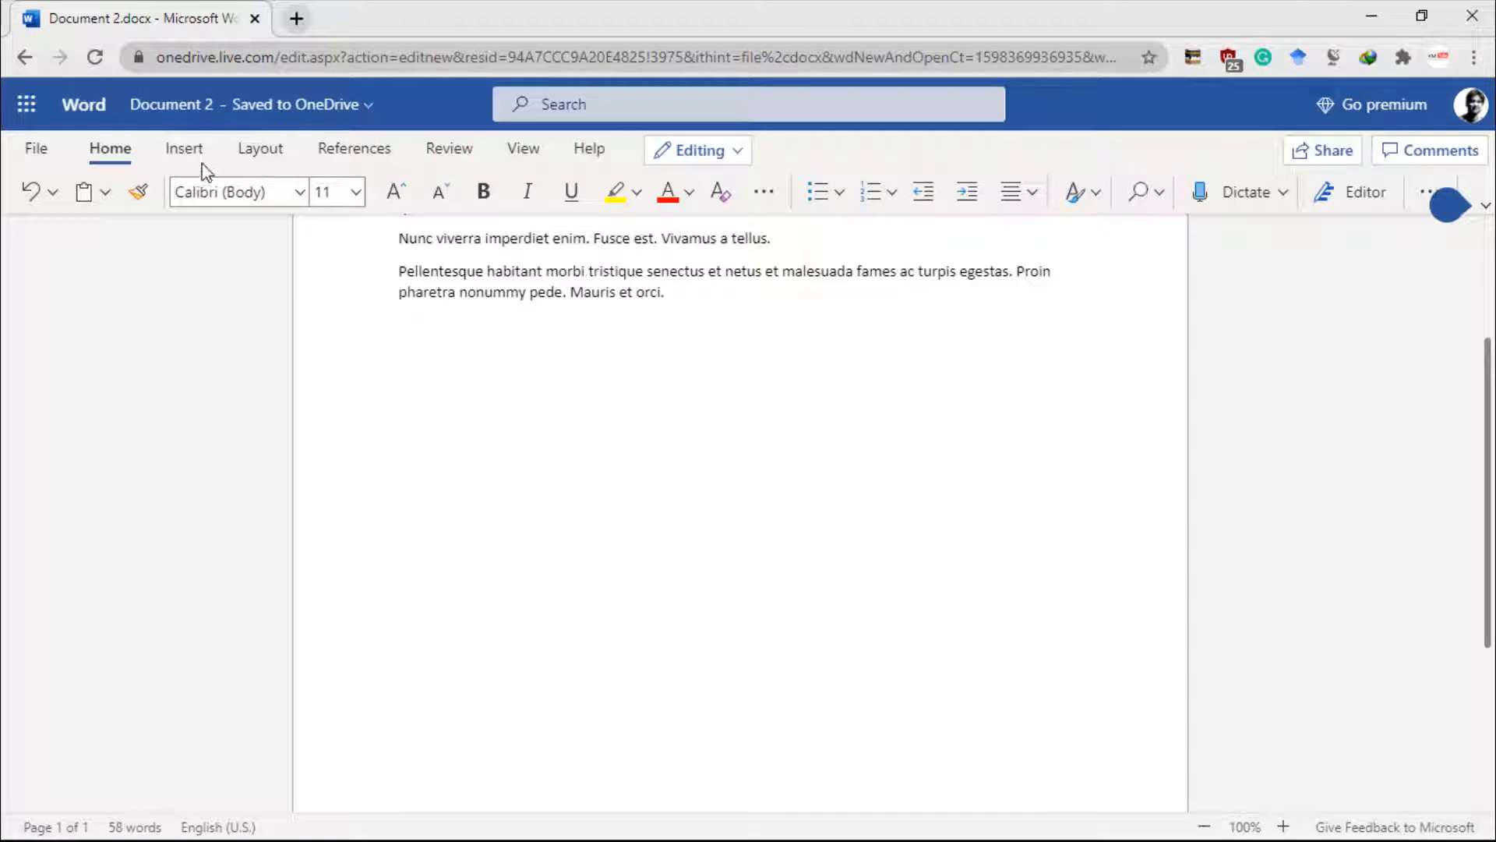
- Insert a 5x5 table below the text and enter 'df' in its first cell
left_click(183, 148)
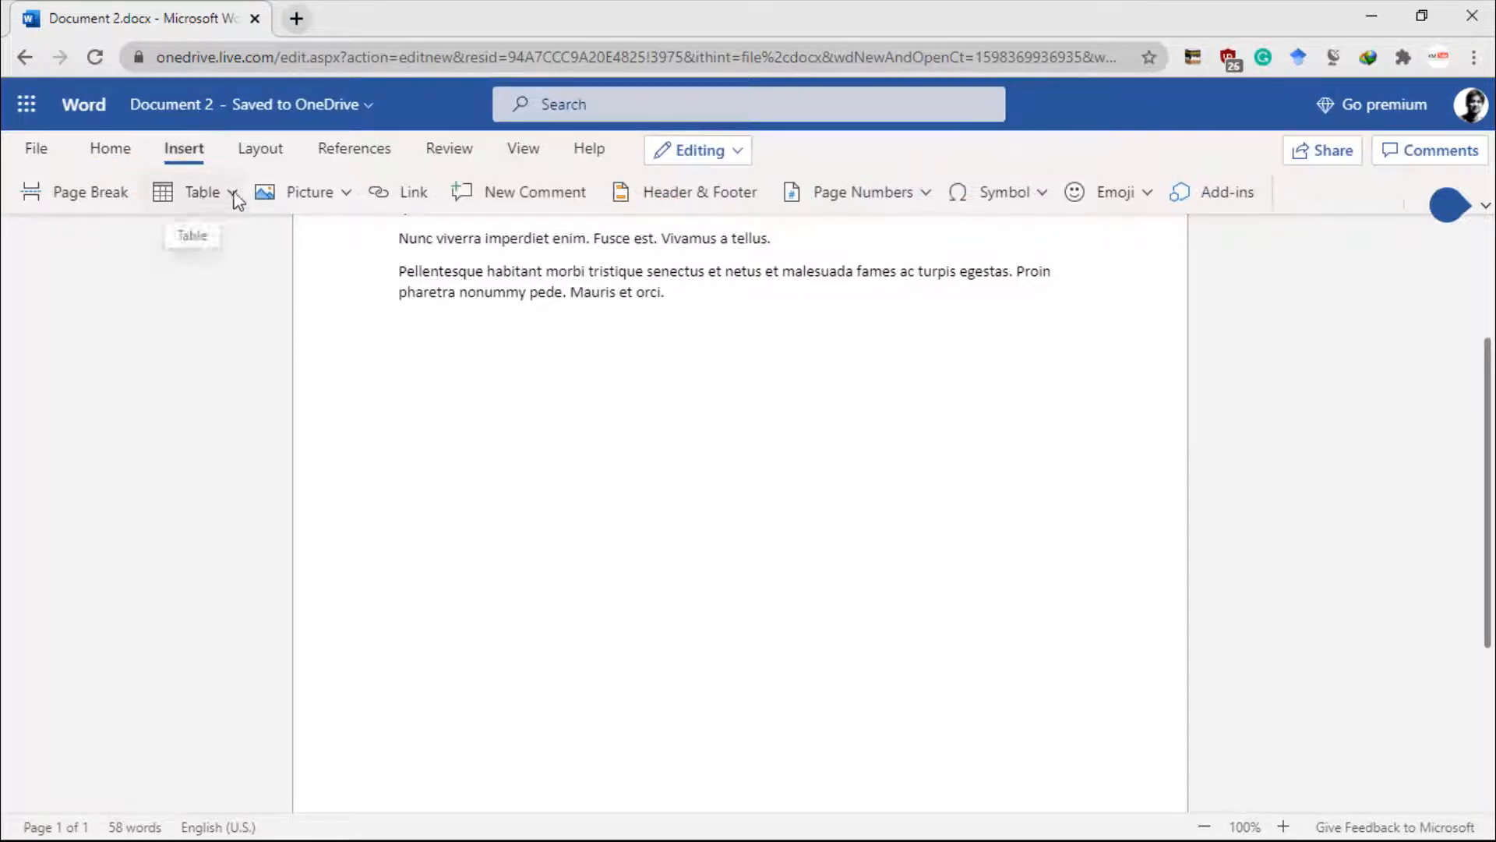
left_click(201, 192)
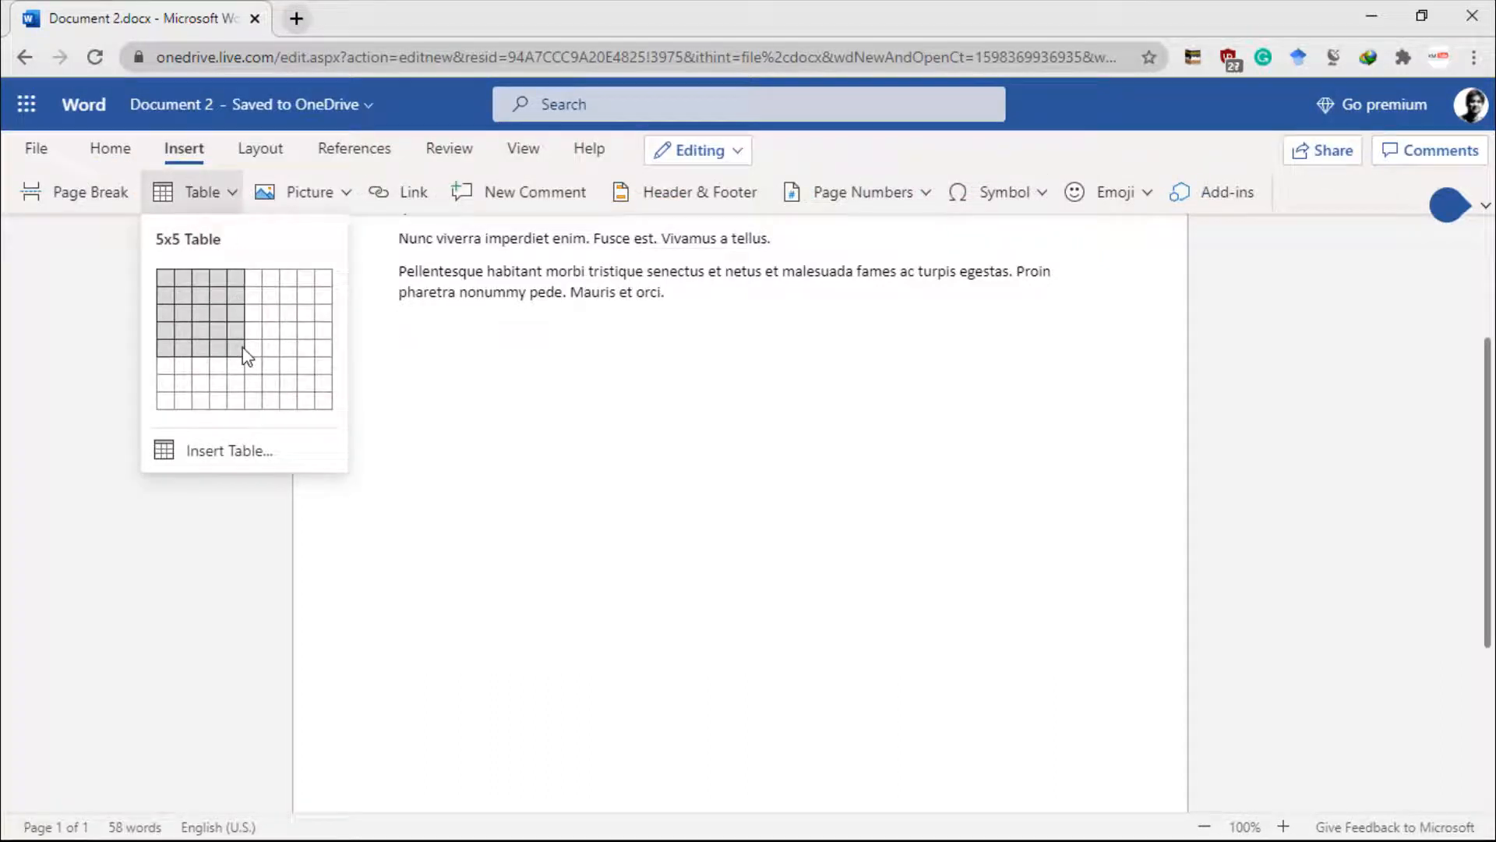
left_click(246, 356)
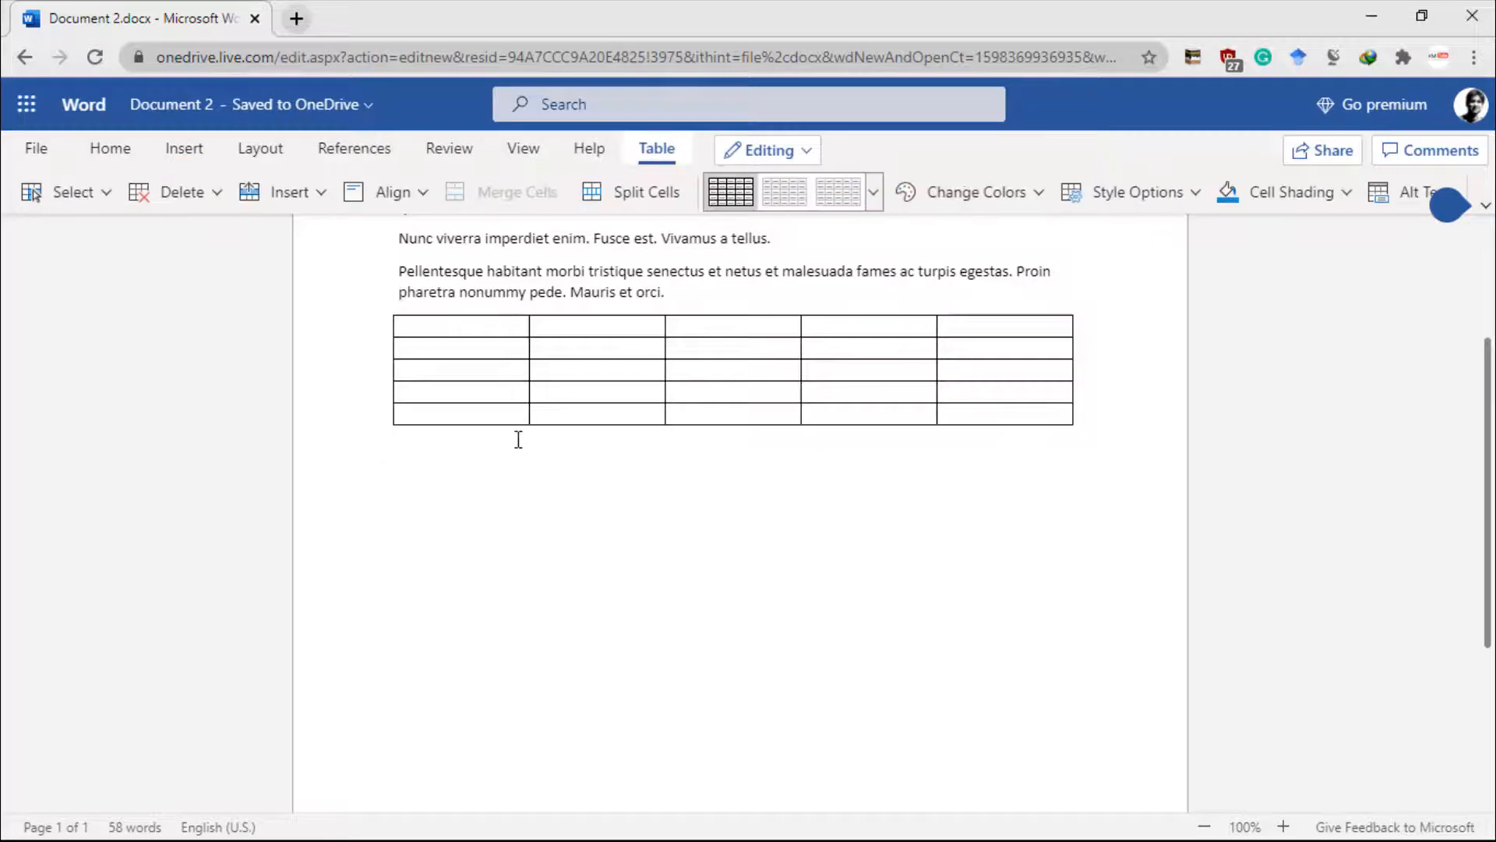
type("df")
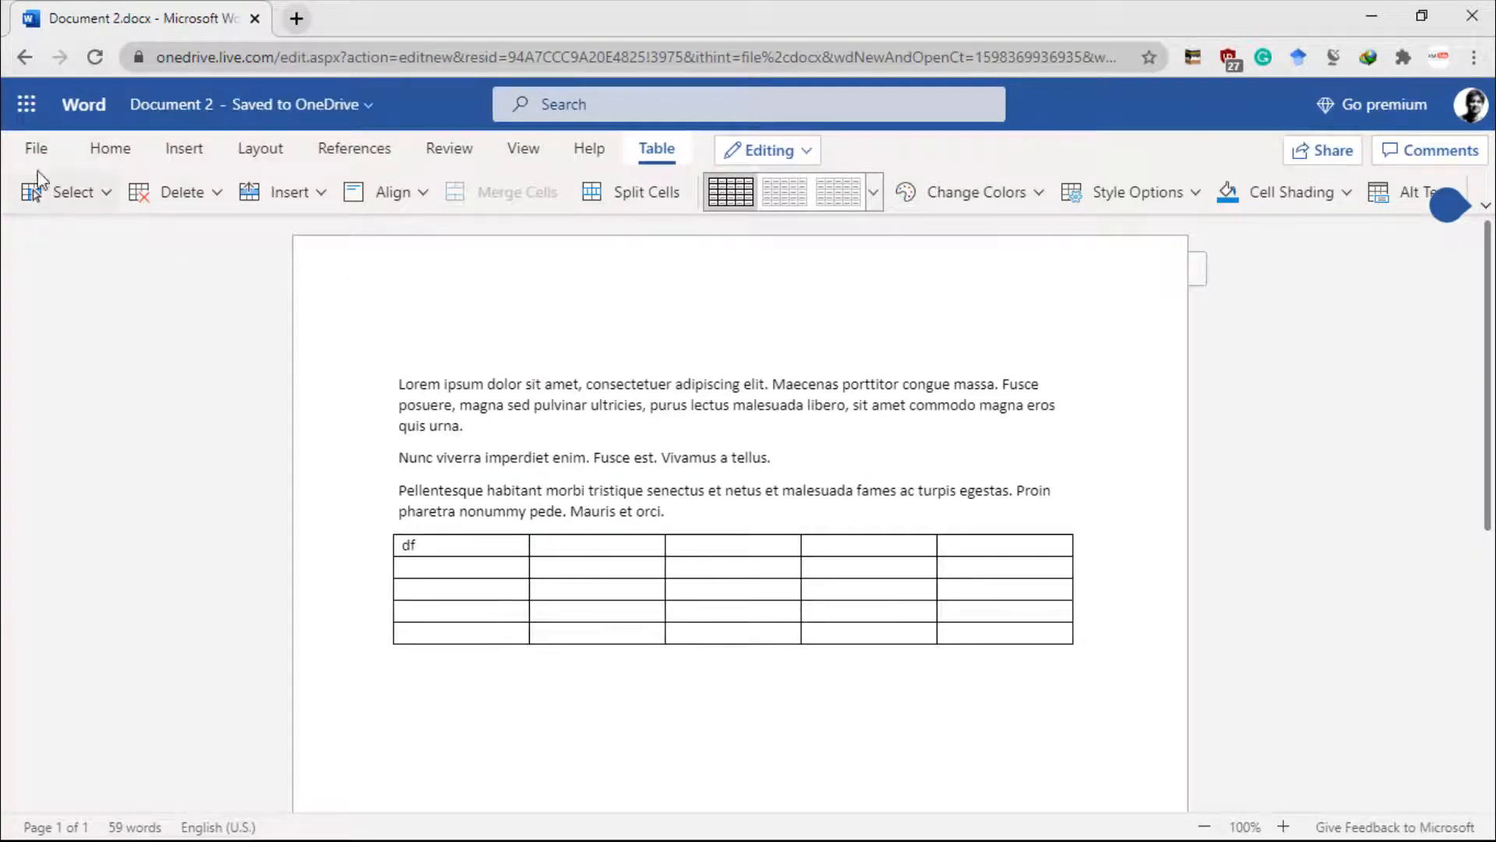
- Request and confirm downloading a copy of the document to the computer
left_click(35, 148)
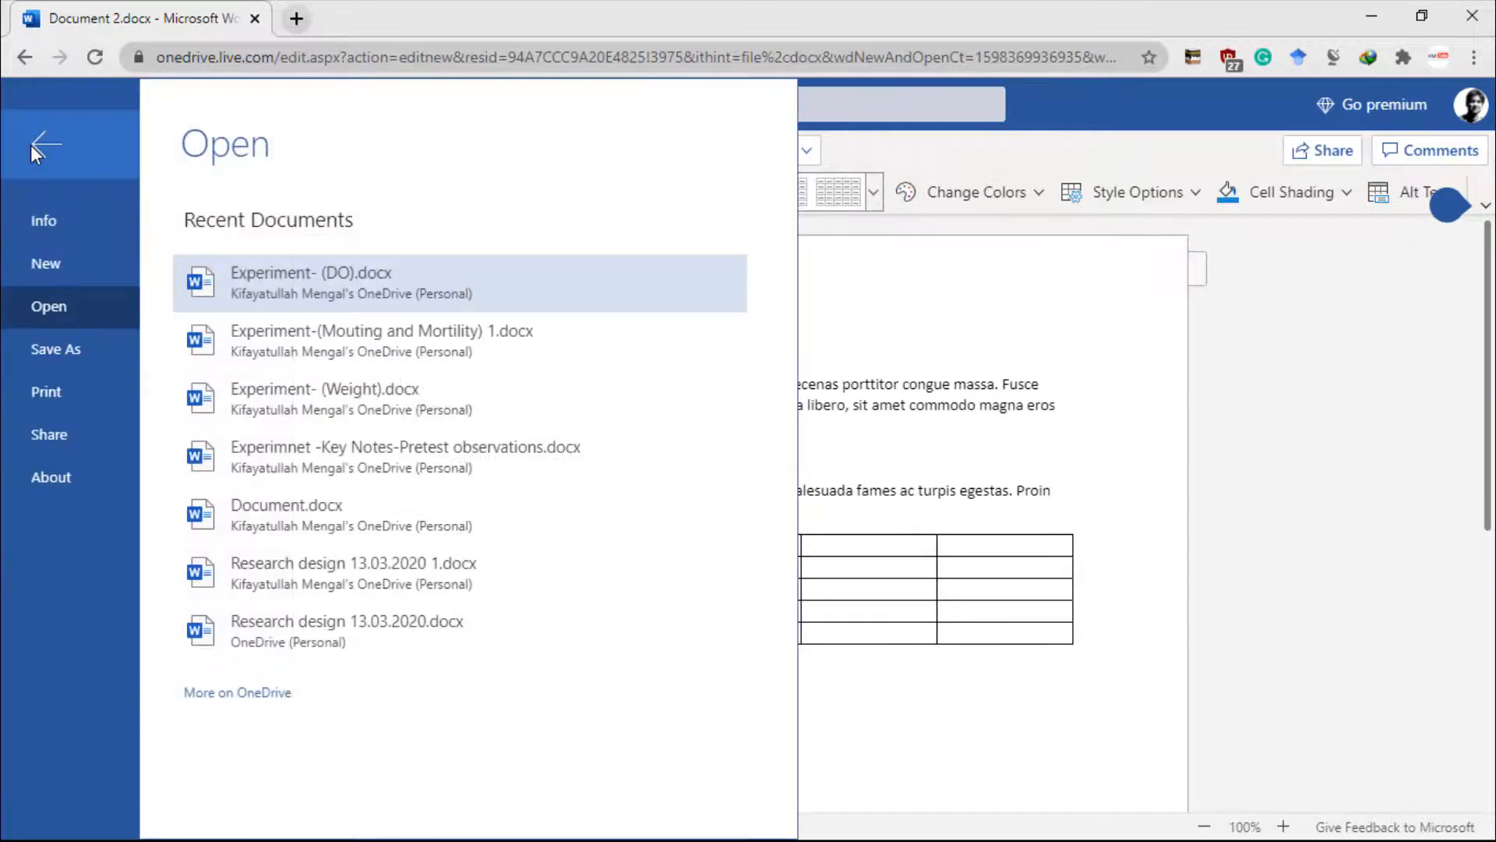
left_click(55, 349)
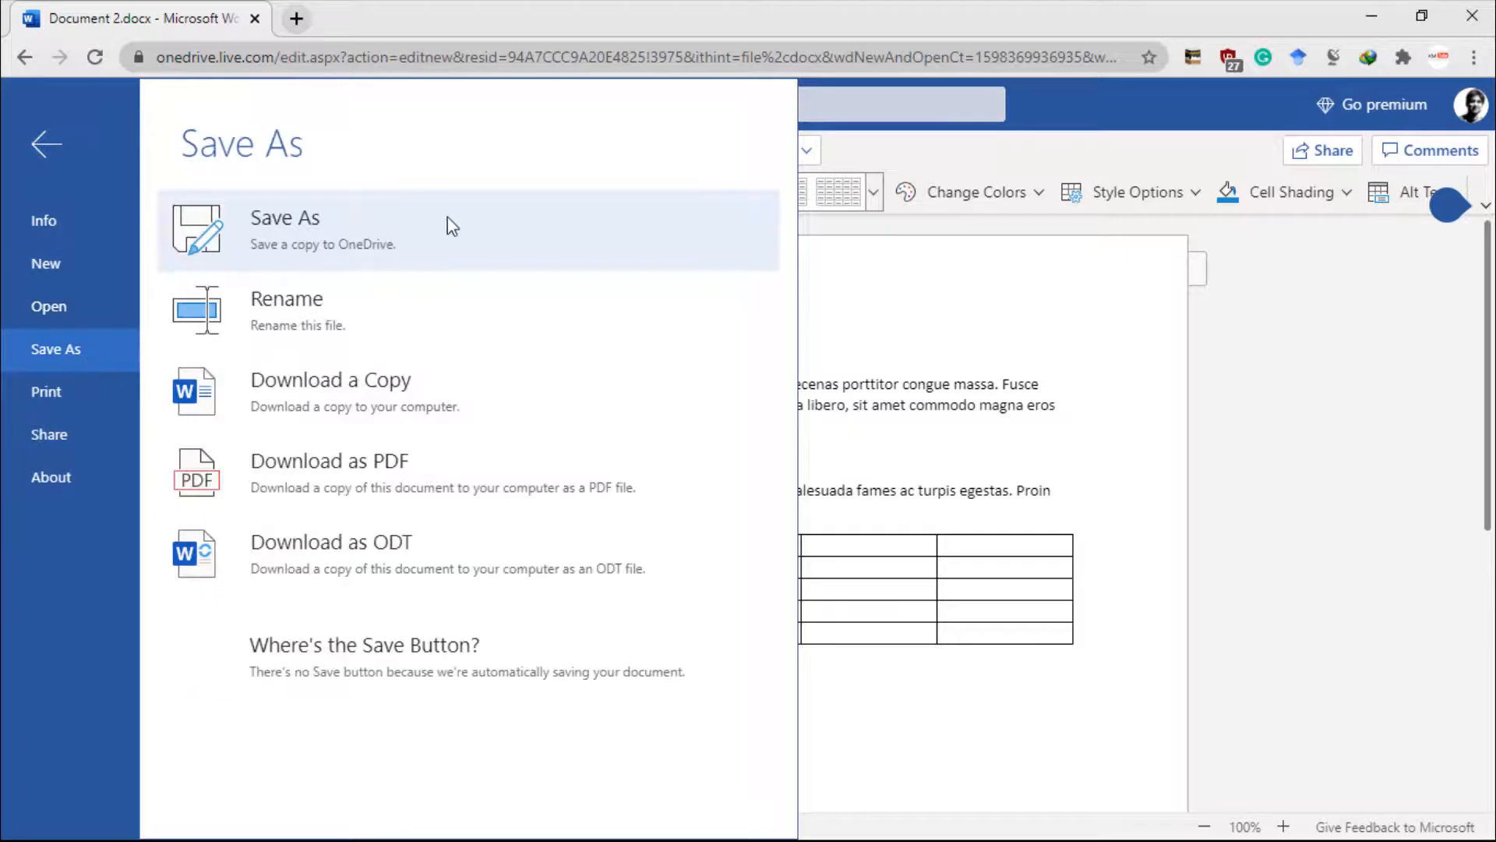
left_click(284, 229)
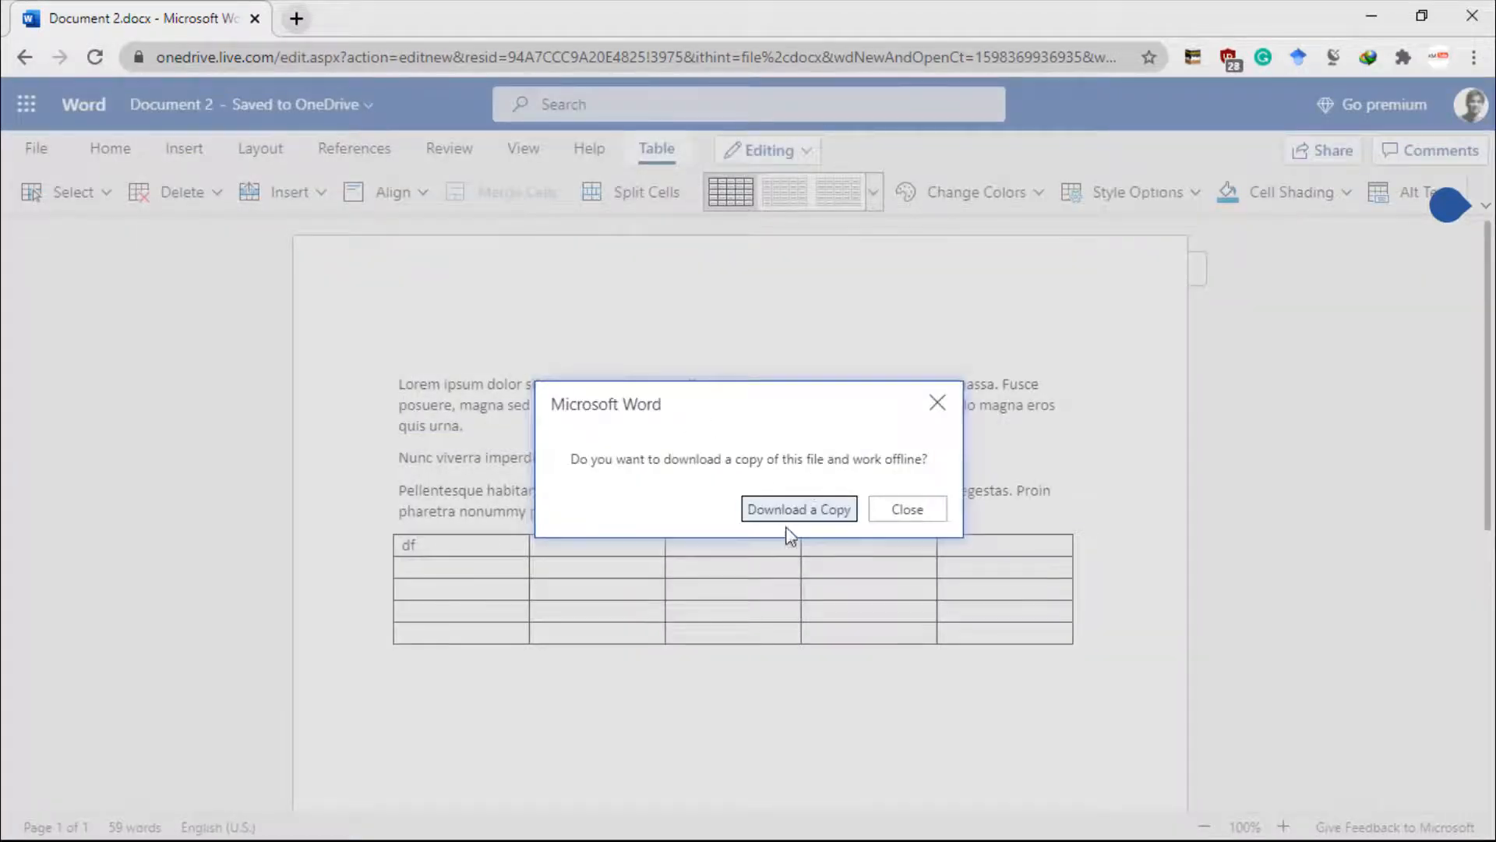
left_click(798, 509)
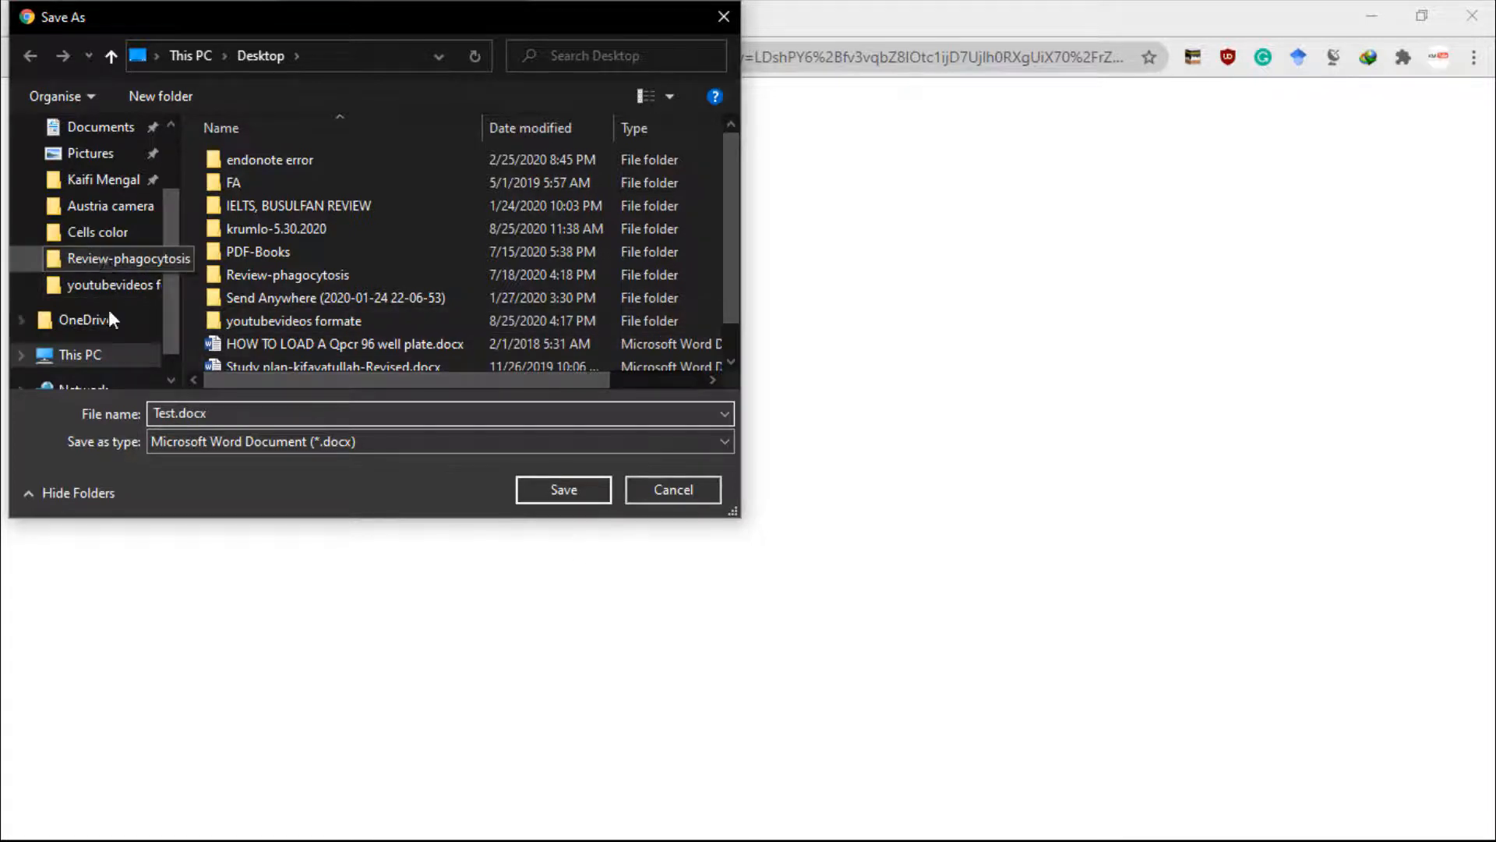
- Save Test.docx to the Desktop
left_click(80, 354)
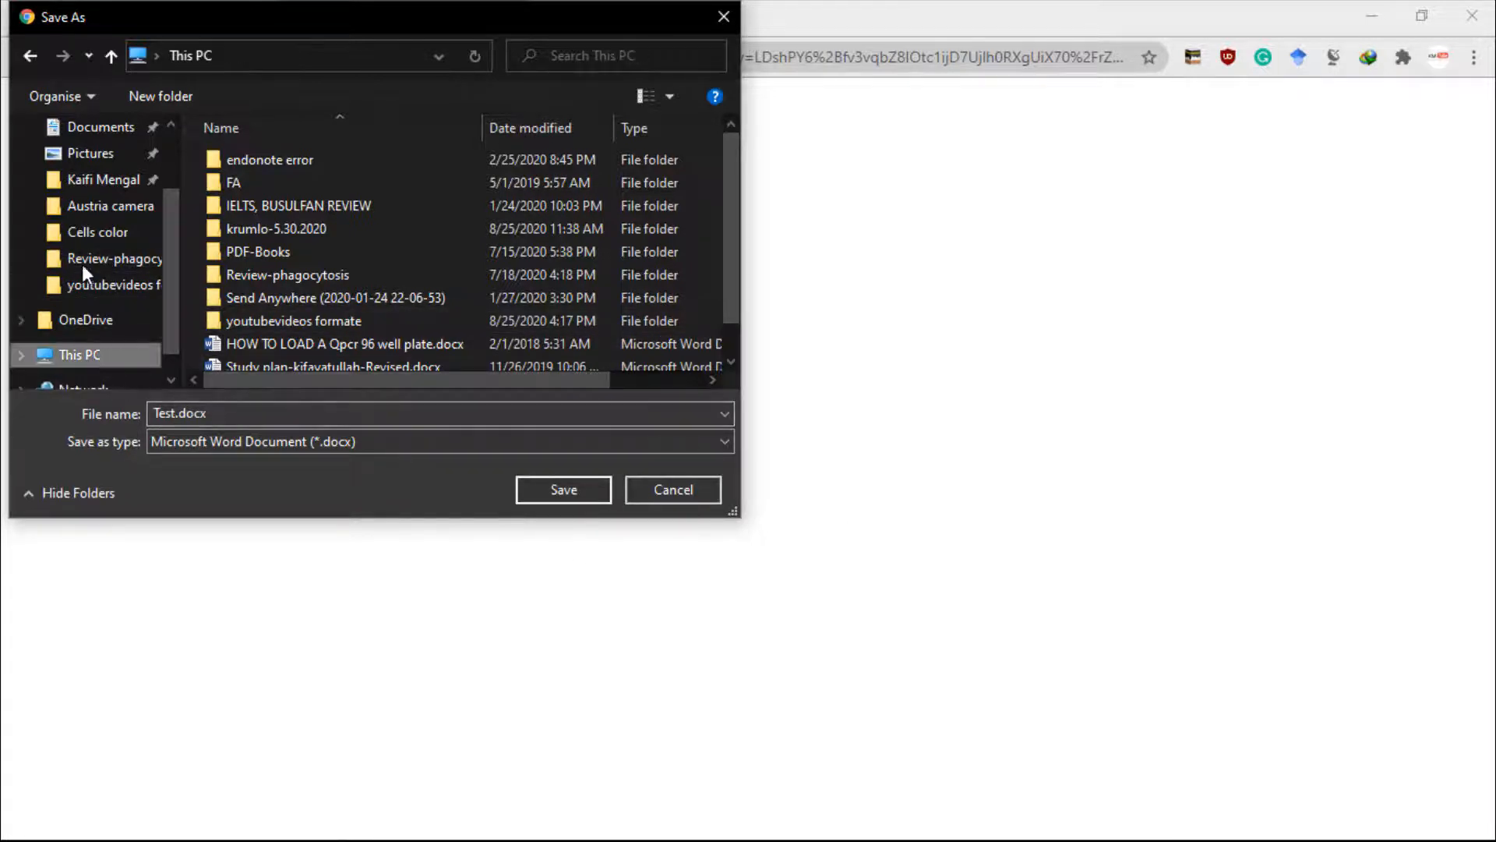
left_click(90, 170)
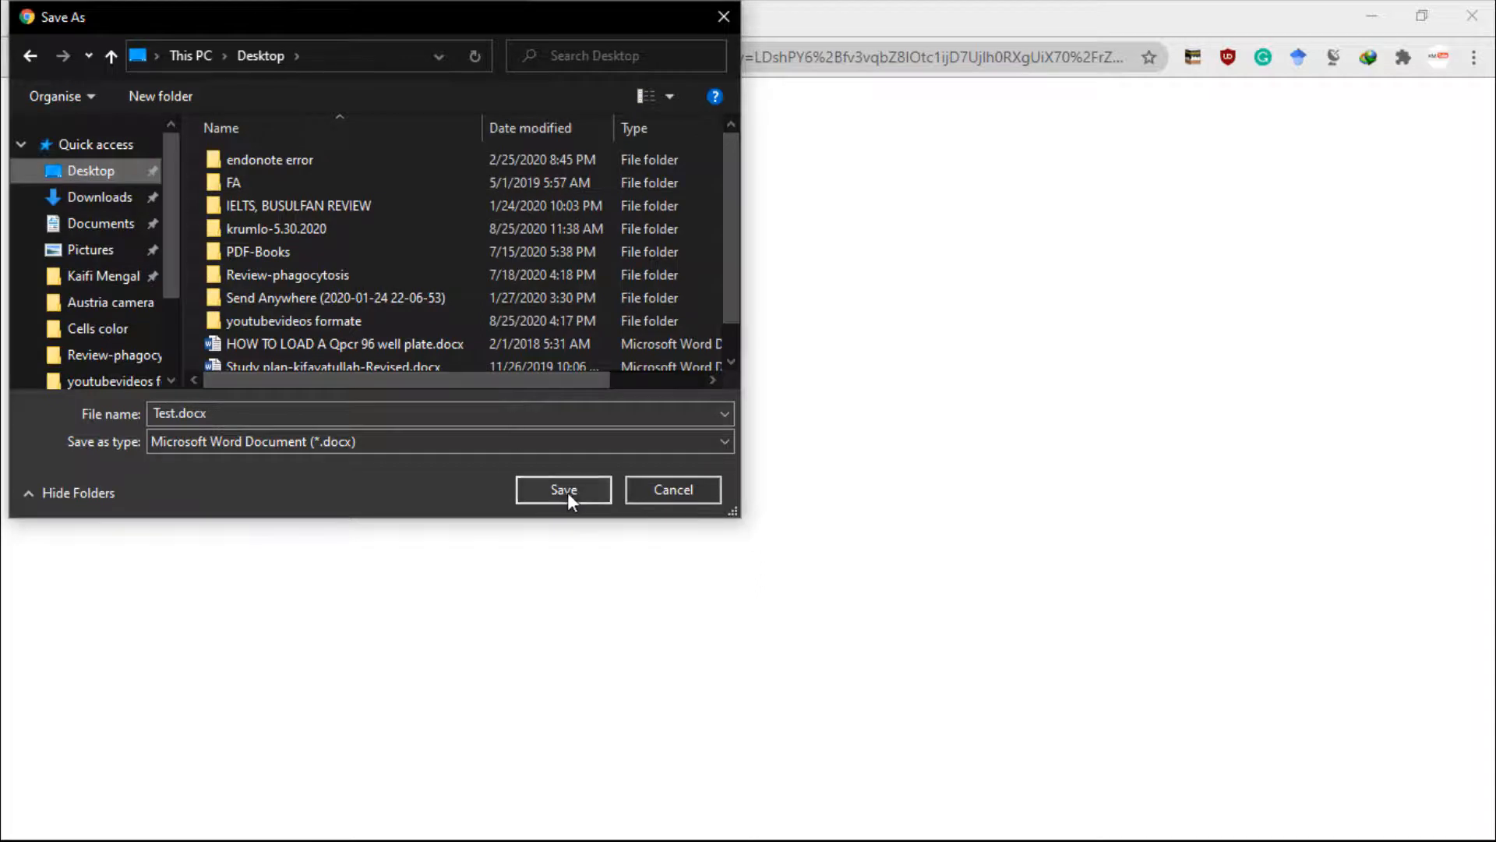
left_click(563, 489)
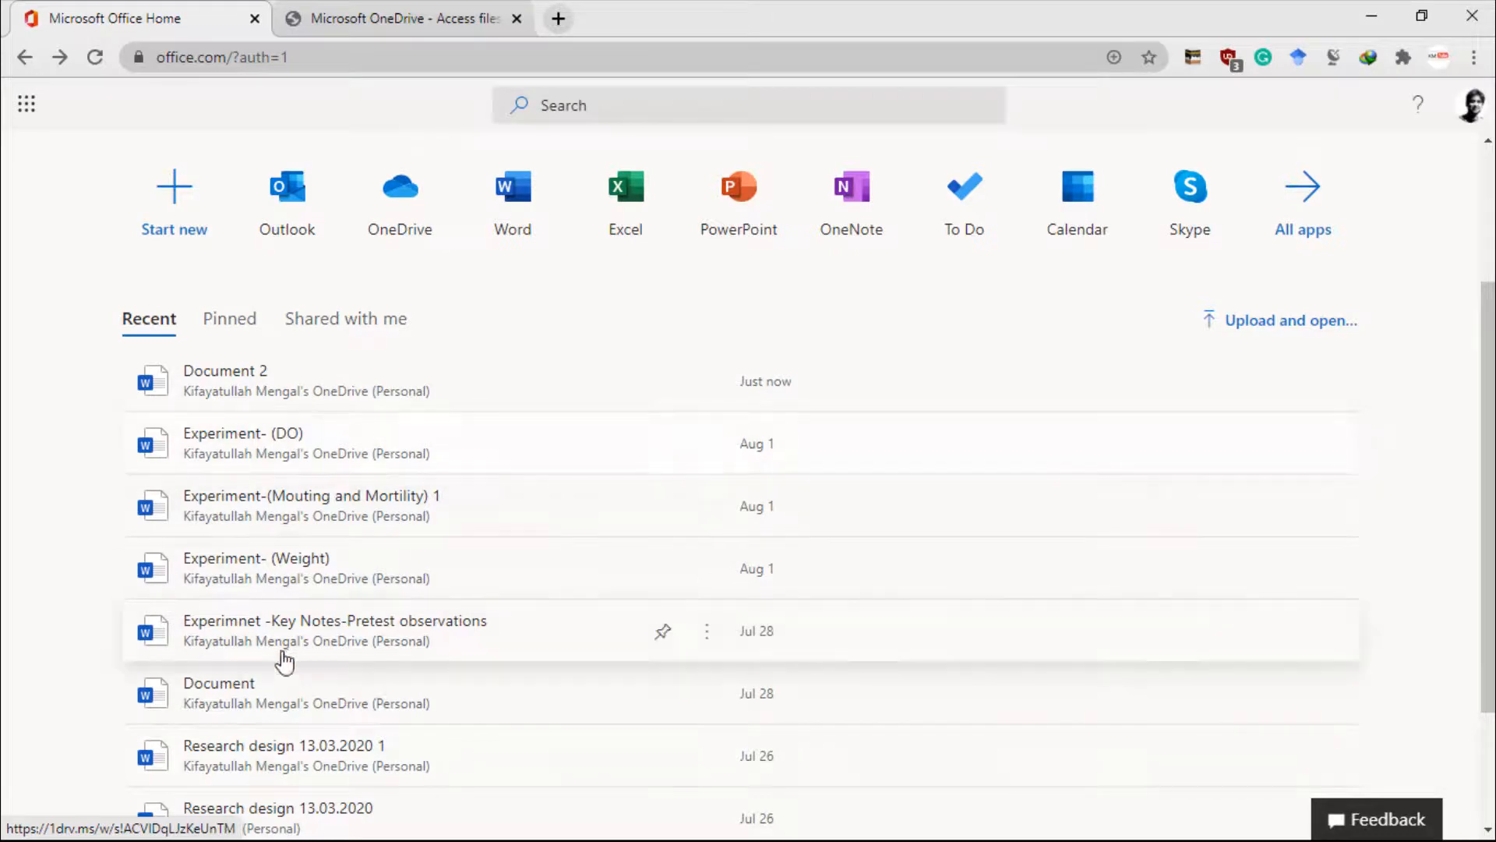
mouse_move(361, 677)
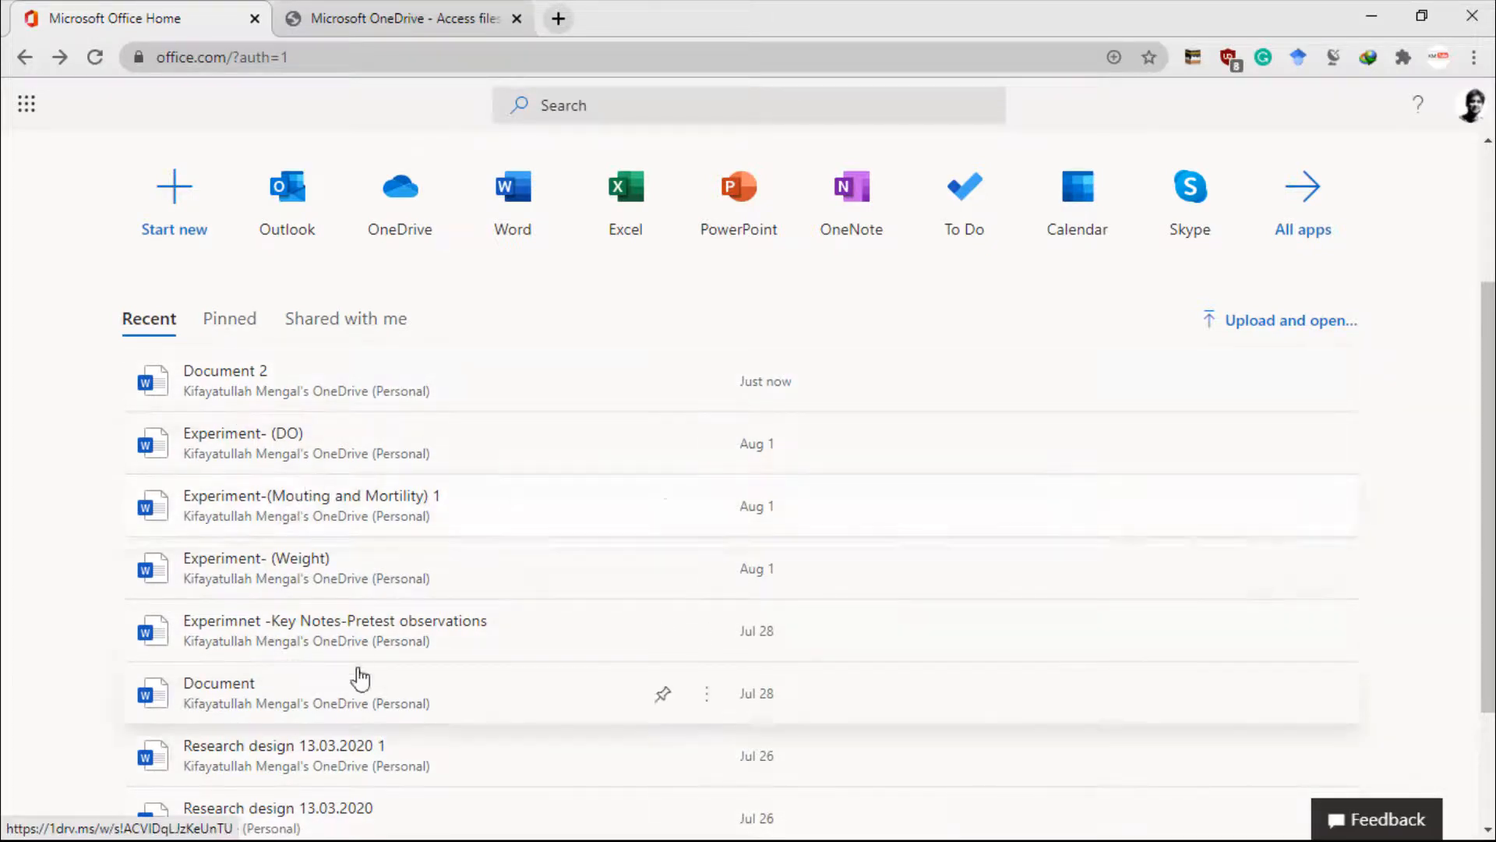
mouse_move(464, 560)
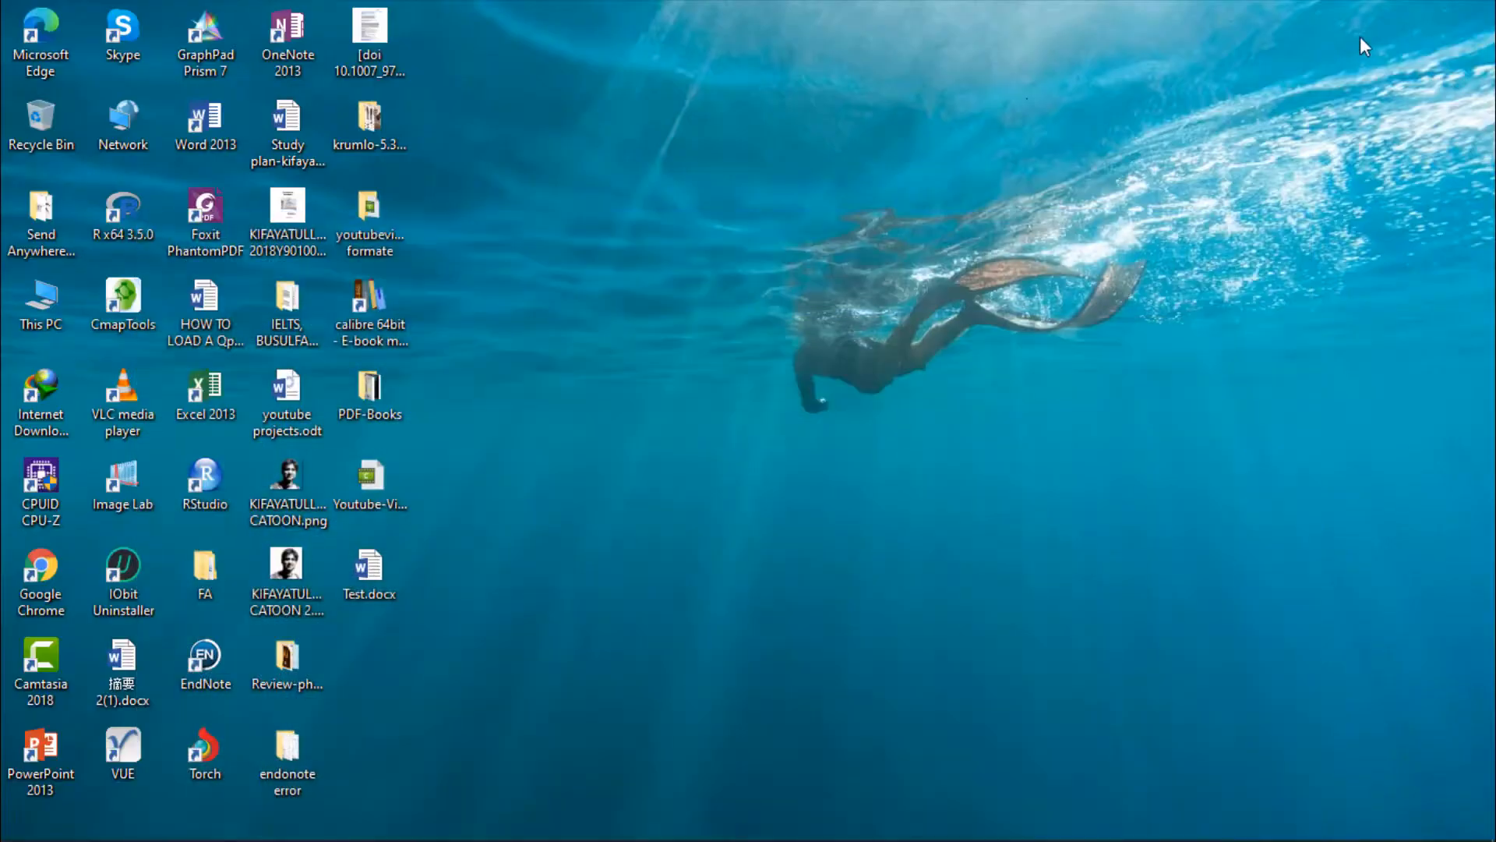
left_click(369, 572)
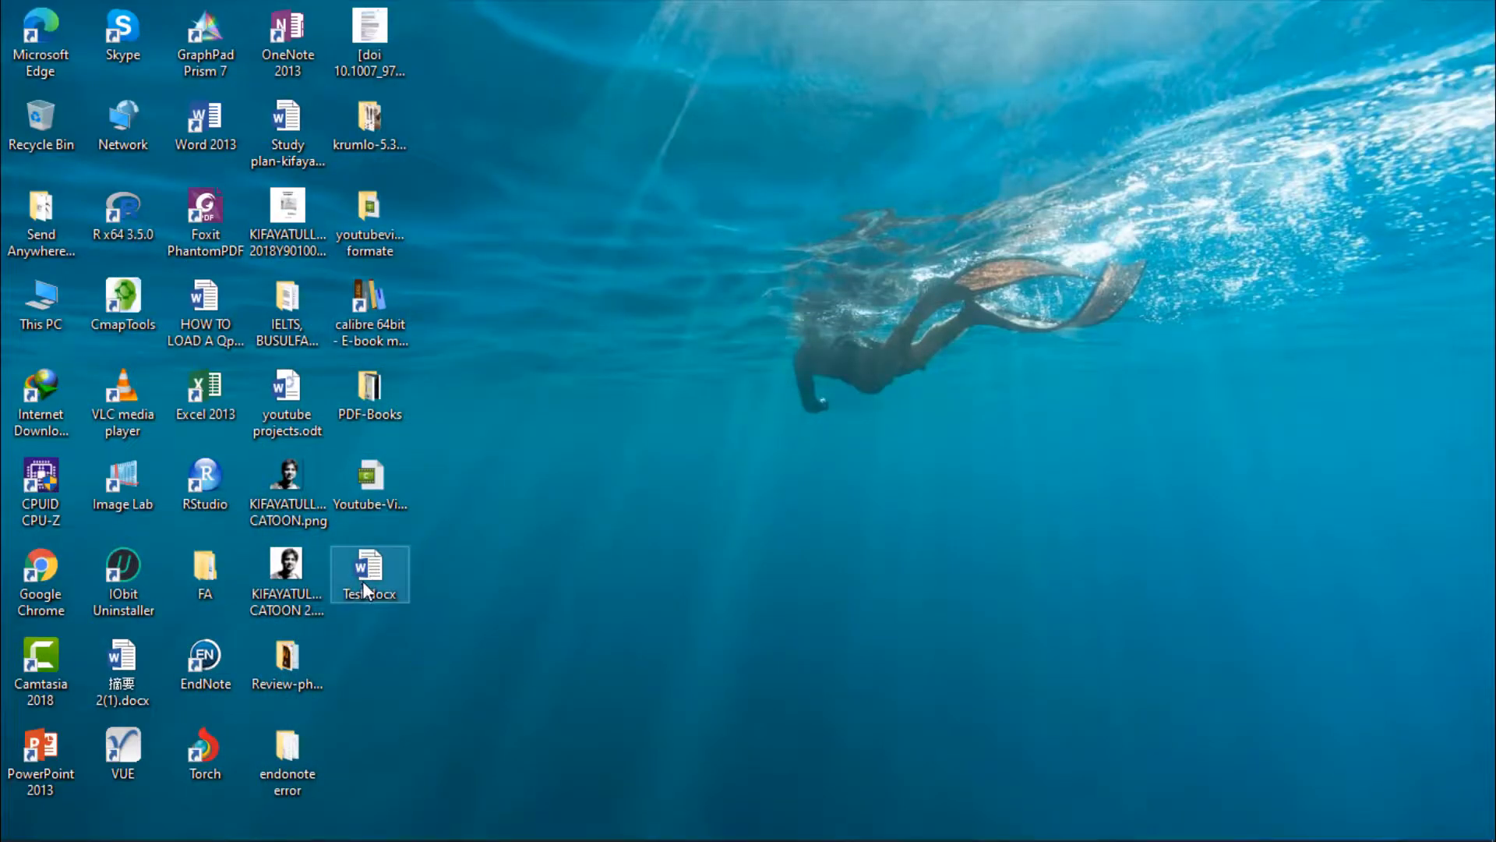
left_click(973, 396)
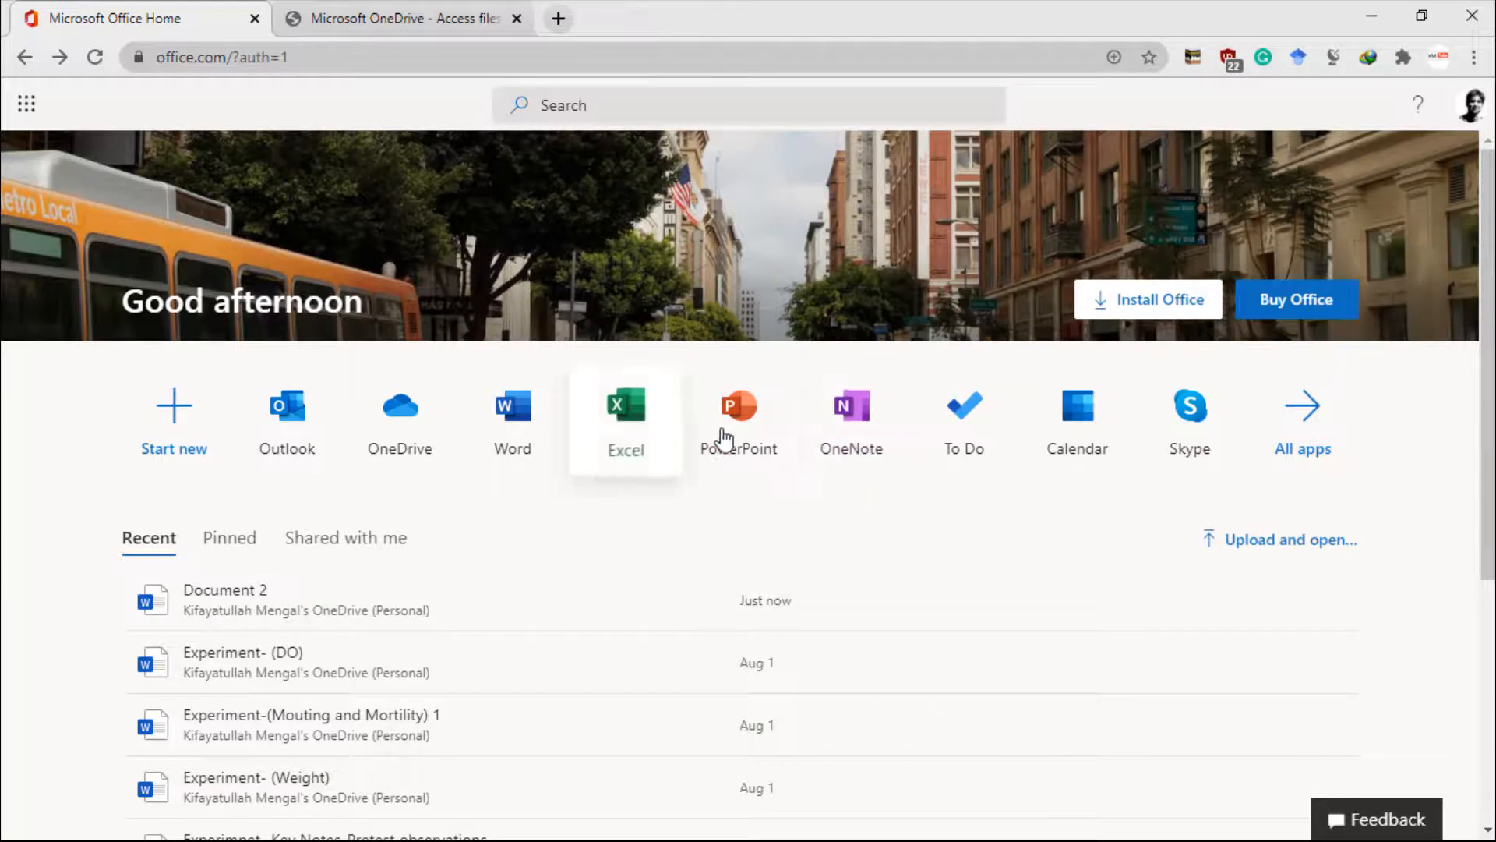
mouse_move(738, 420)
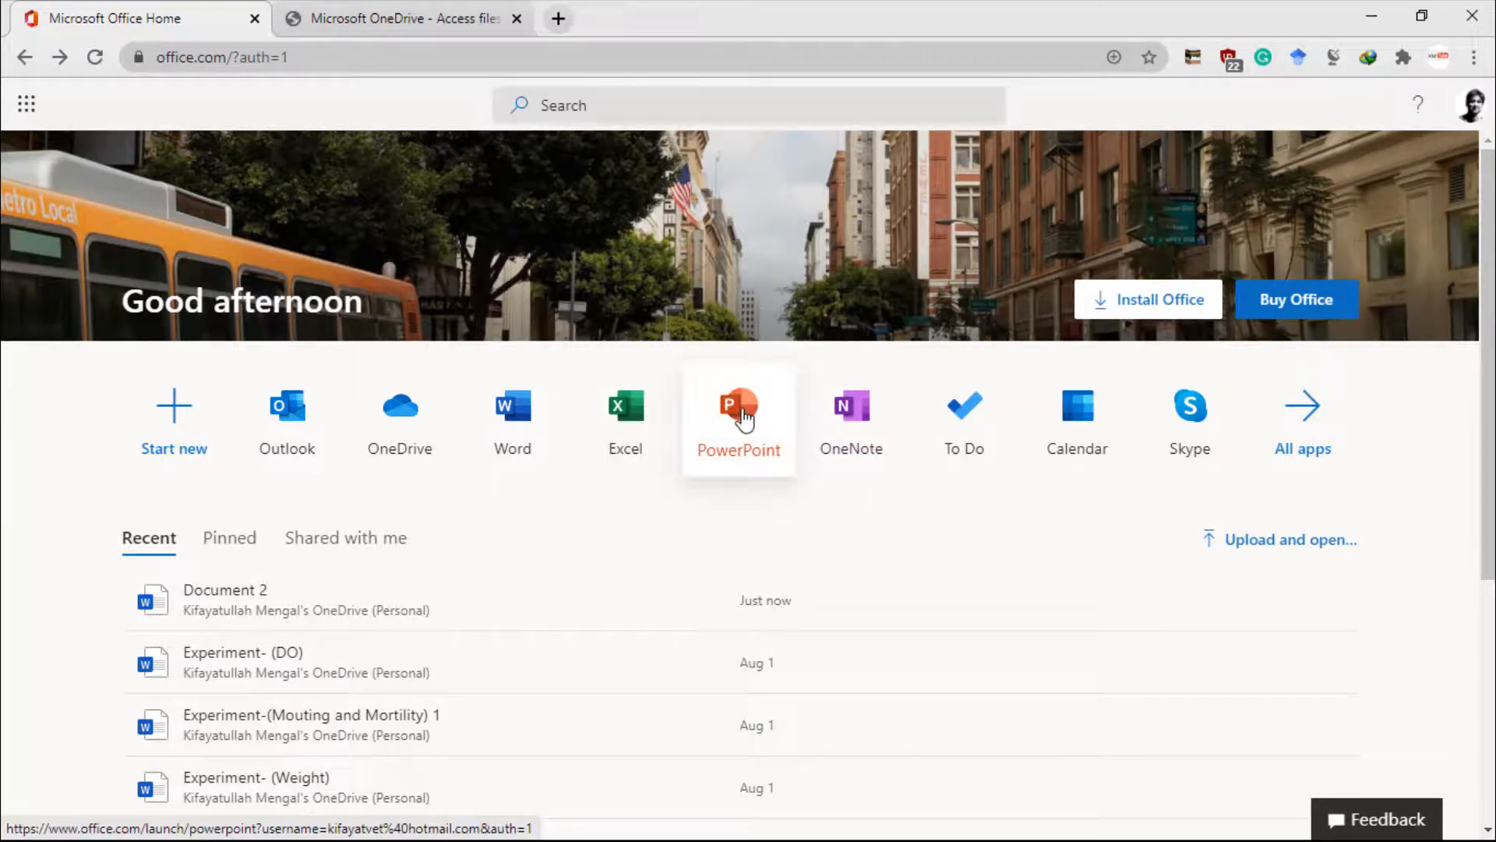
- Launch PowerPoint for the web and create a new blank presentation
left_click(738, 407)
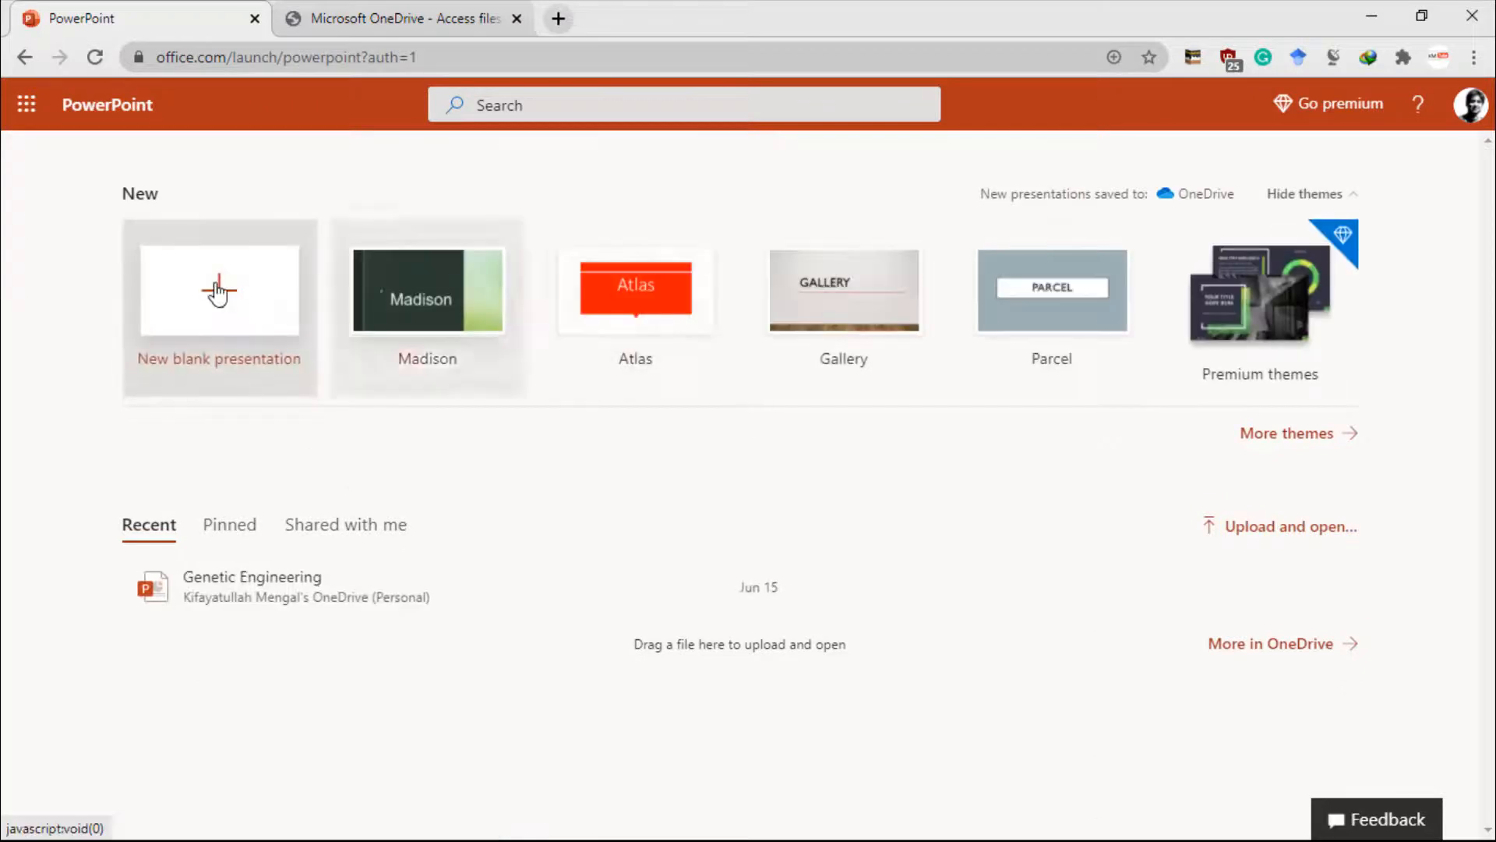
mouse_move(584, 306)
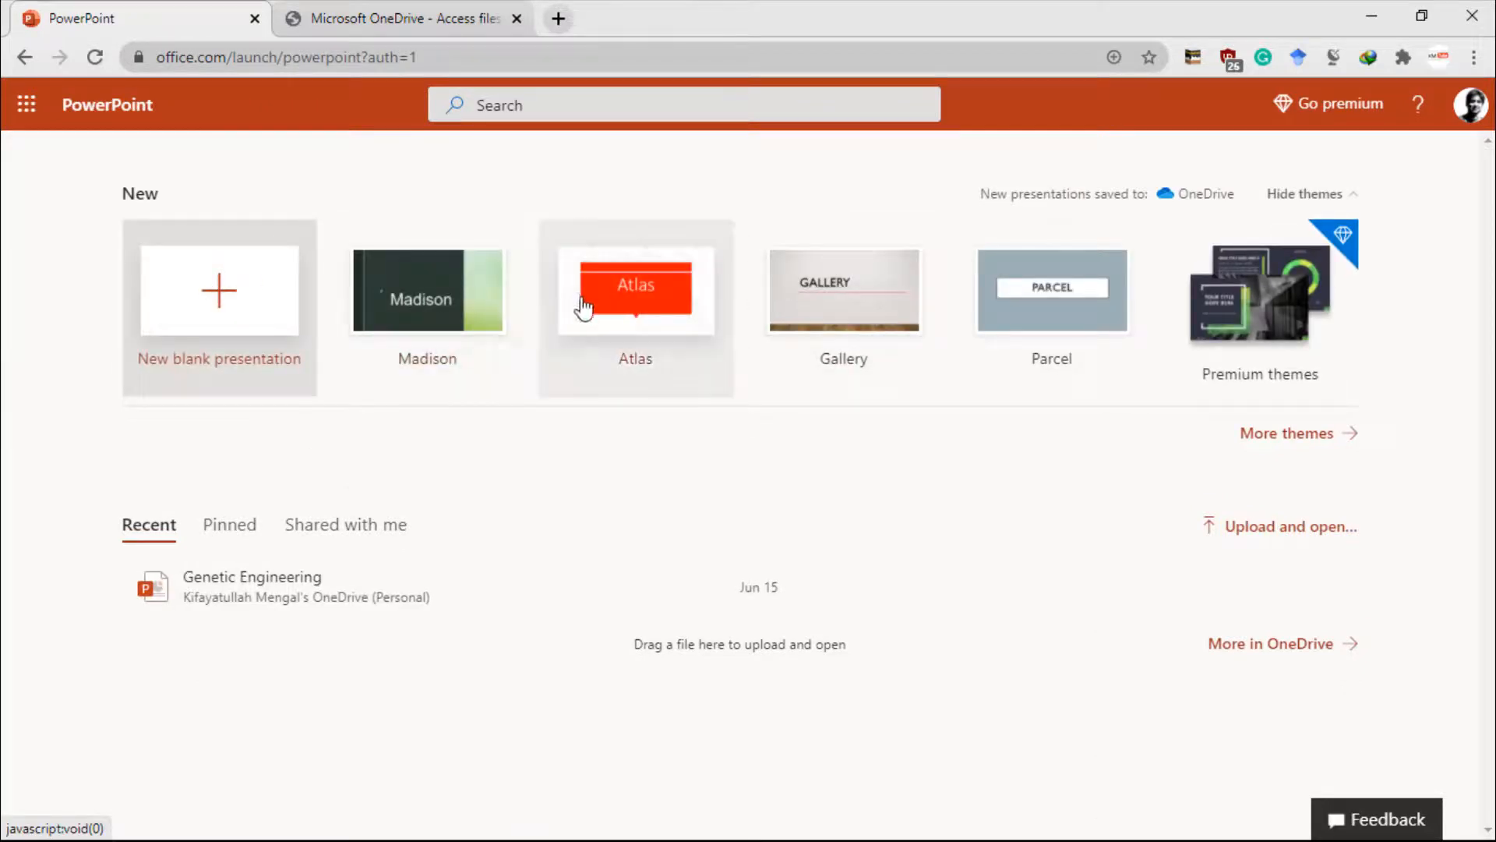
mouse_move(201, 341)
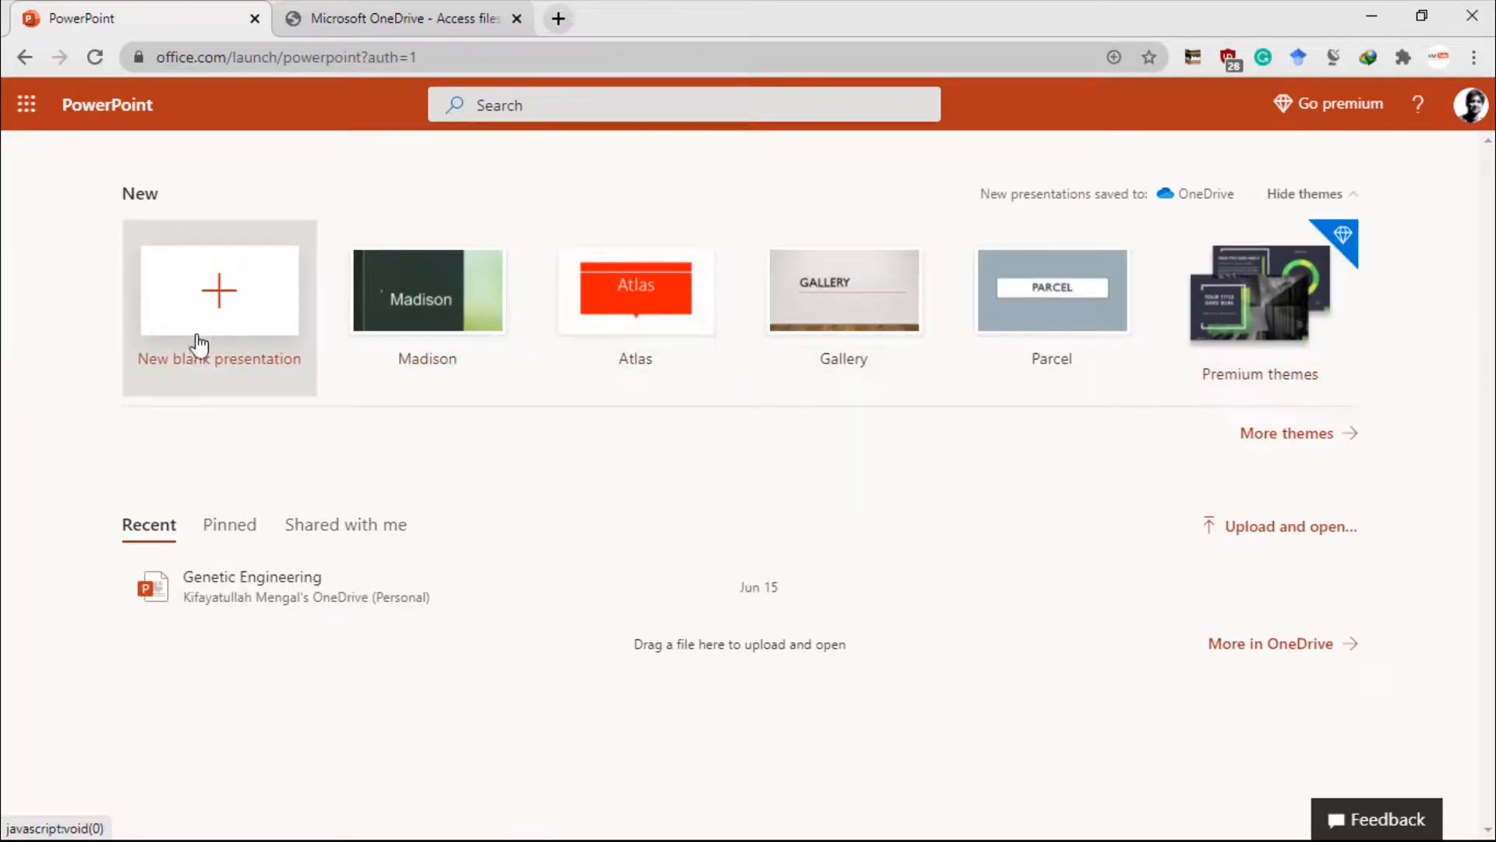
left_click(218, 290)
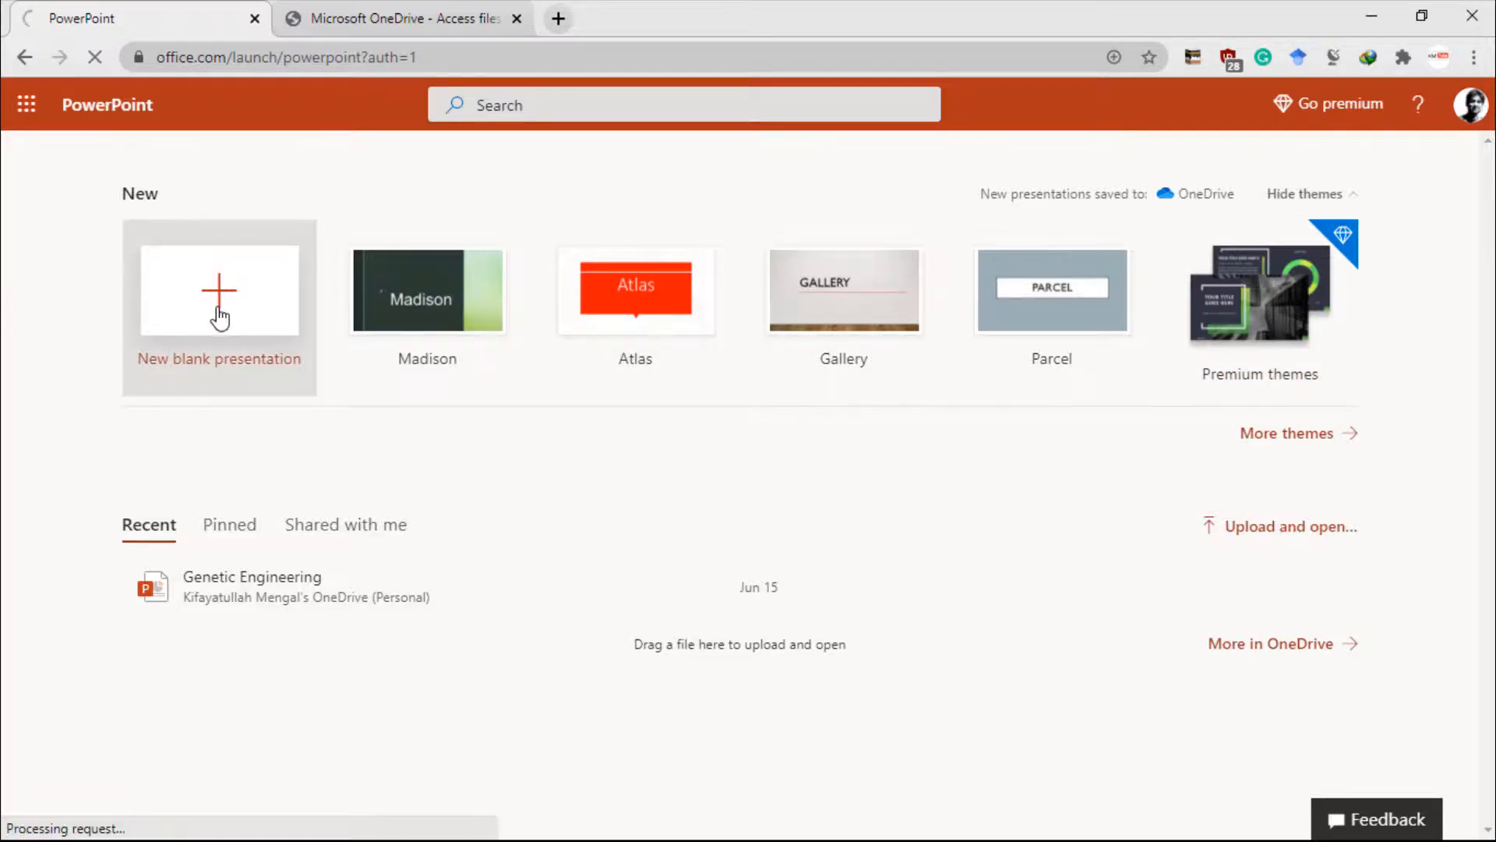
left_click(218, 291)
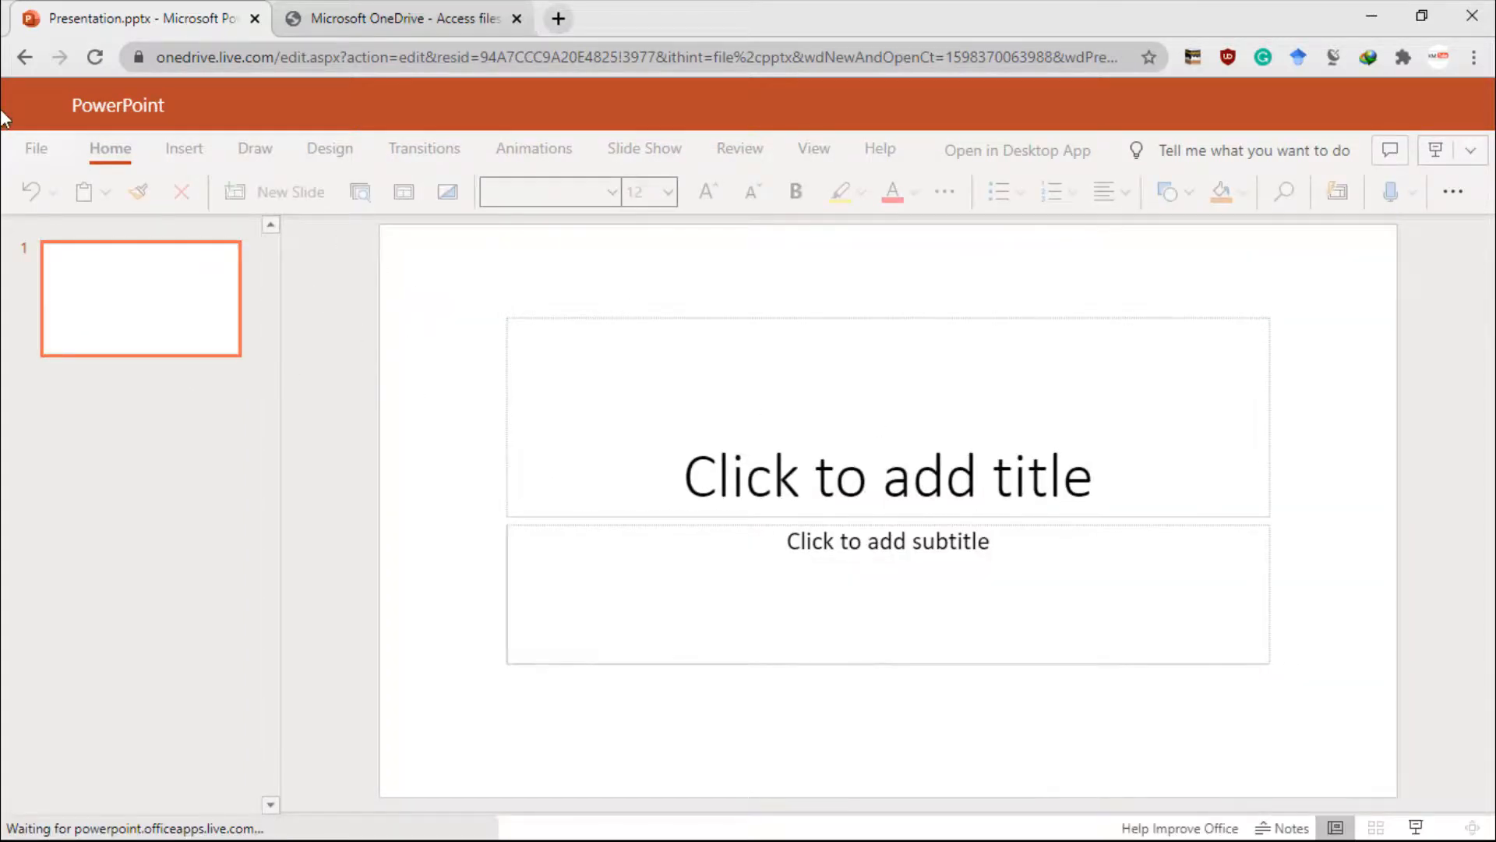
- Enter 'fgdfgd' in the slide title, then leave the unsaved presentation for the Office home page
left_click(887, 475)
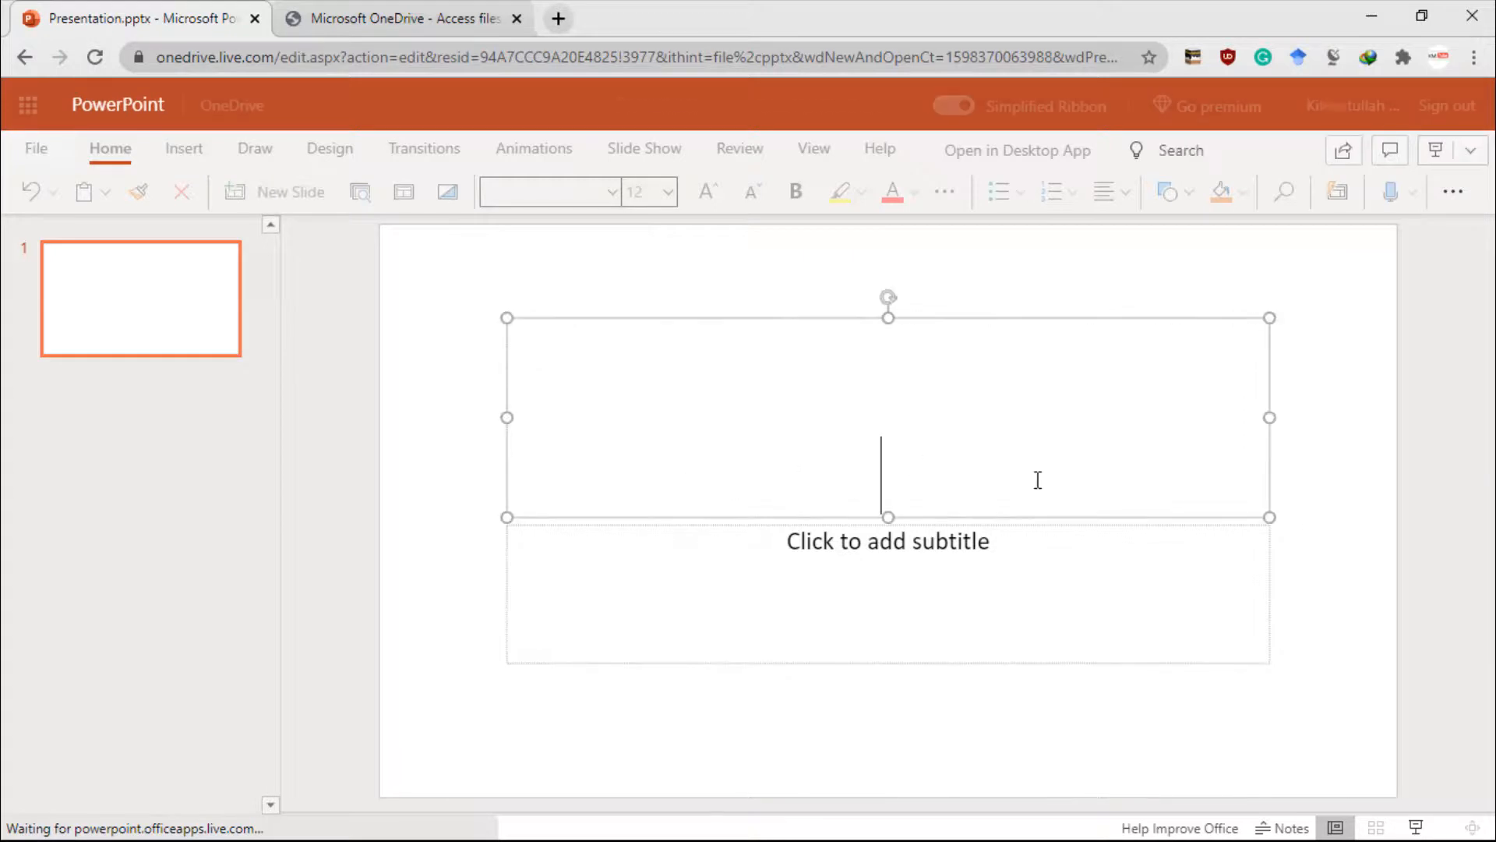
type("fgdfgd")
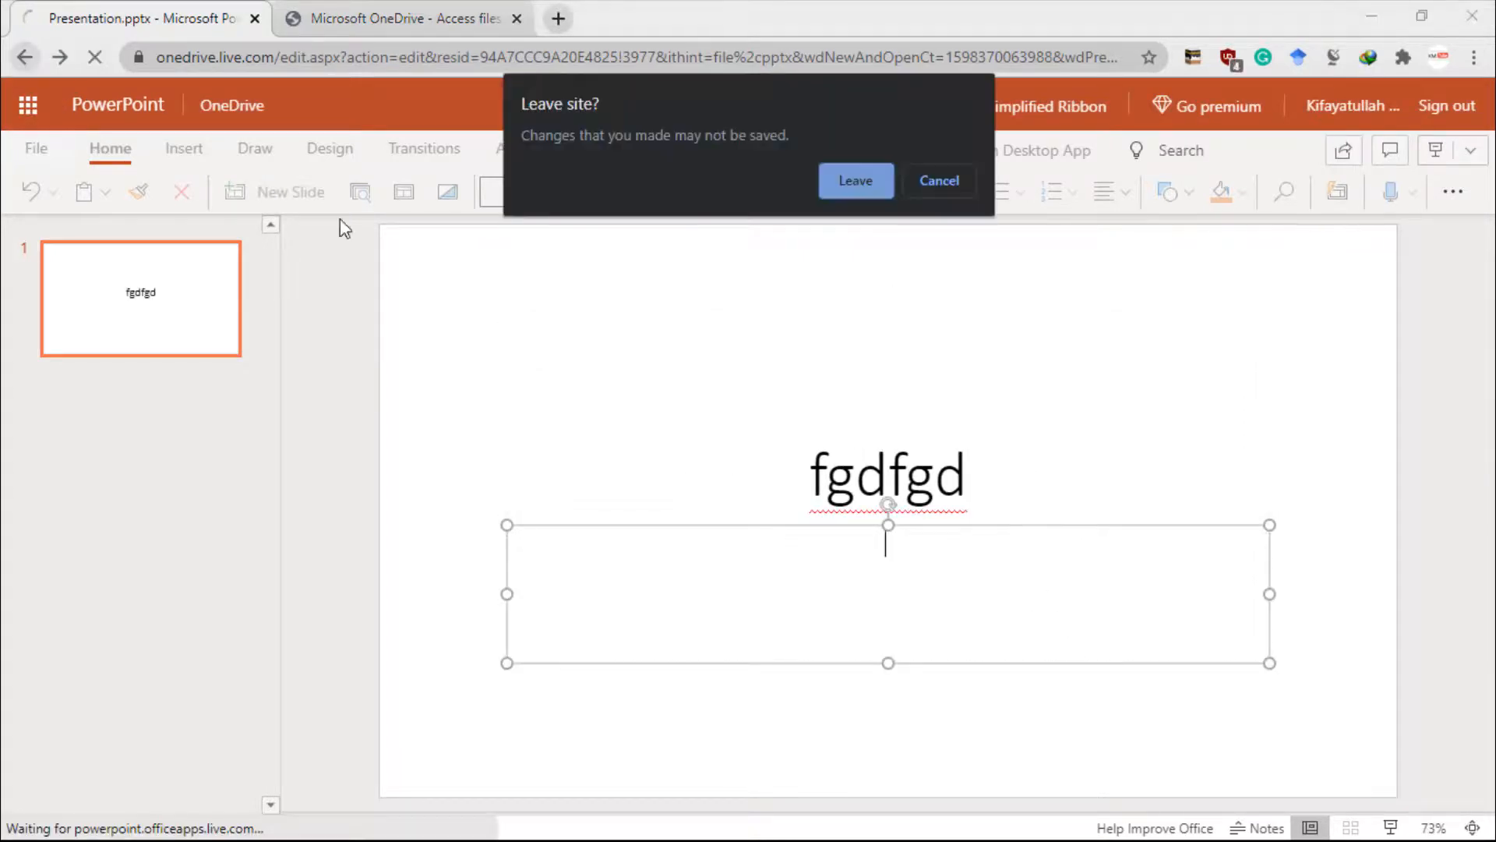
left_click(854, 180)
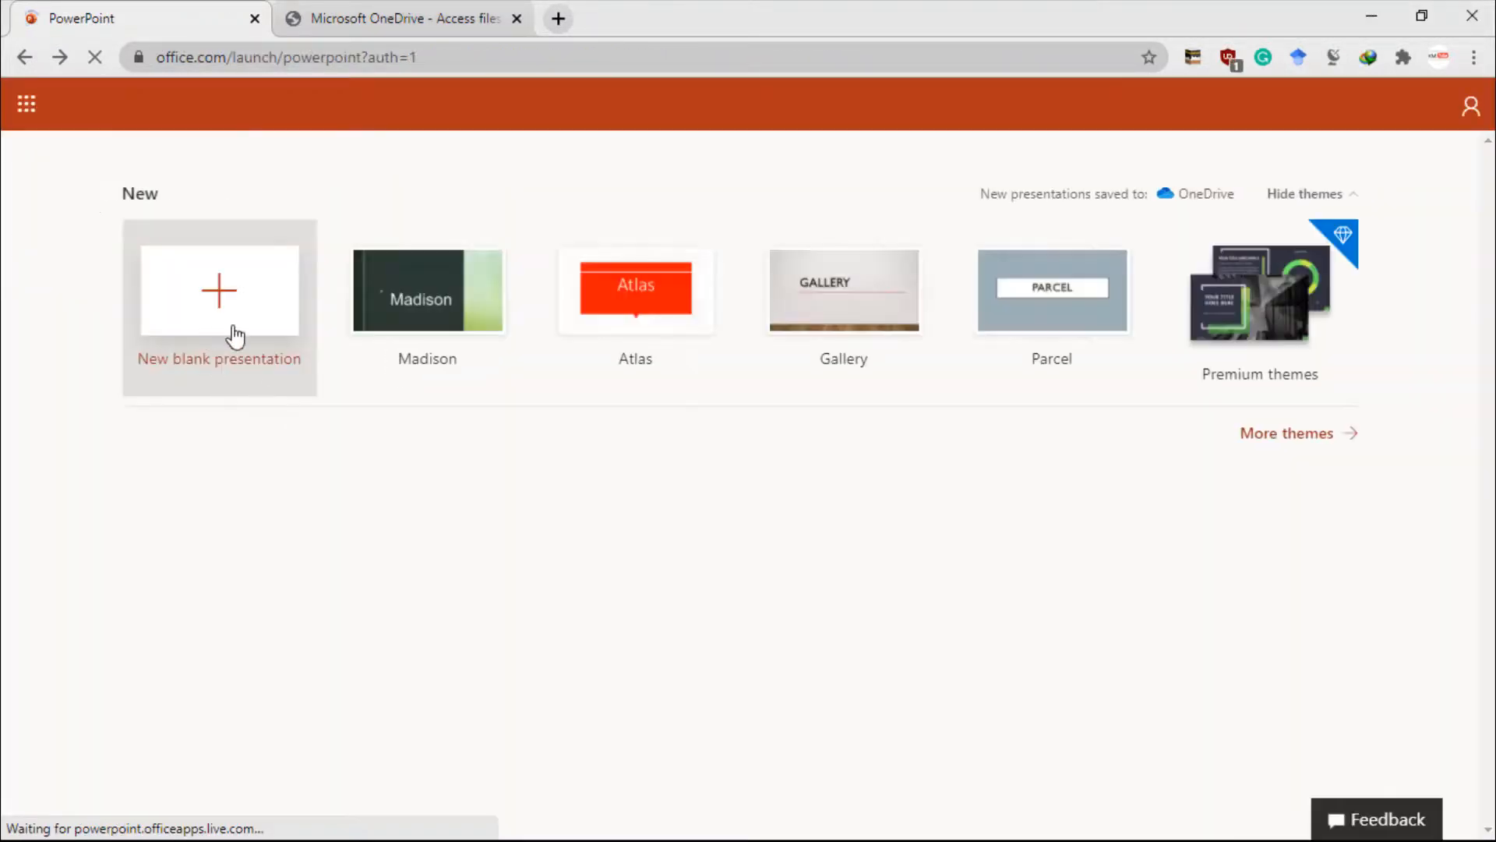
left_click(25, 57)
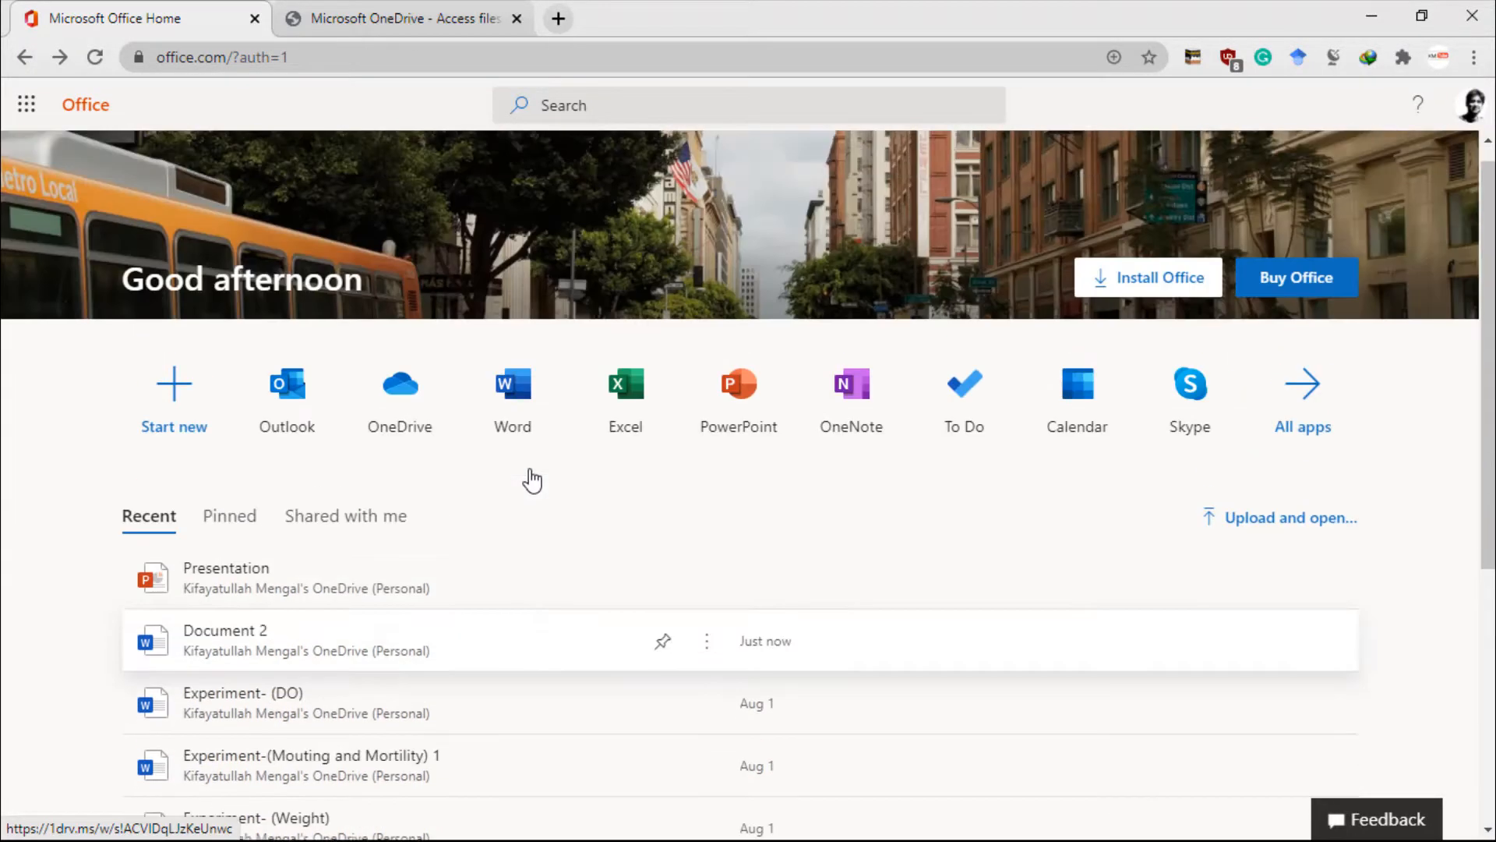
scroll("down", 3)
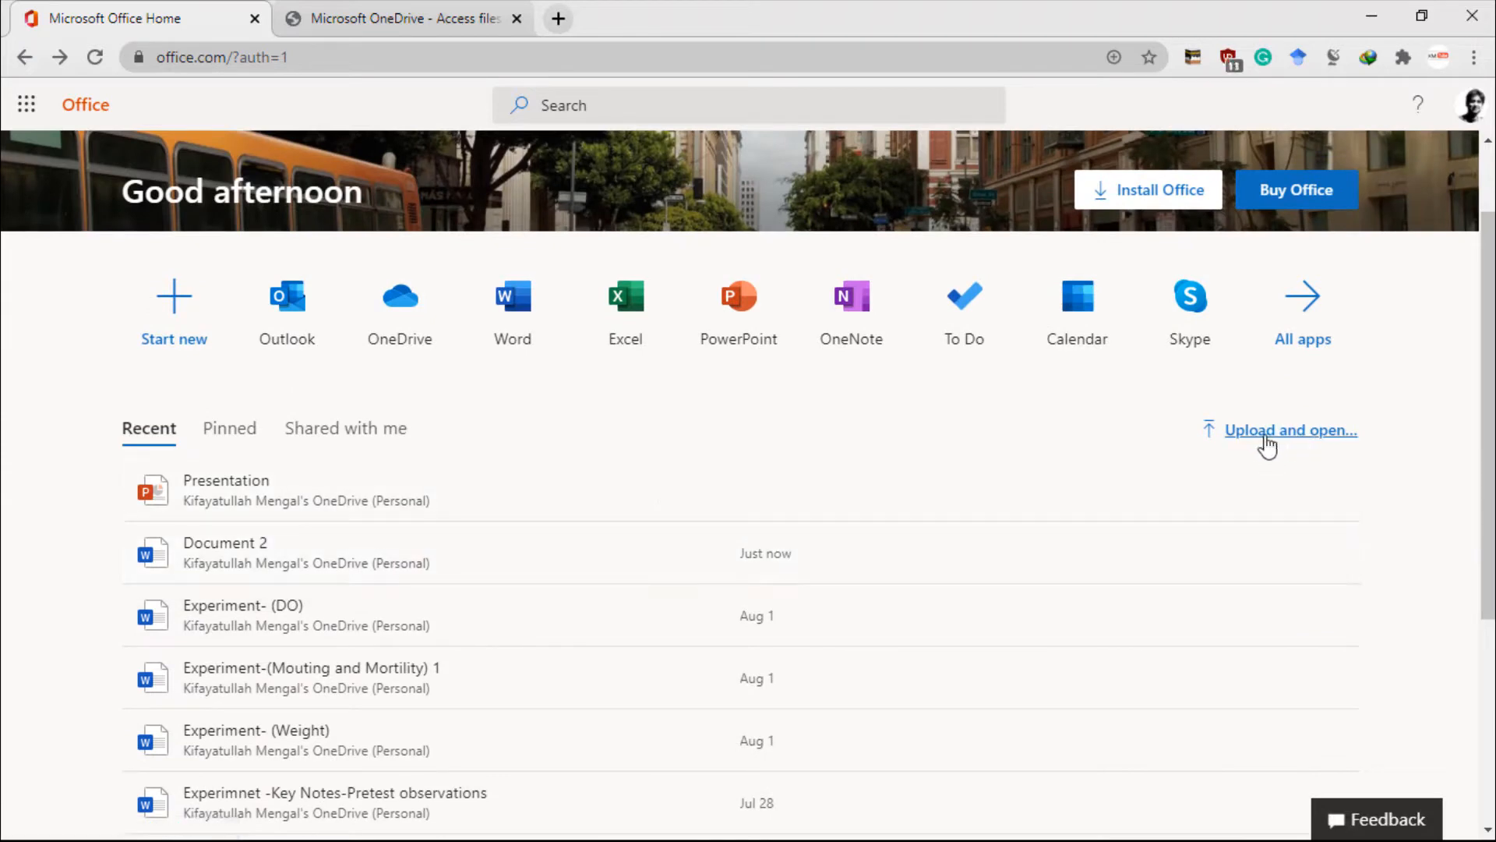
mouse_move(1291, 430)
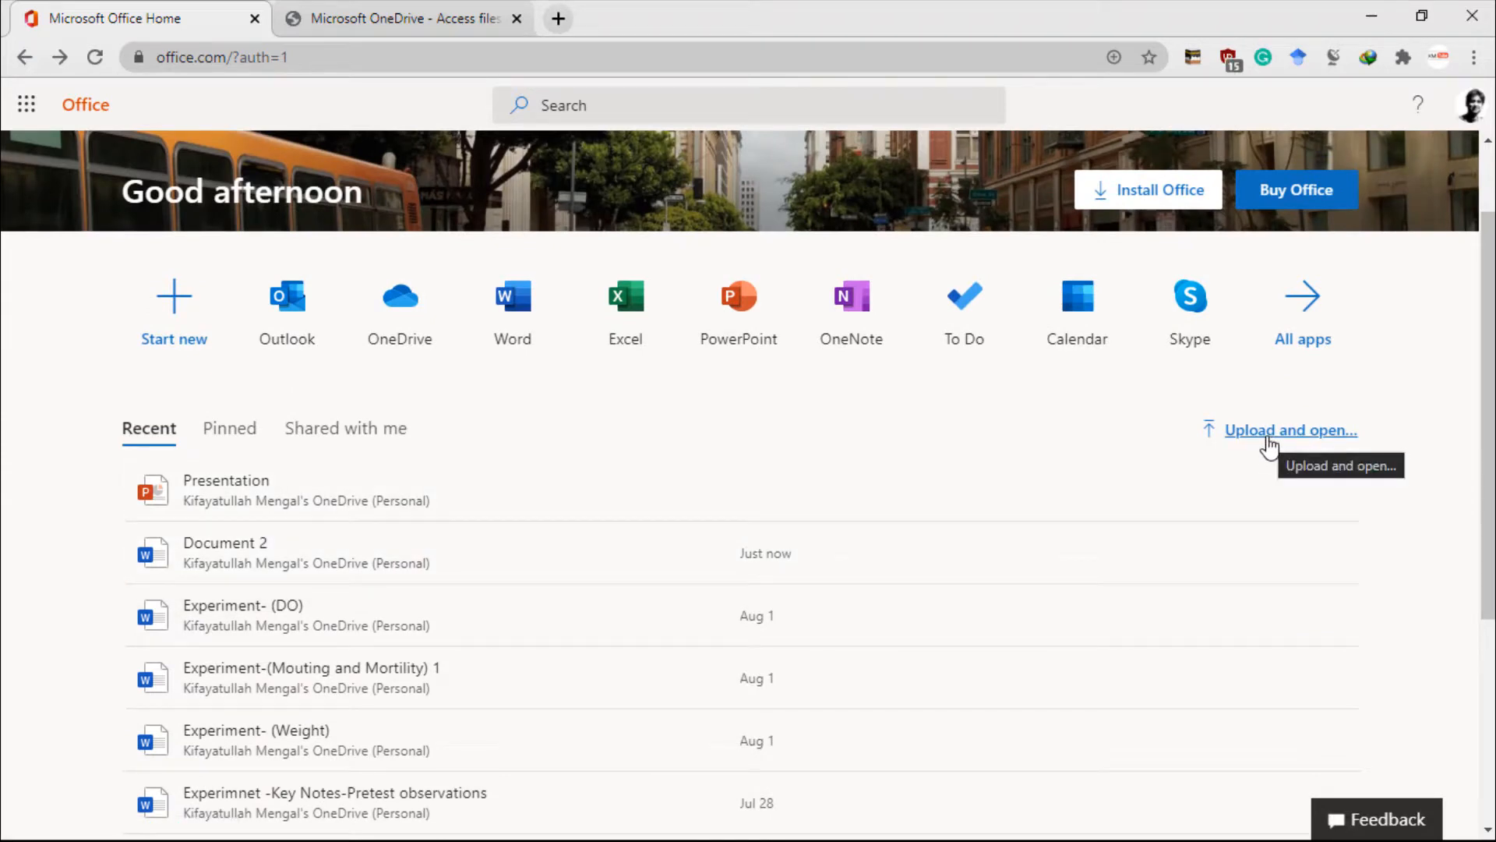
left_click(1290, 430)
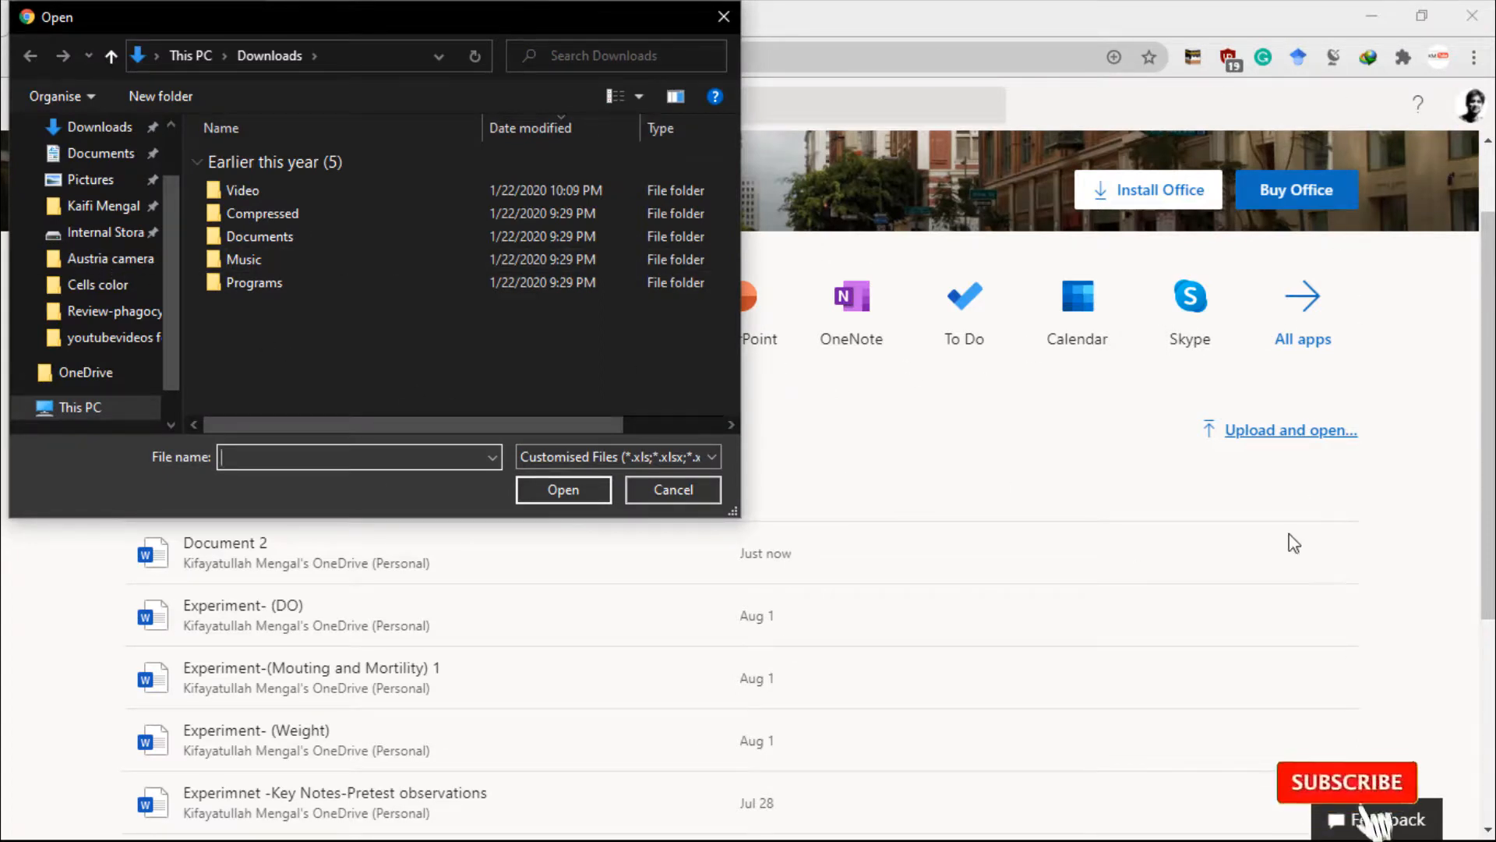
mouse_move(613, 536)
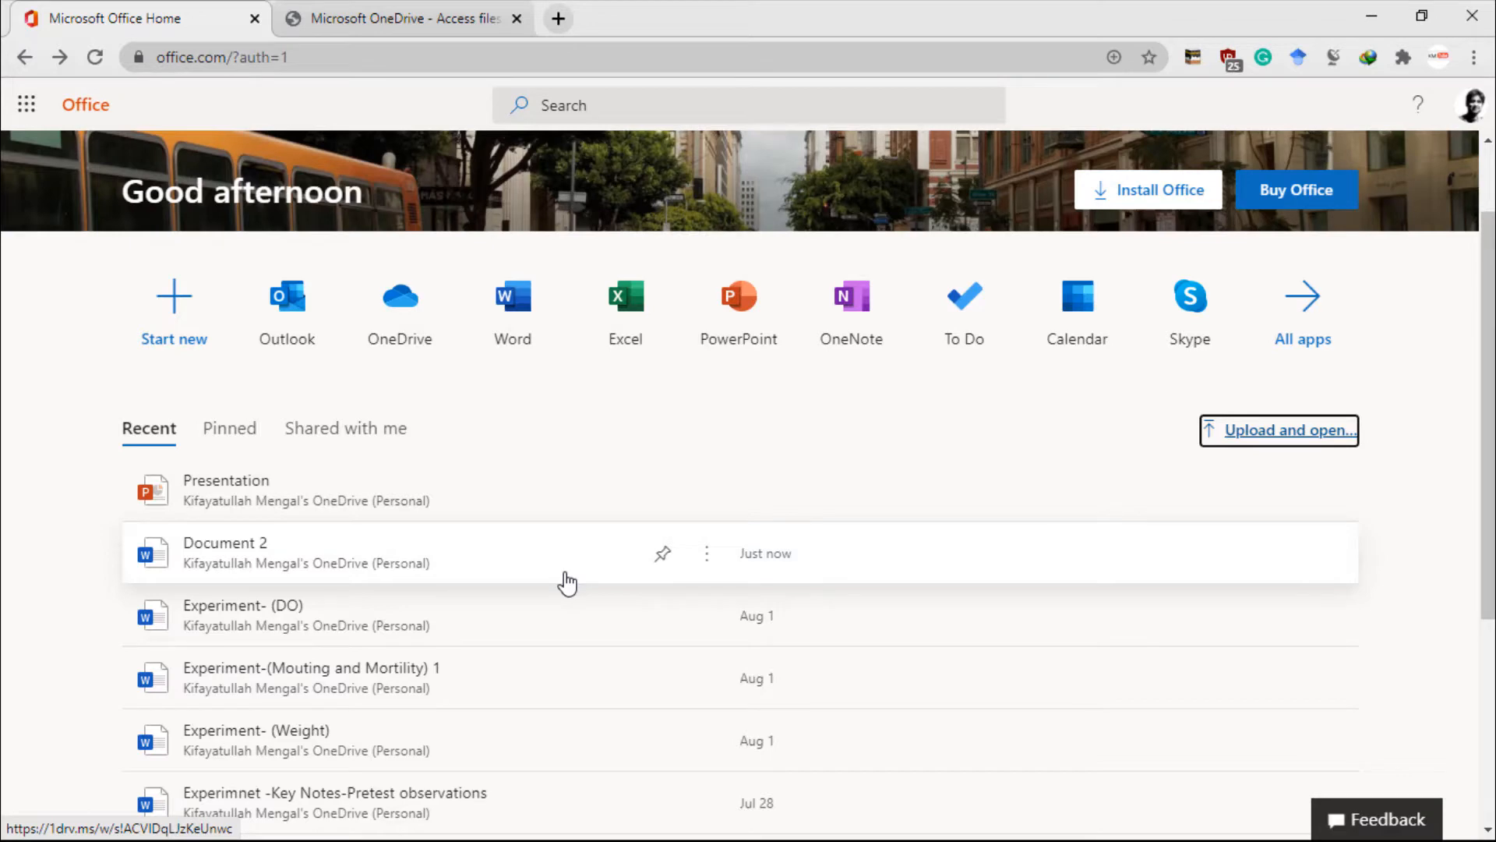
mouse_move(600, 602)
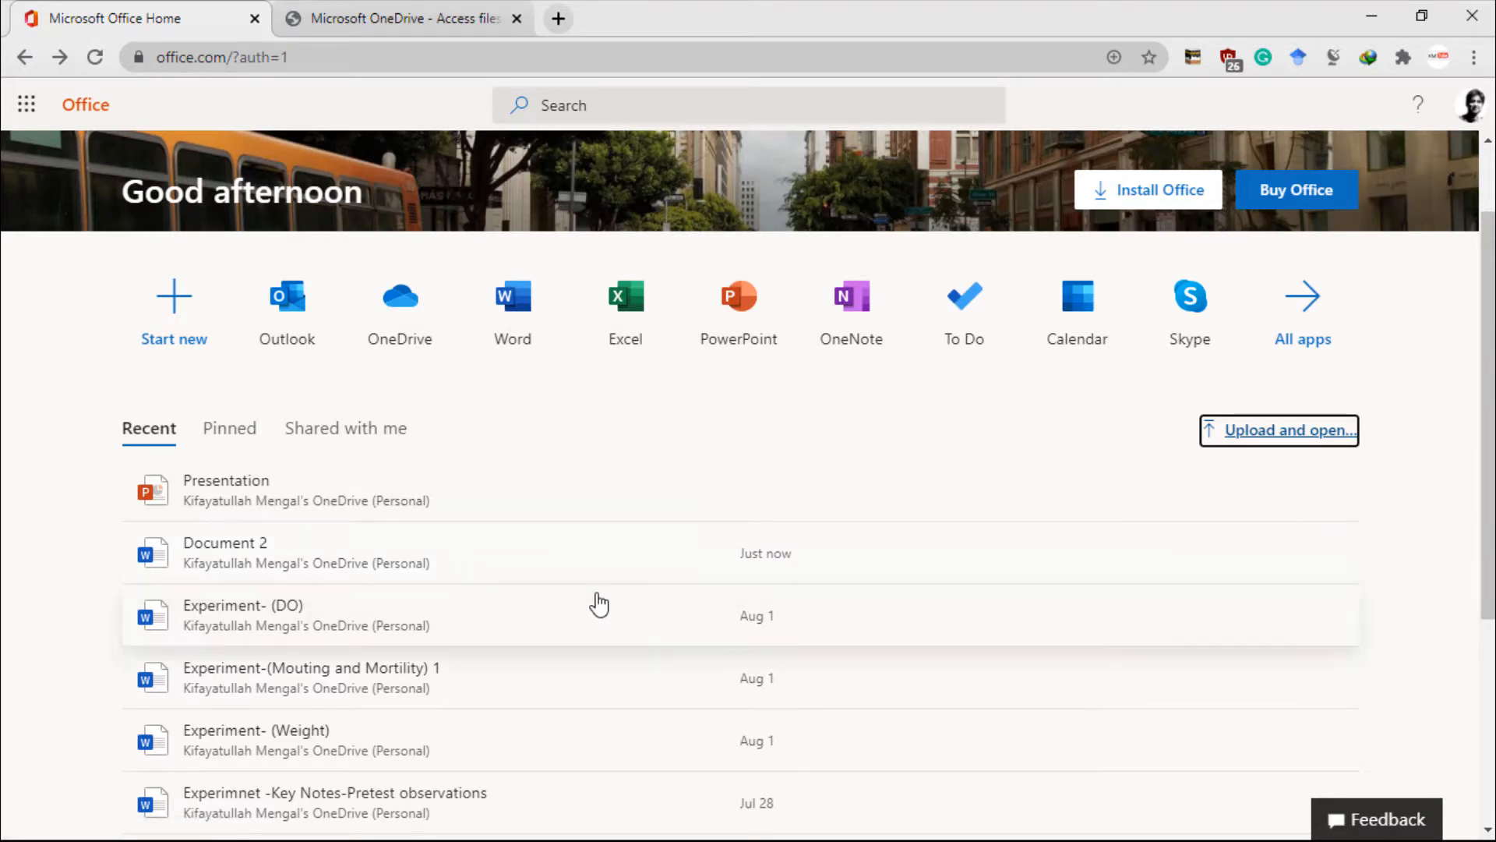
mouse_move(406, 563)
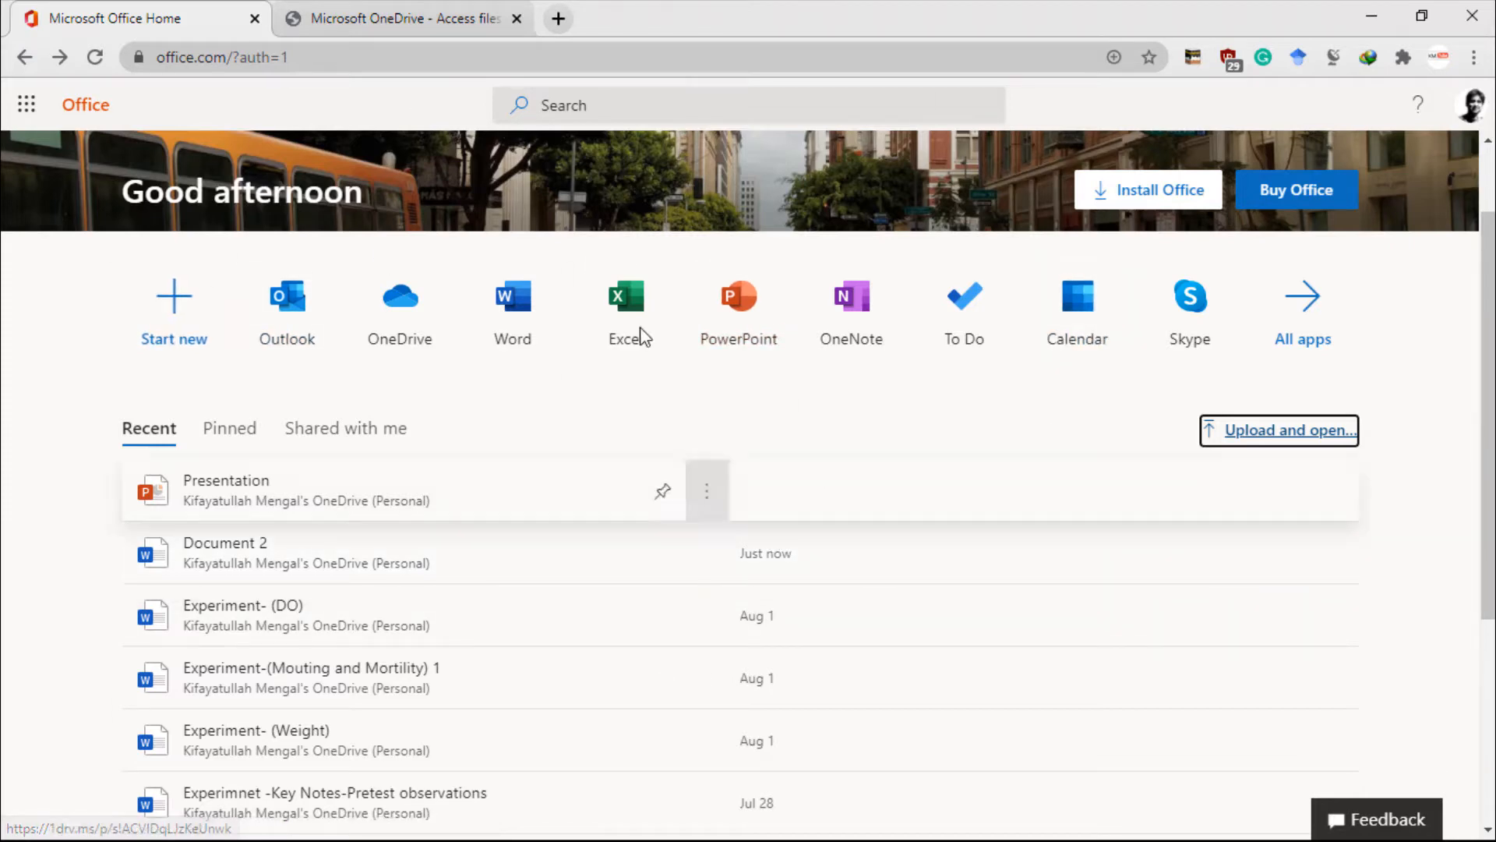
mouse_move(967, 615)
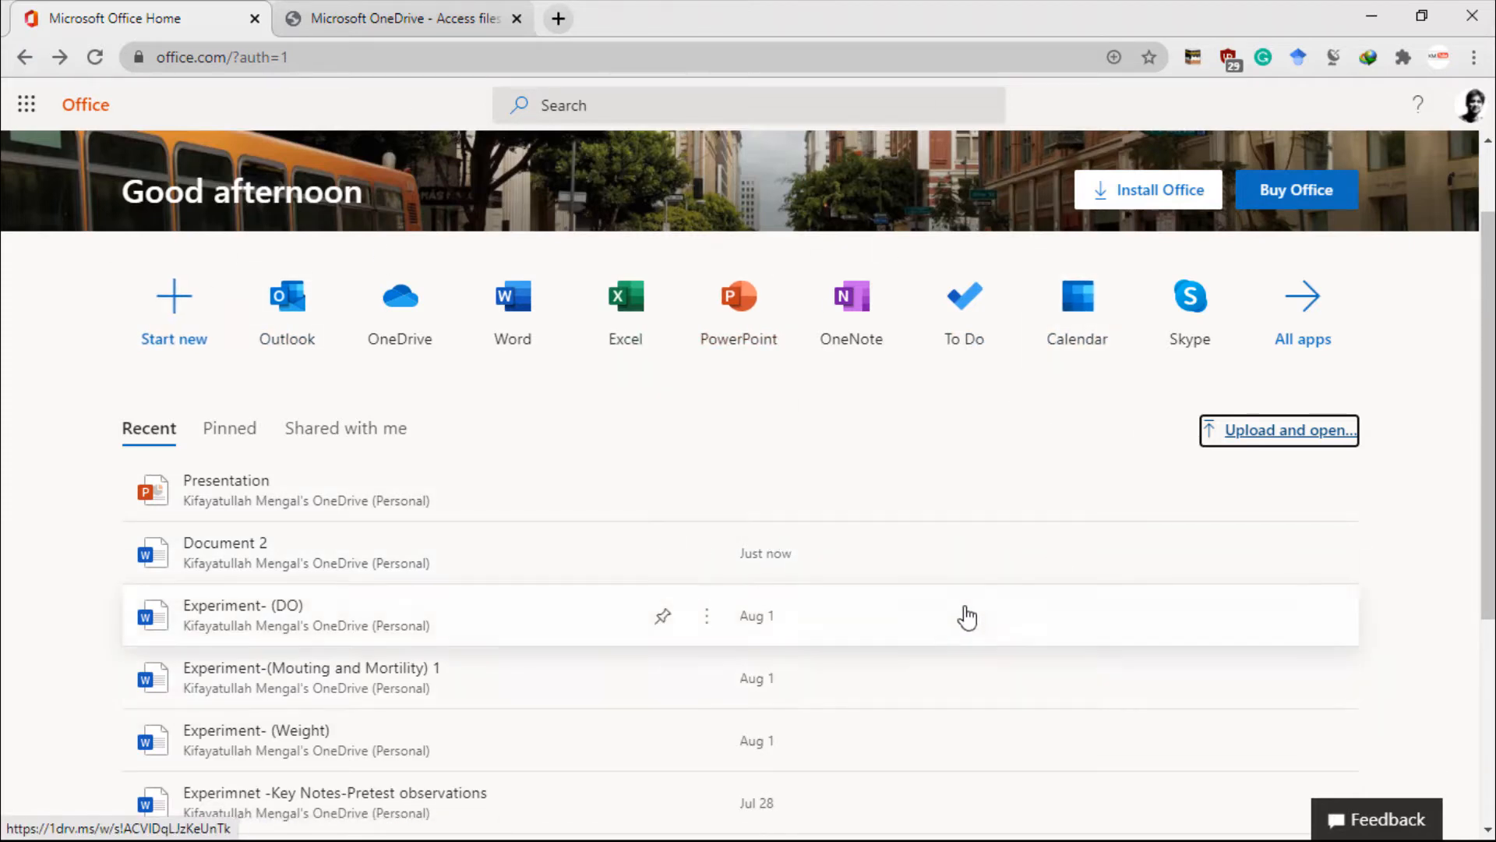
mouse_move(883, 447)
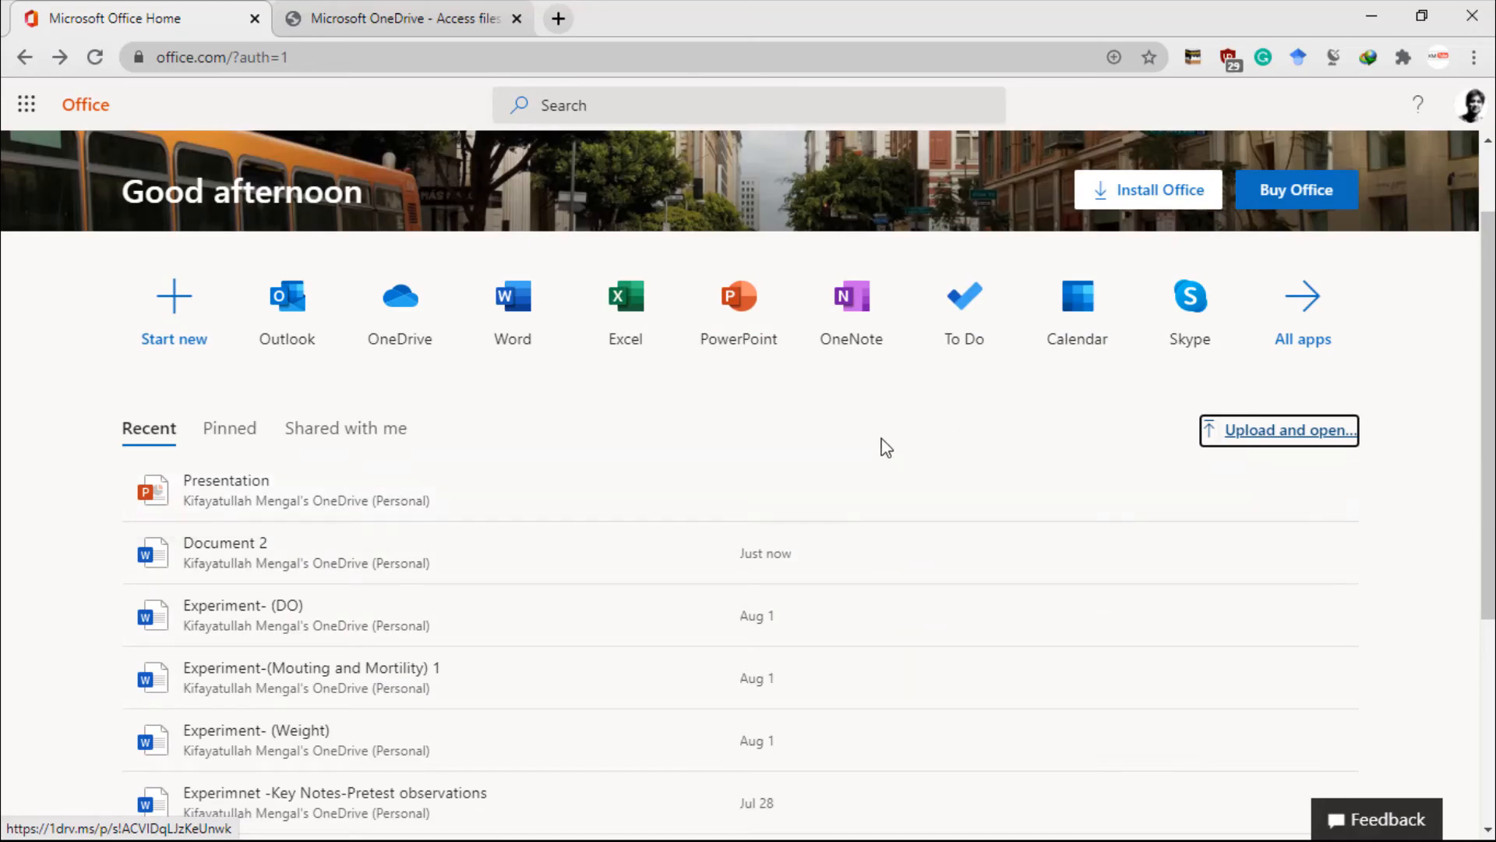